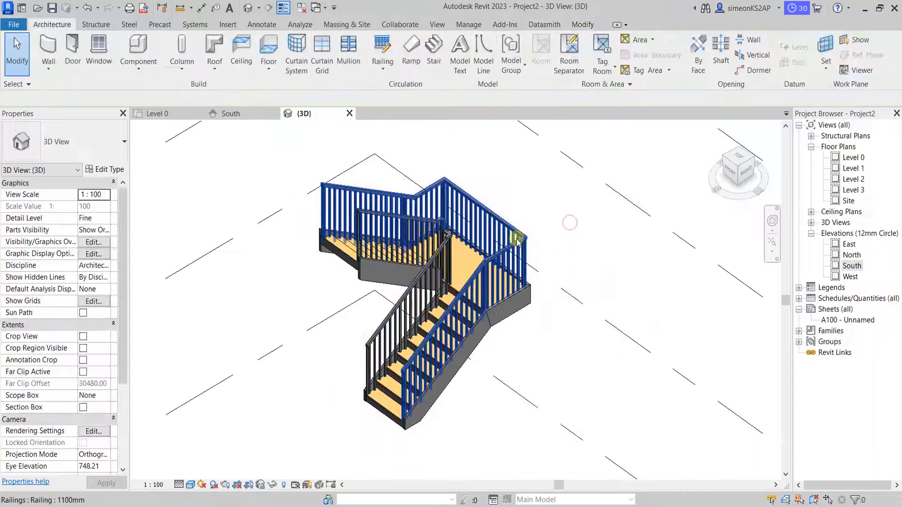
Step: Place railings on the U-shaped stair using the Stringer position on both sides
click(382, 49)
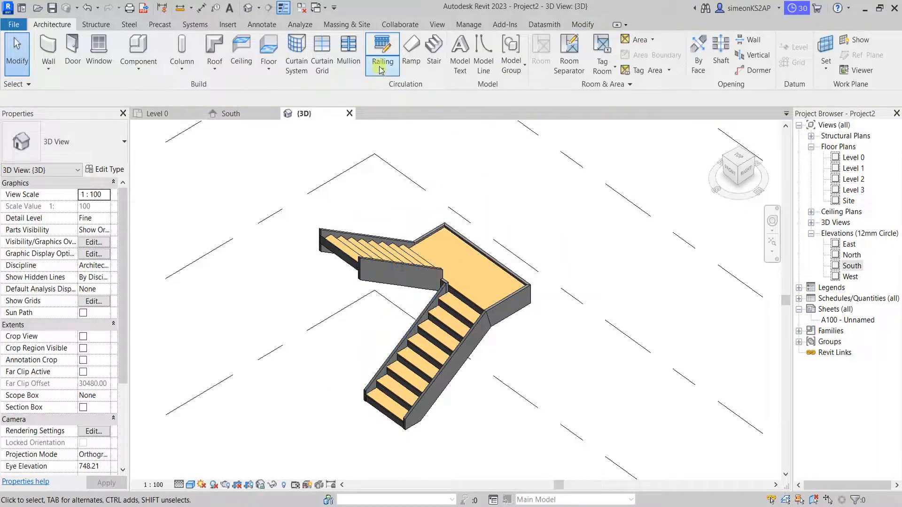
click(382, 51)
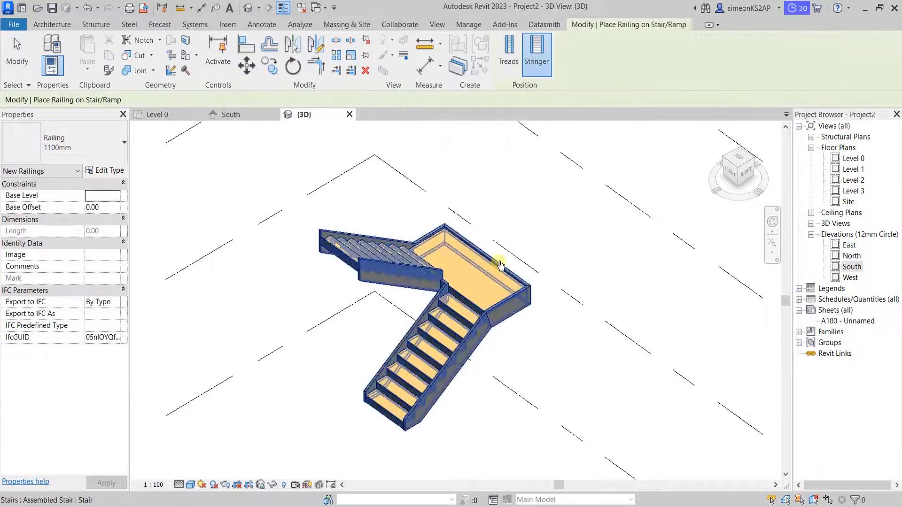
click(362, 420)
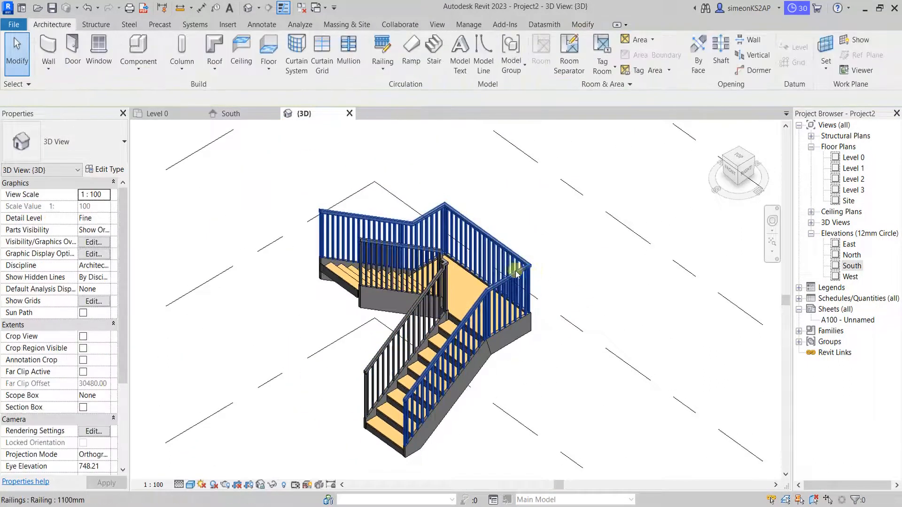
click(515, 270)
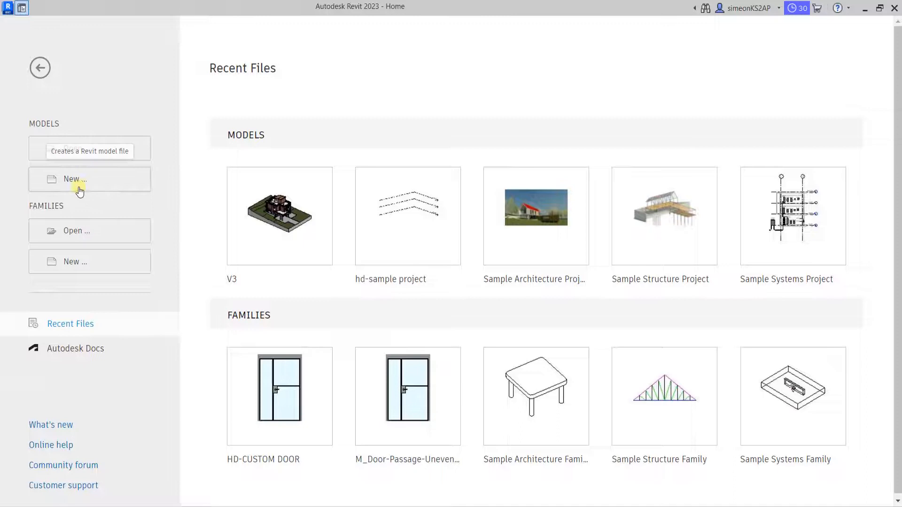
Step: Create a new project from the Architectural Template, opening the Level 0 plan
click(89, 179)
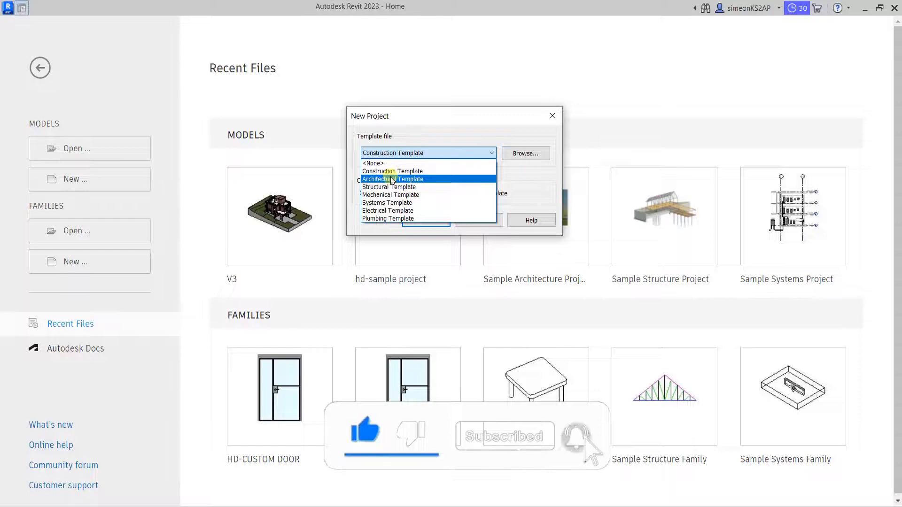
click(392, 179)
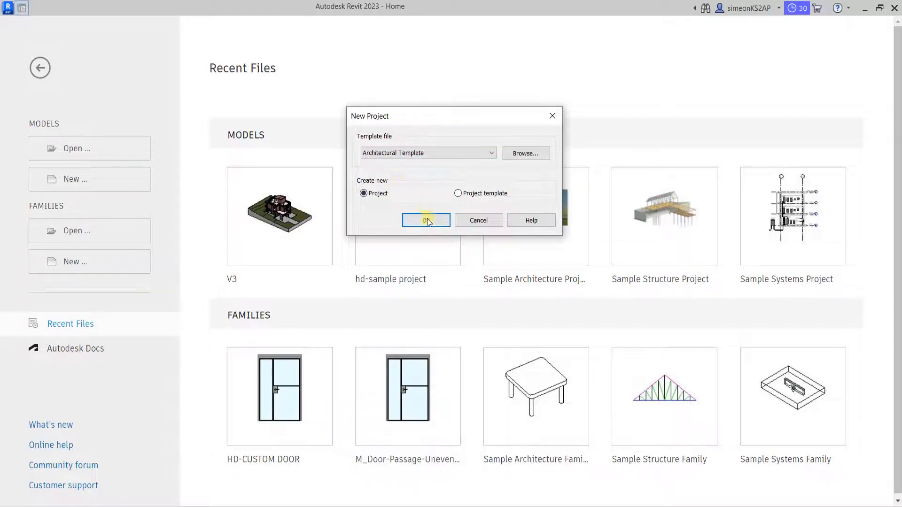
click(425, 221)
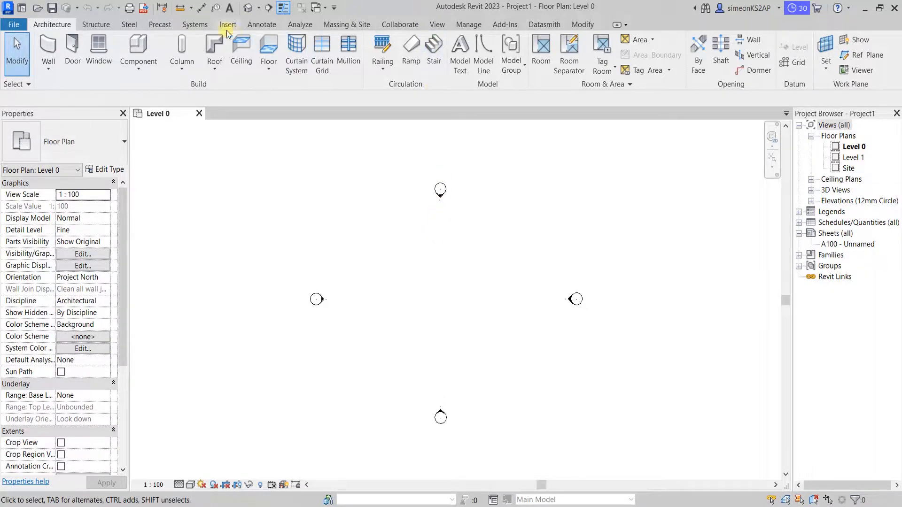
Step: Set the Length format in Project Units to Centimeters with no decimals
click(468, 24)
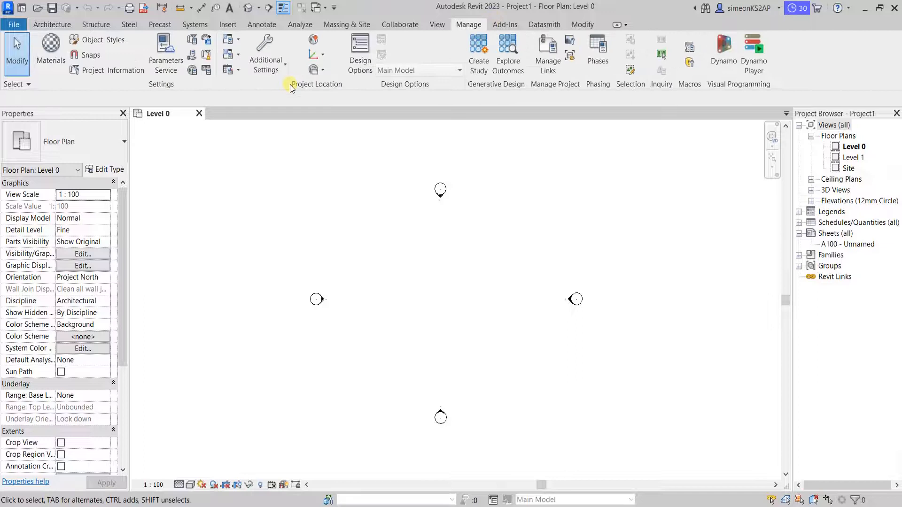
click(206, 70)
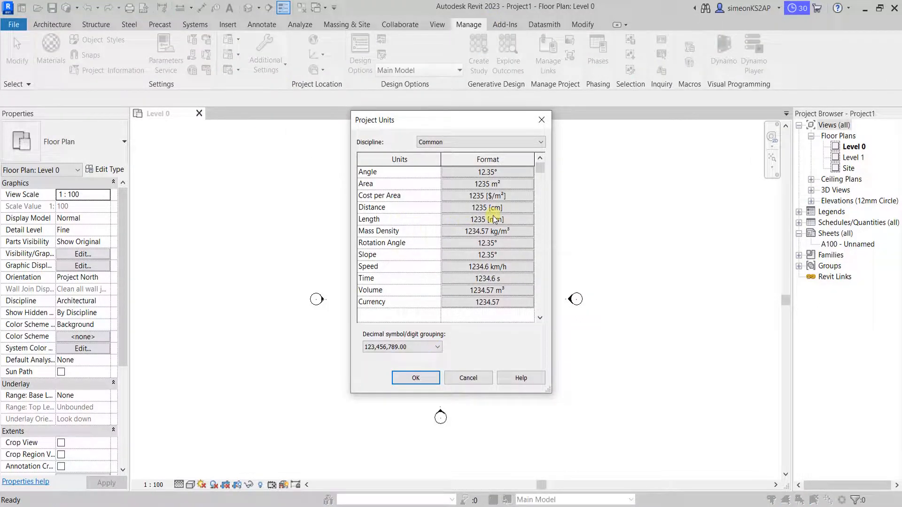
click(487, 219)
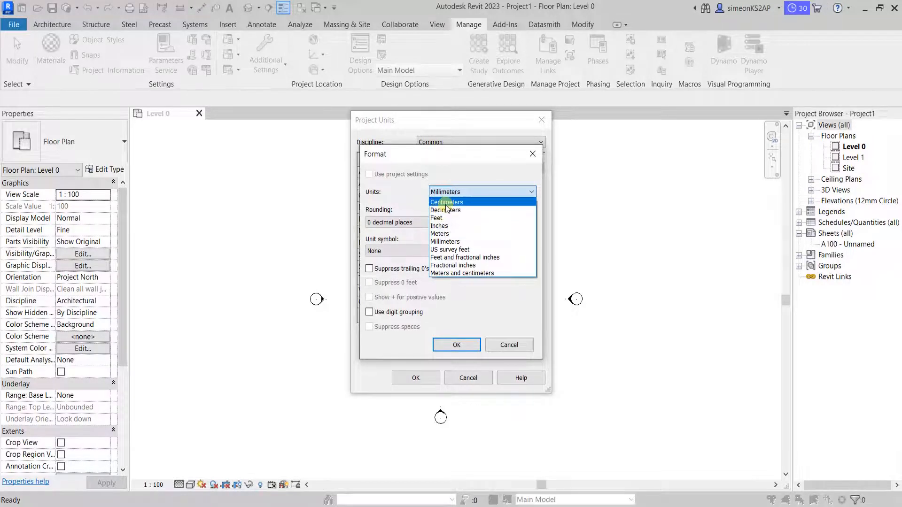
click(446, 202)
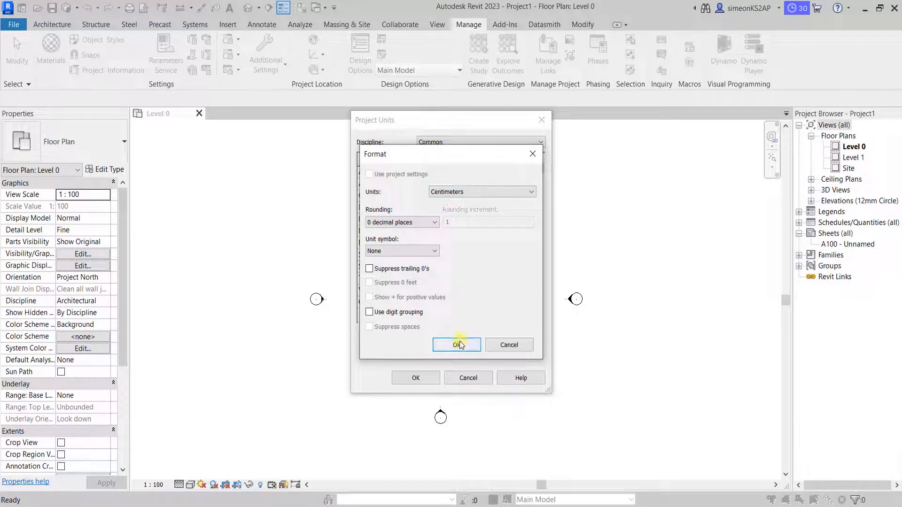
click(457, 344)
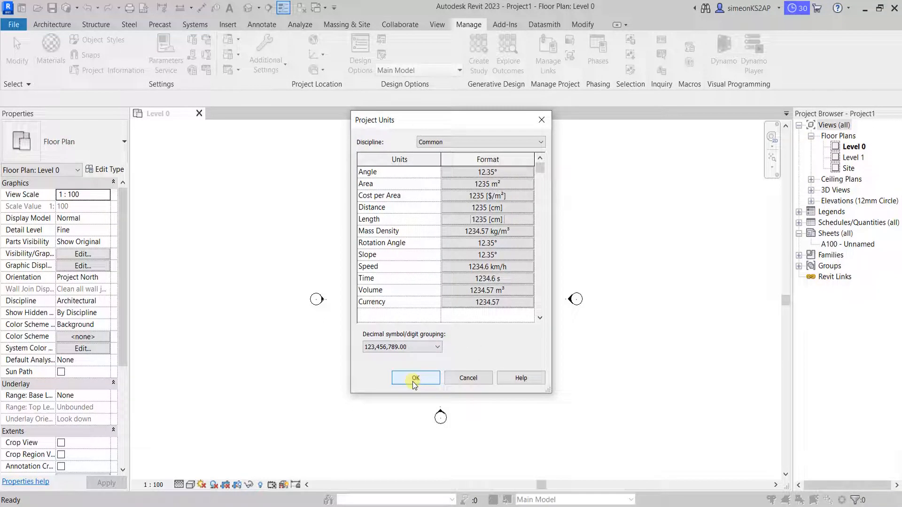
click(415, 378)
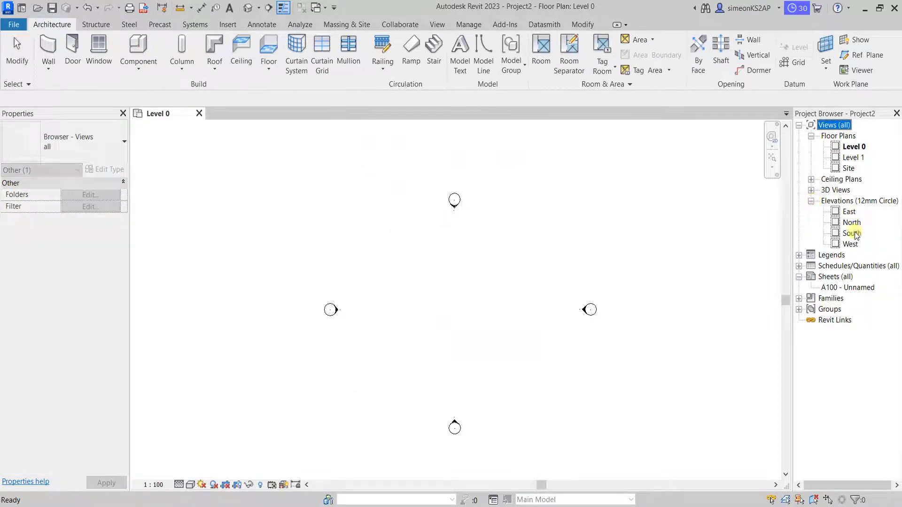
Step: In the South elevation, extend the level lines and set Level 1 at 320 cm
double_click(853, 233)
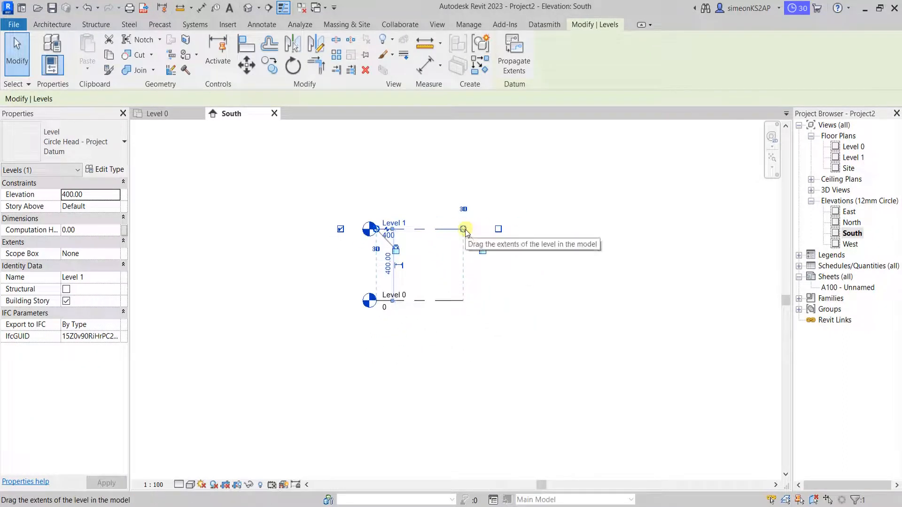
drag(463, 229, 627, 230)
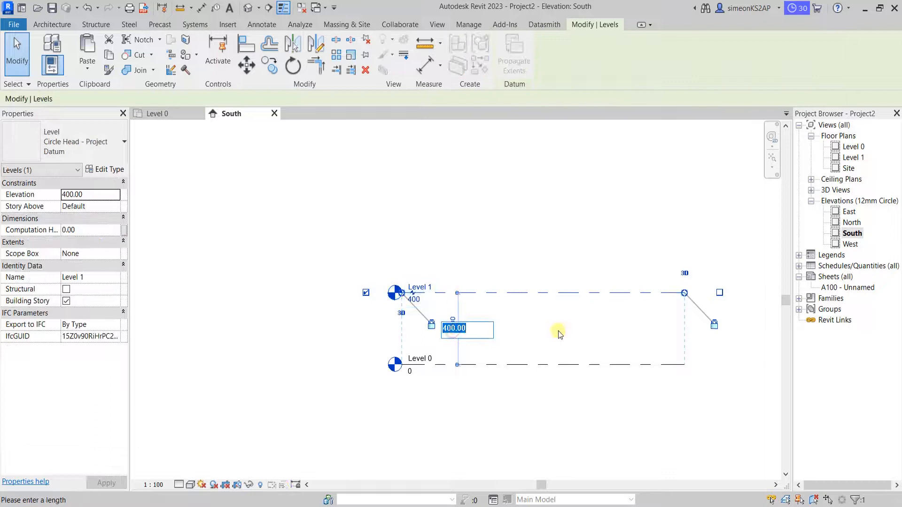
text(2)
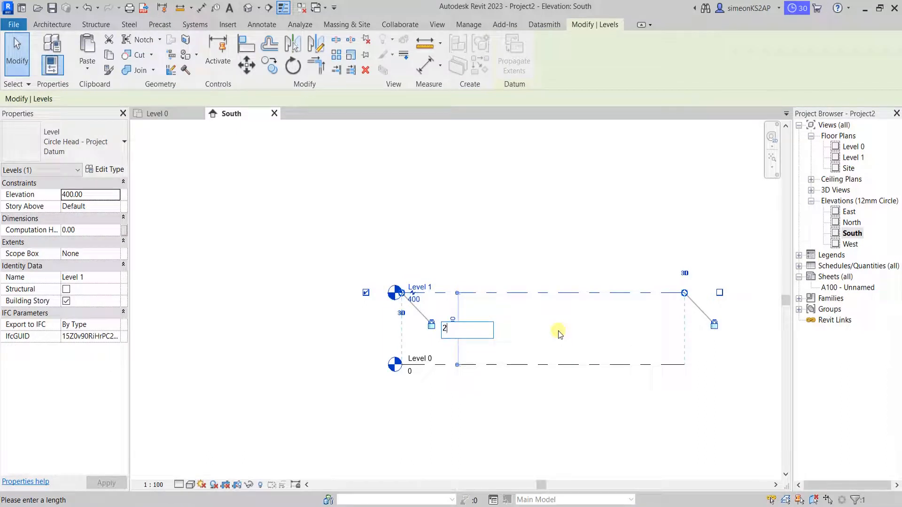
text(320)
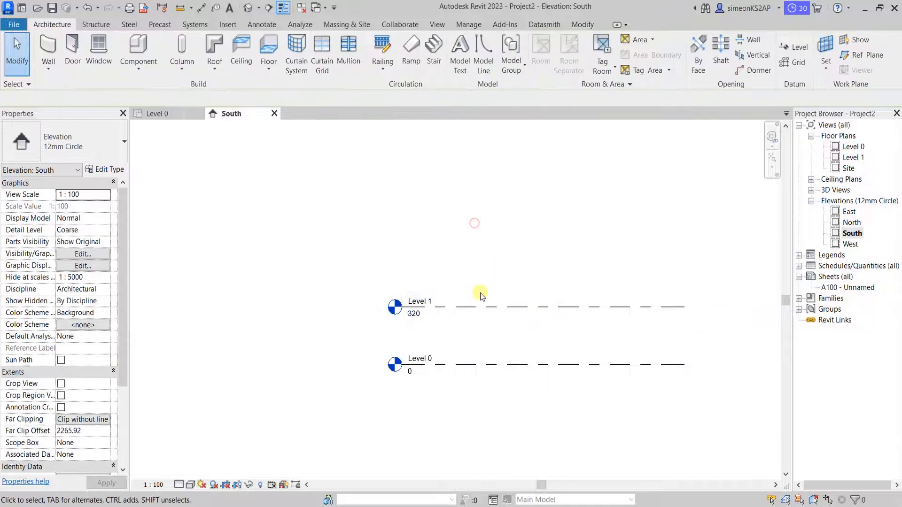
Step: Add Levels 2 and 3 at 320 cm offsets and show their right-end heads
click(467, 307)
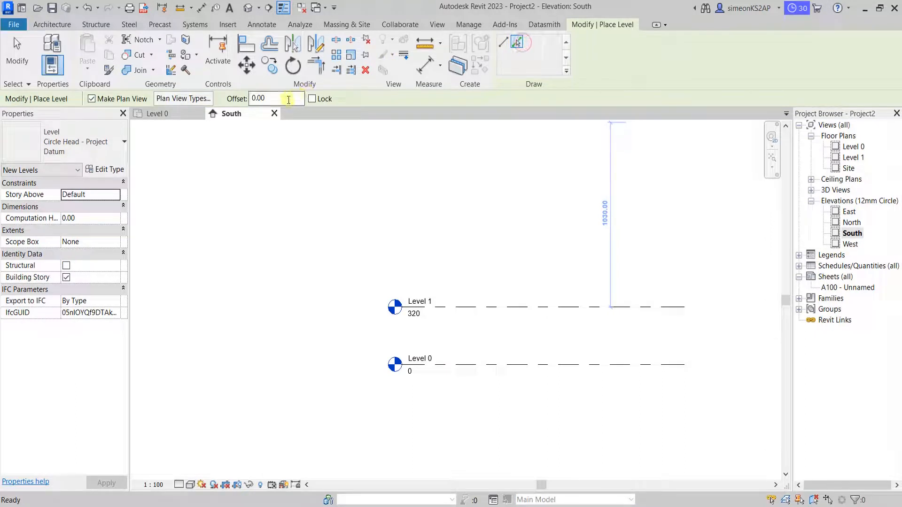
text(32)
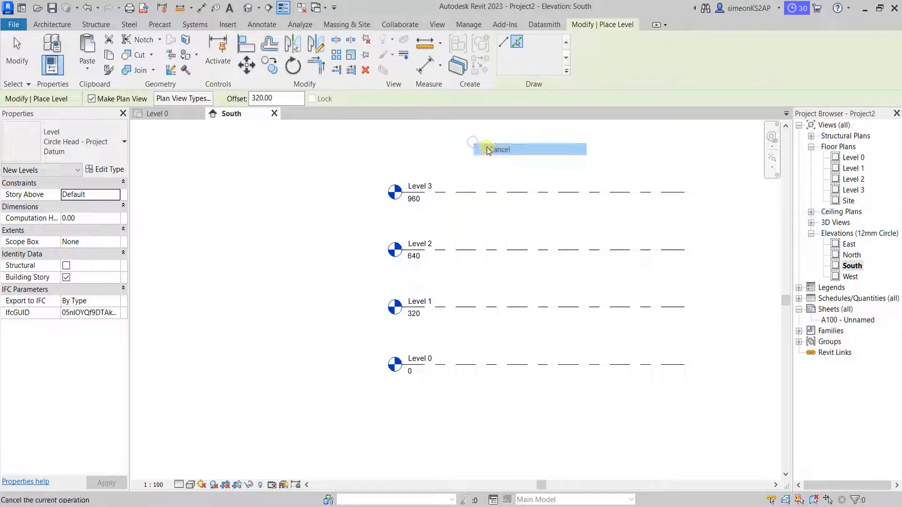
click(500, 149)
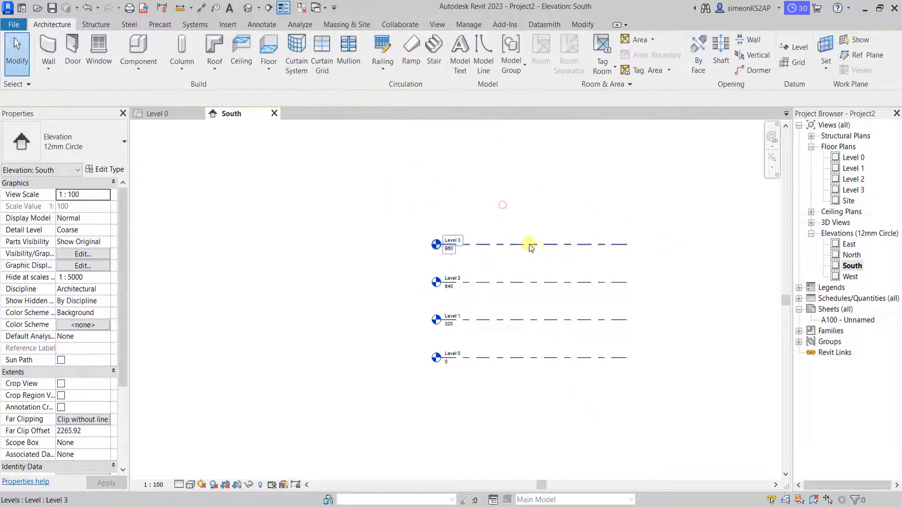
click(530, 244)
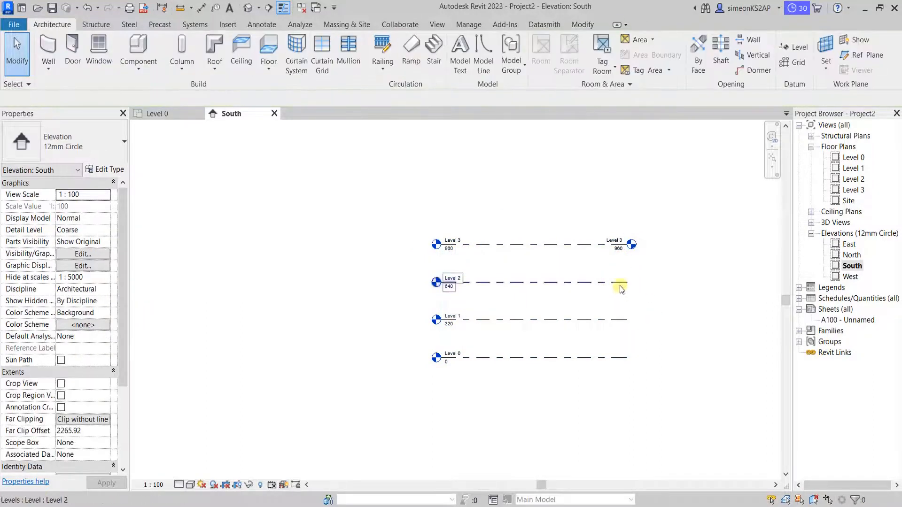
click(620, 282)
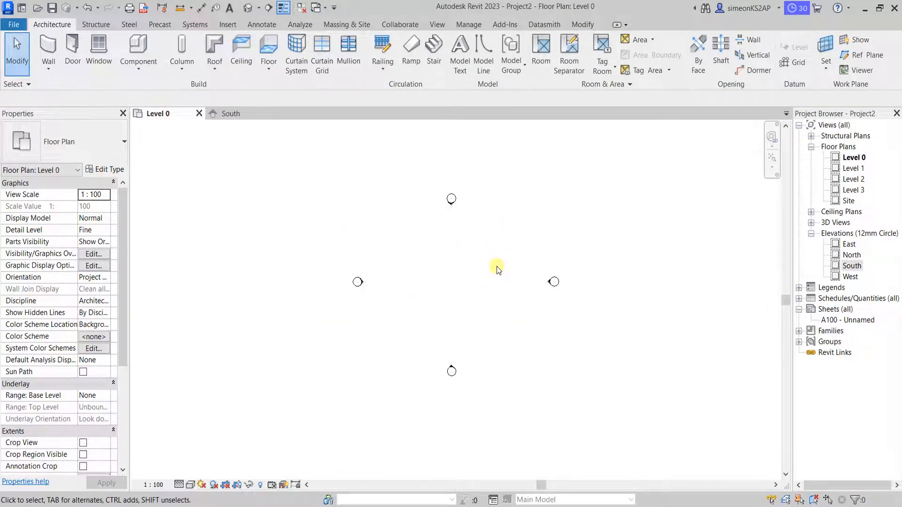
mouse_move(501, 233)
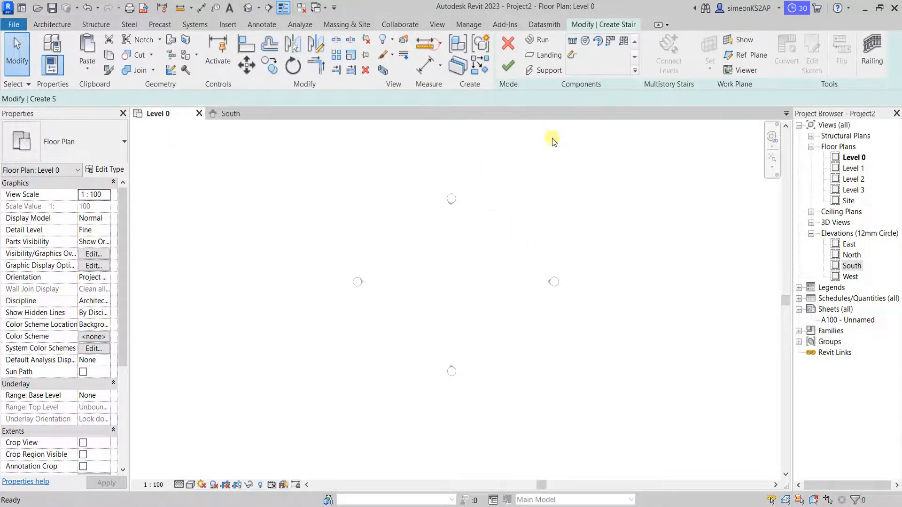
Step: Start a stair on Level 0 with the Residential-Left_Saddled type, entering 90
click(541, 40)
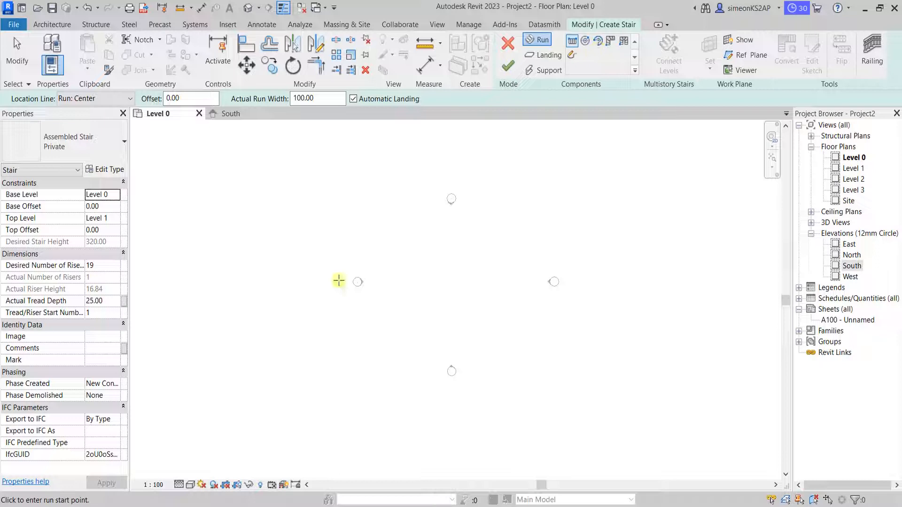
mouse_move(189, 220)
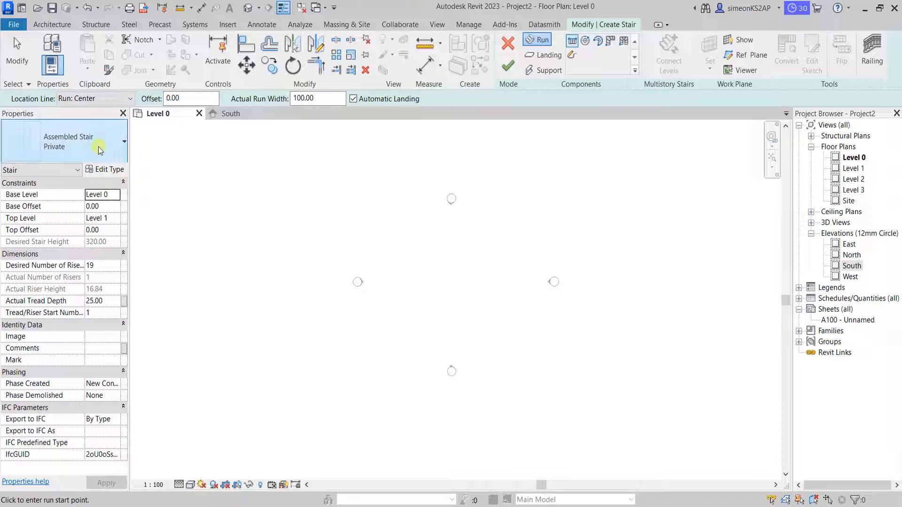
click(123, 141)
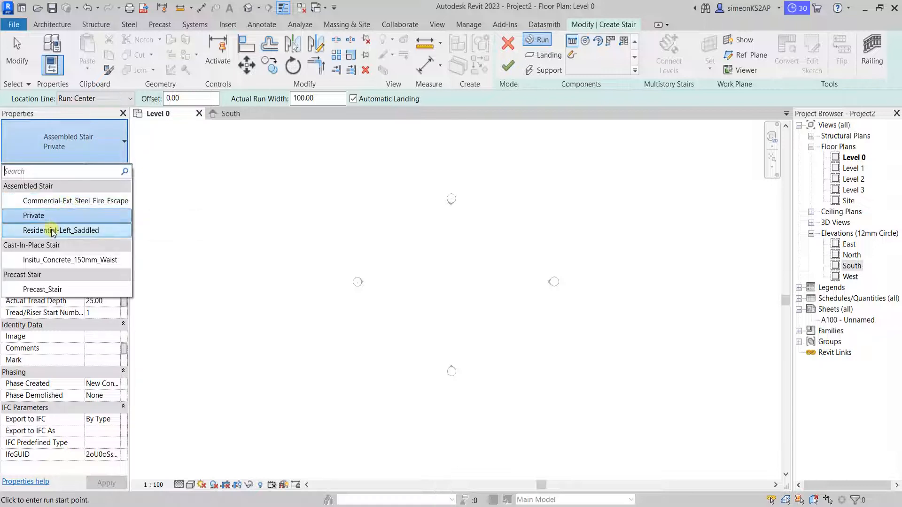
mouse_move(61, 230)
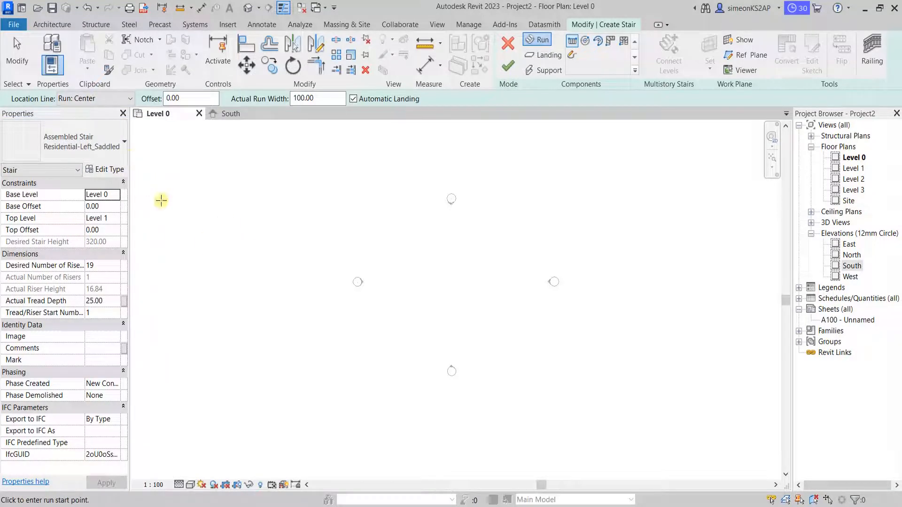
click(316, 99)
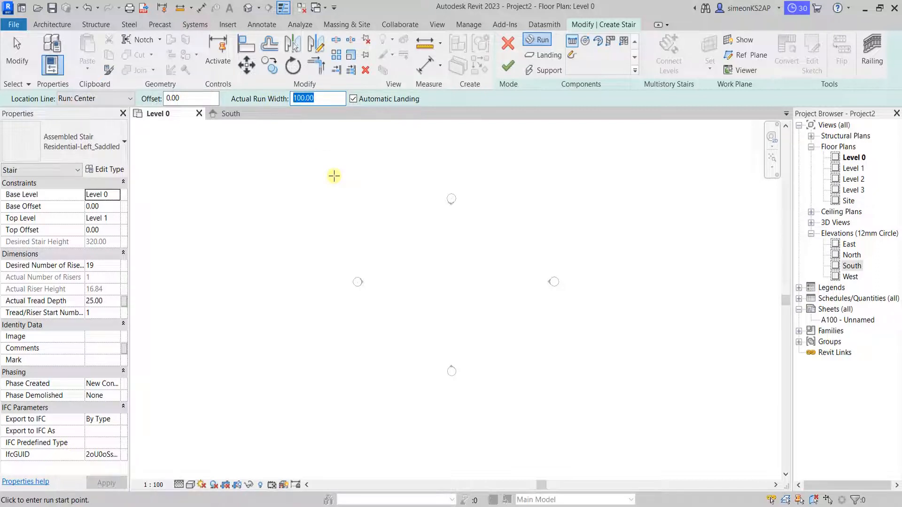
text(90)
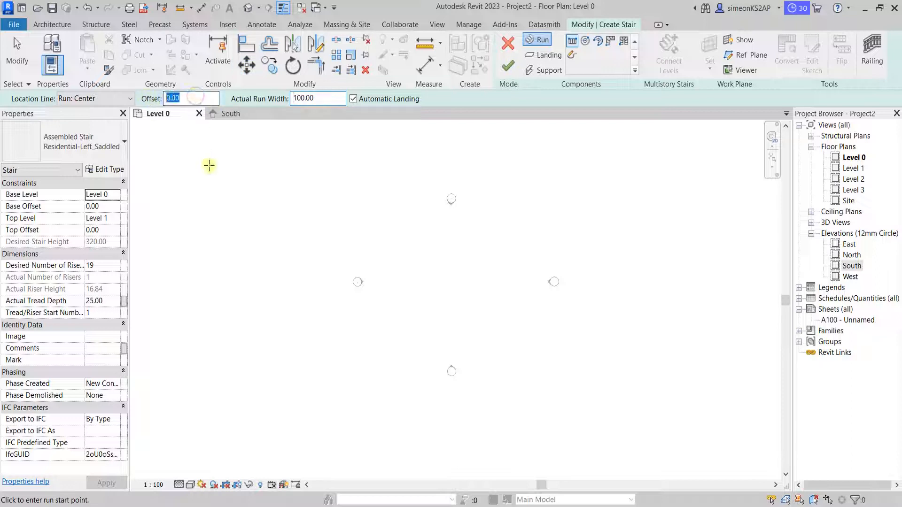
click(127, 98)
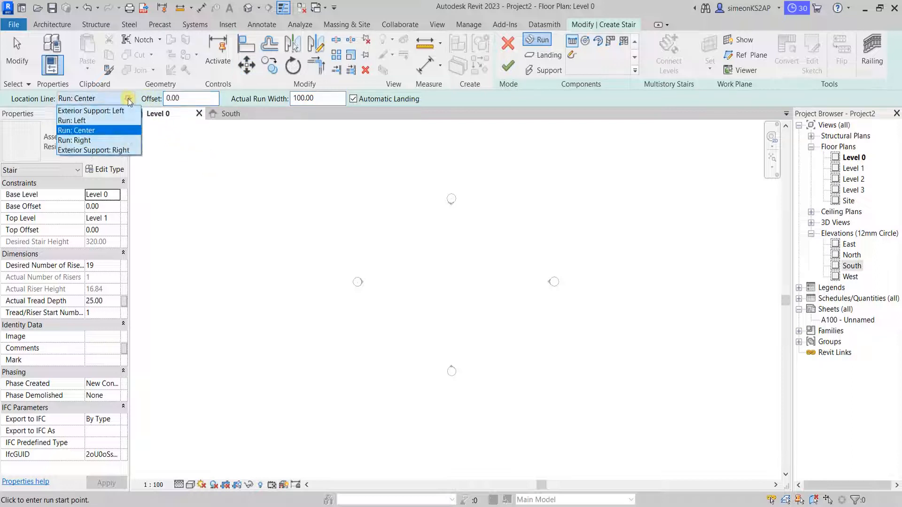
mouse_move(72, 120)
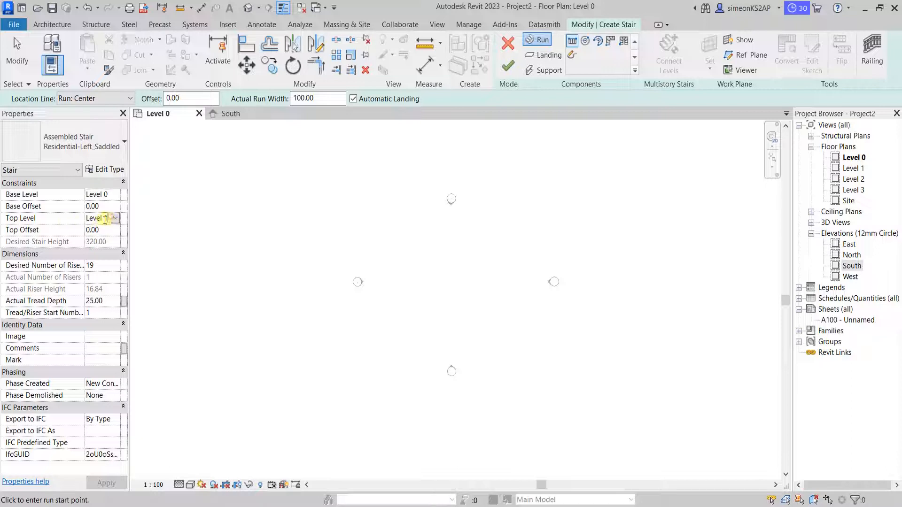
click(98, 217)
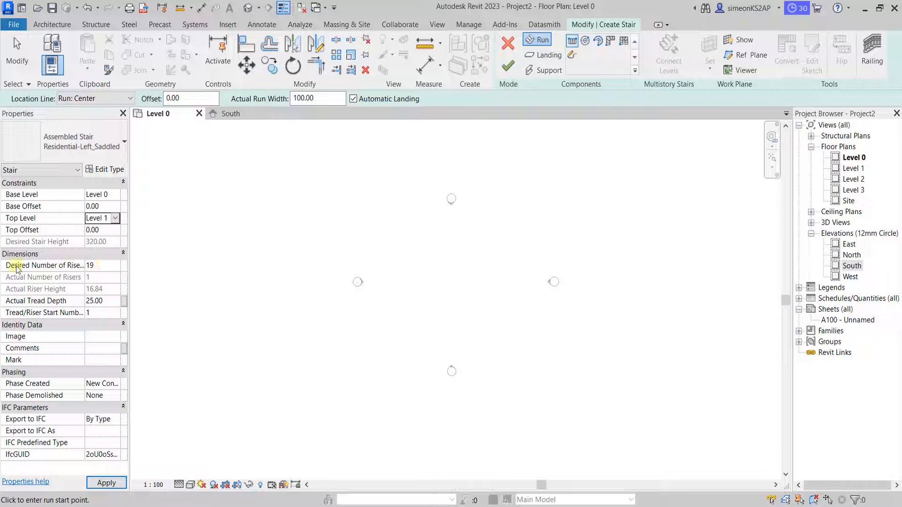
click(97, 265)
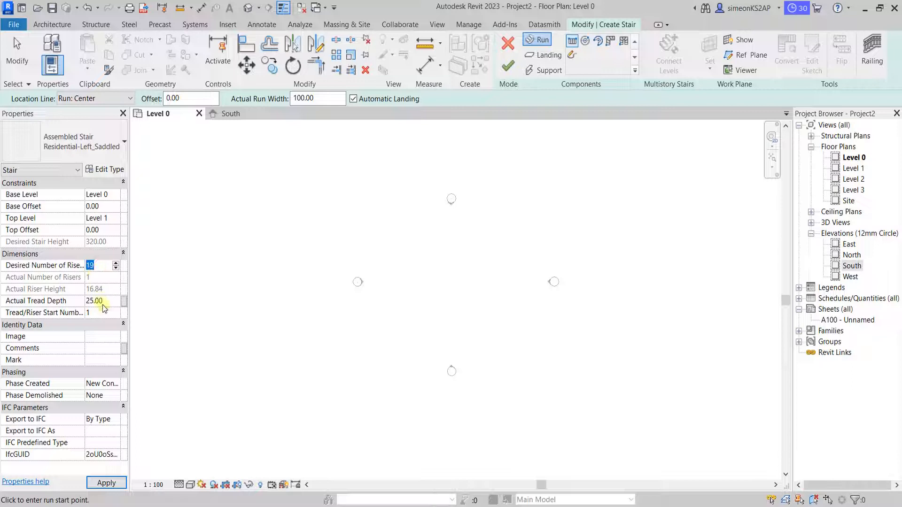
click(95, 301)
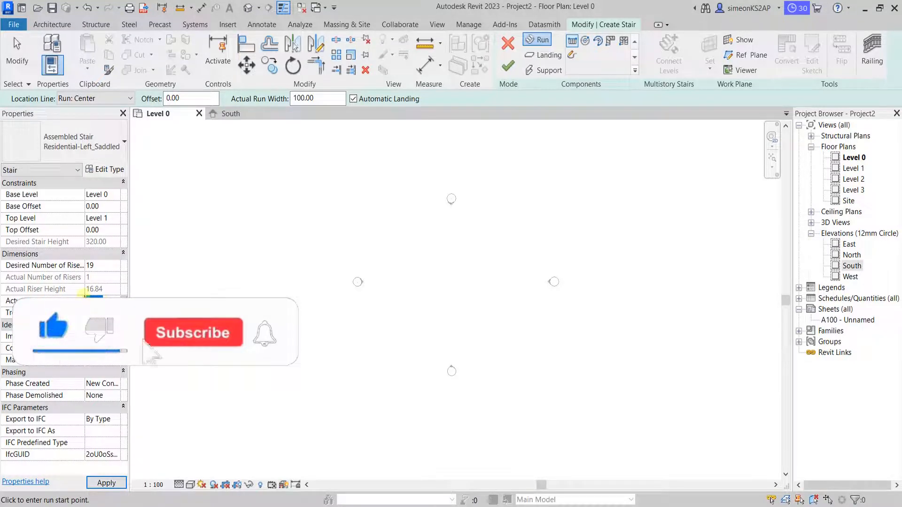
click(192, 332)
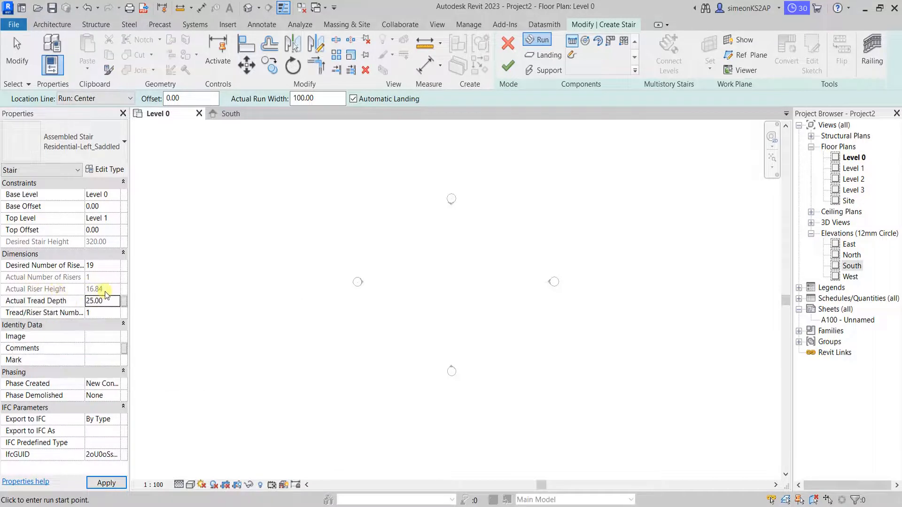
click(102, 265)
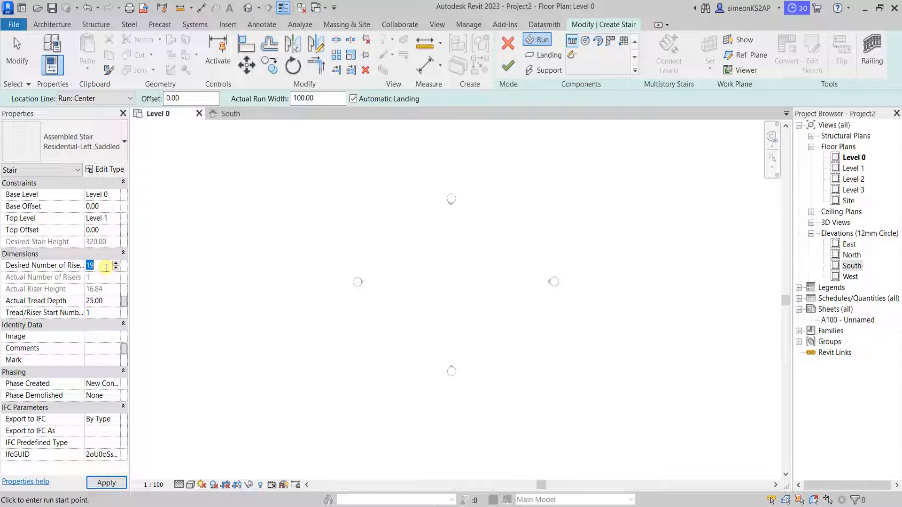
Step: Enter 17 desired risers, dismiss the riser-height warning, then change it to 18
text(17)
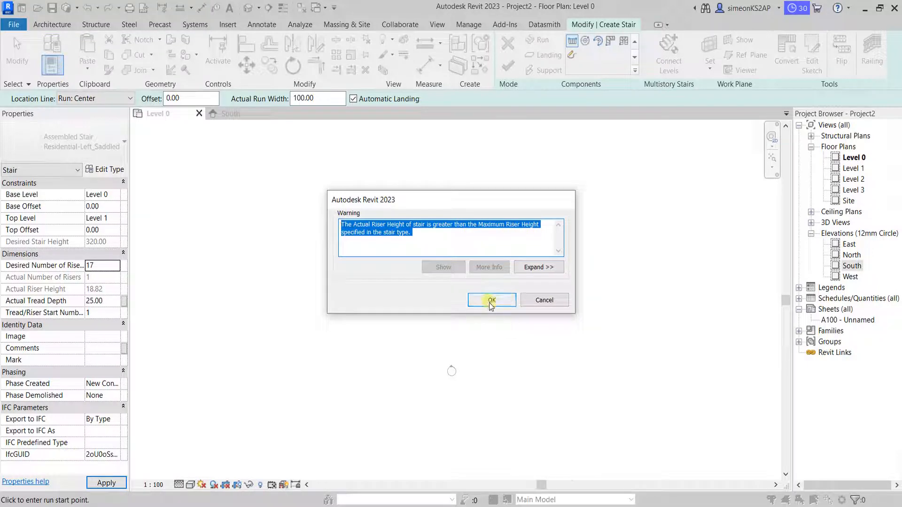
click(489, 299)
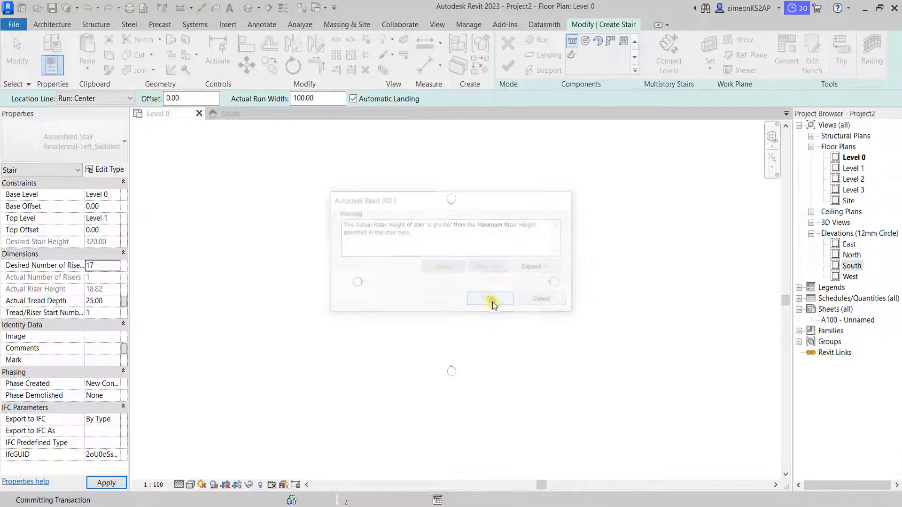
click(489, 299)
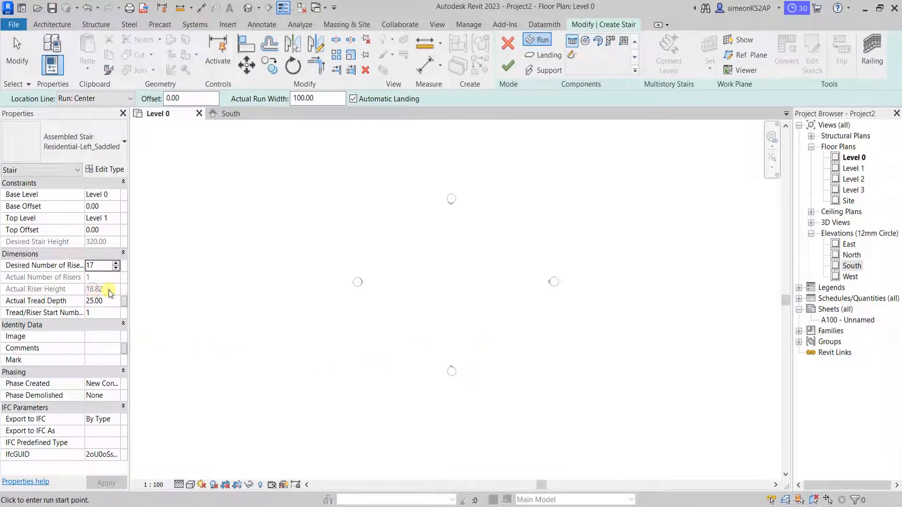
mouse_move(51, 289)
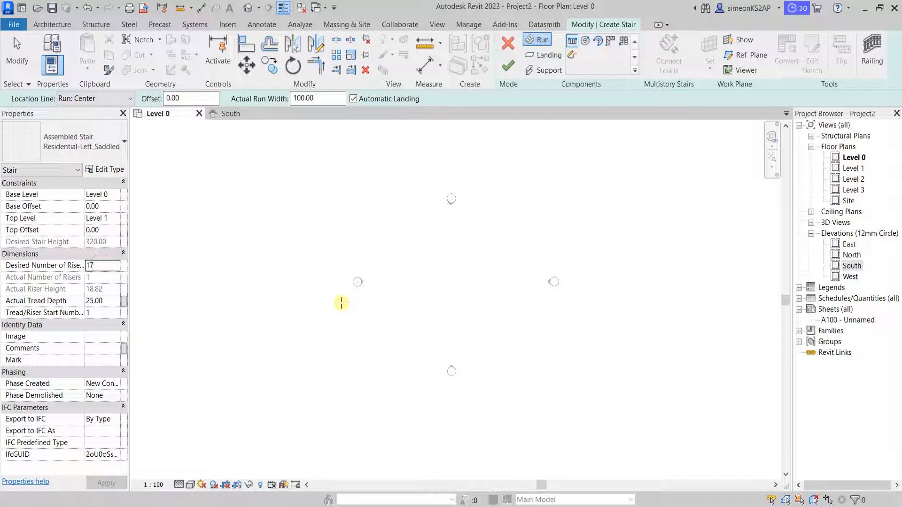
click(102, 265)
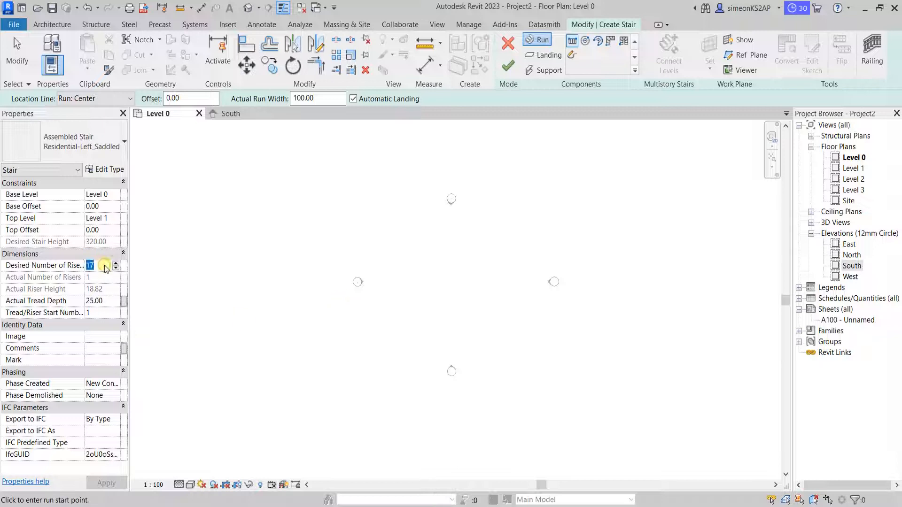
click(115, 264)
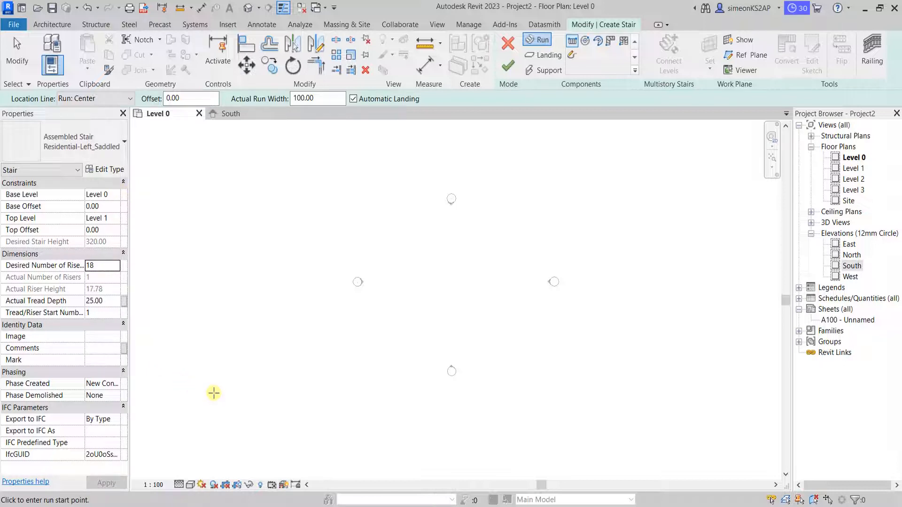
mouse_move(148, 323)
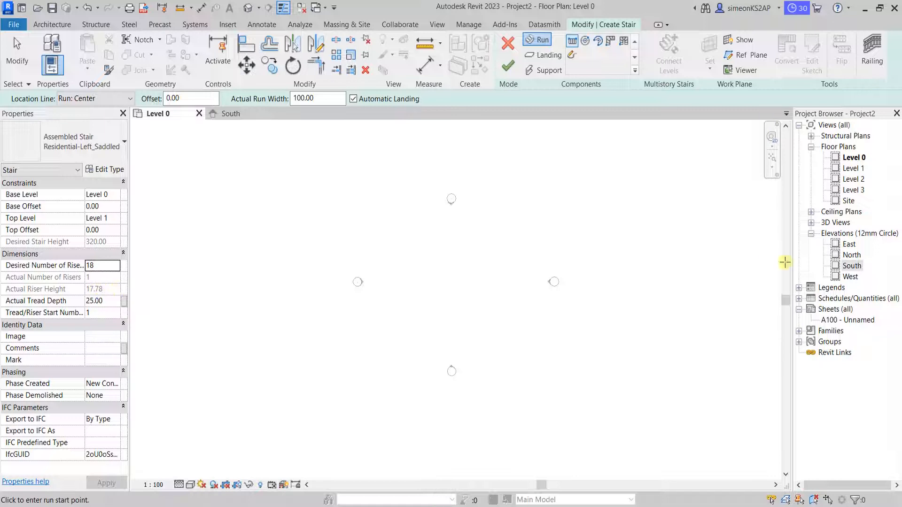
Step: Open the South elevation and confirm cancelling the stair edit mode
double_click(852, 265)
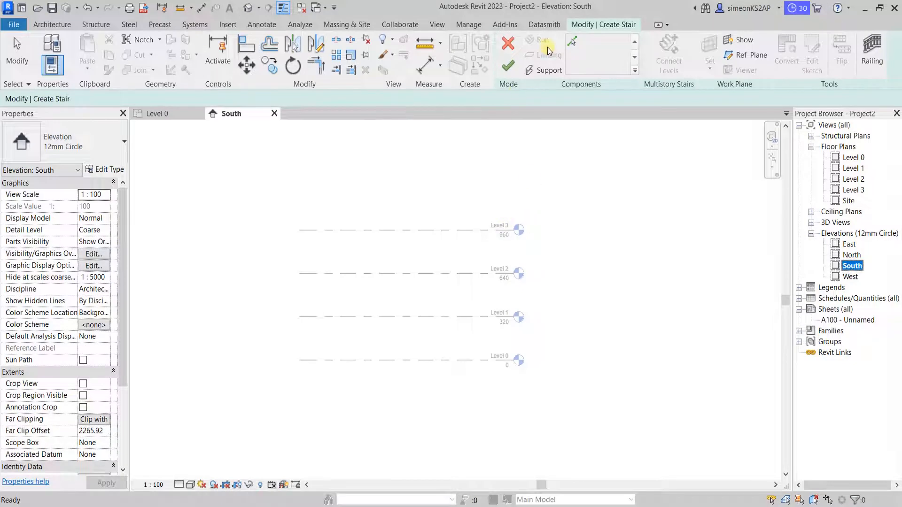
click(508, 44)
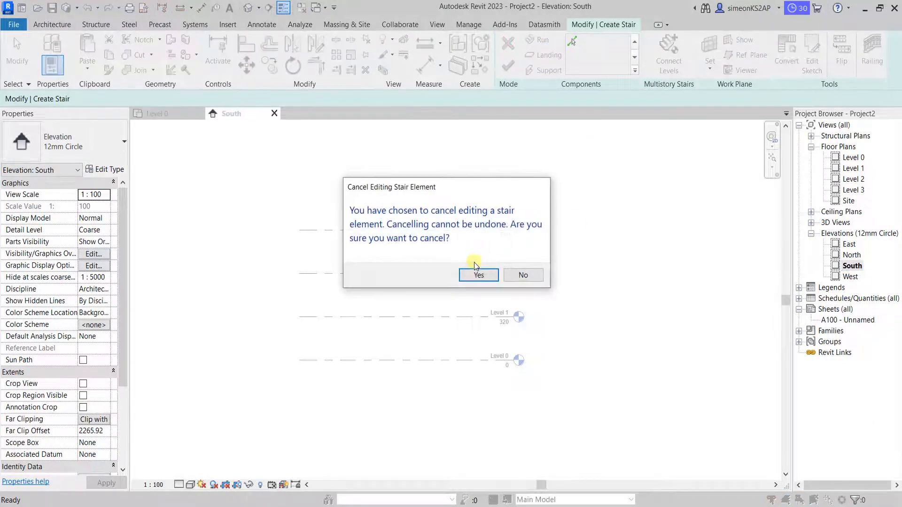
click(478, 275)
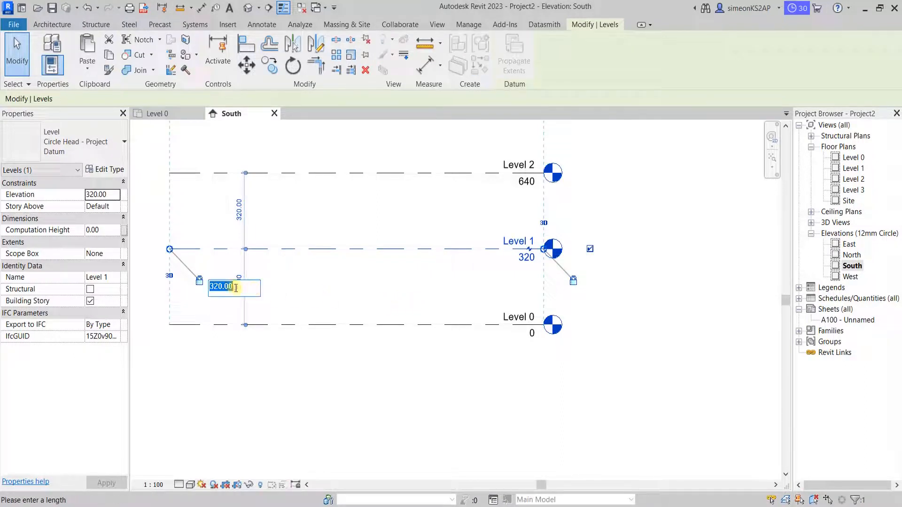
Step: Set Level 1 and Level 2 temporary dimensions to 300 cm each
text(300)
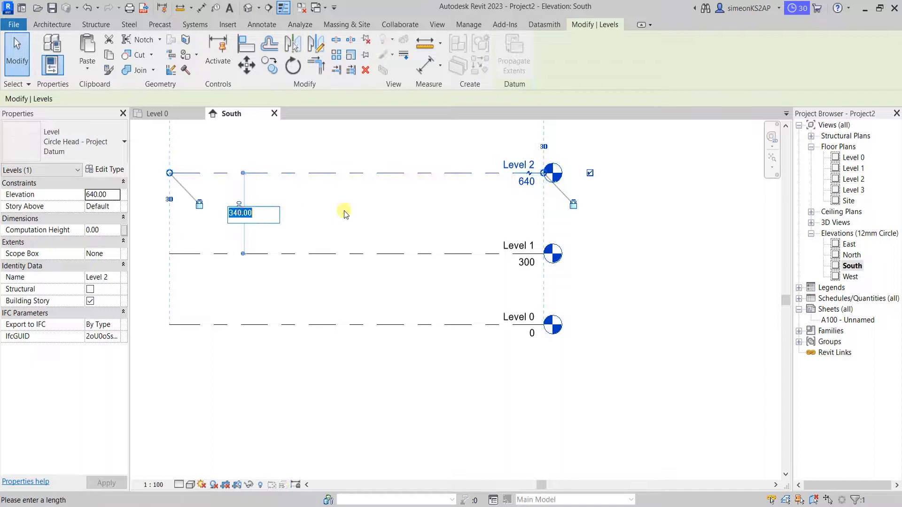
text(300)
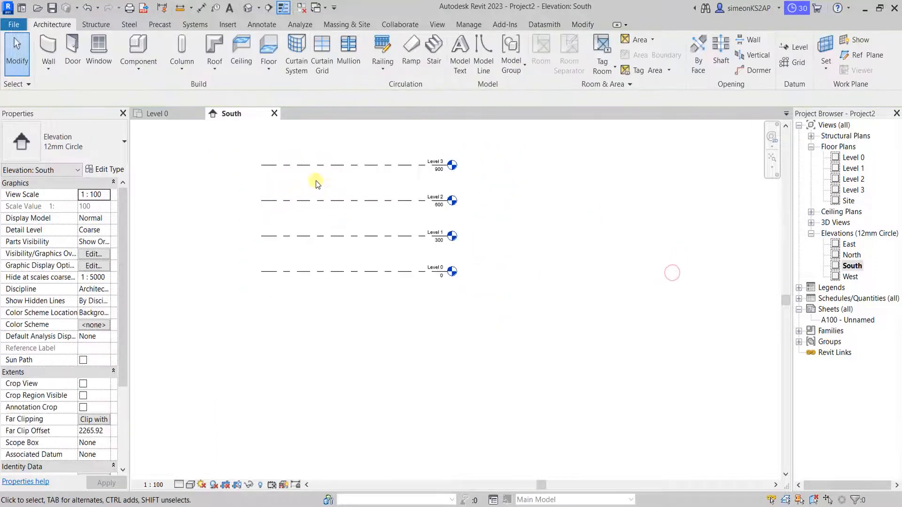
Step: Open the Level 0 floor plan and start a new stair
double_click(854, 157)
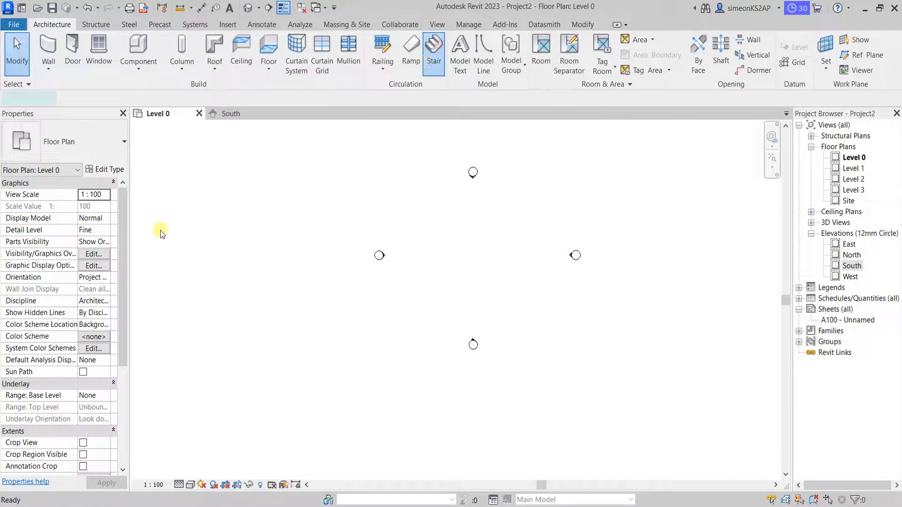
click(433, 51)
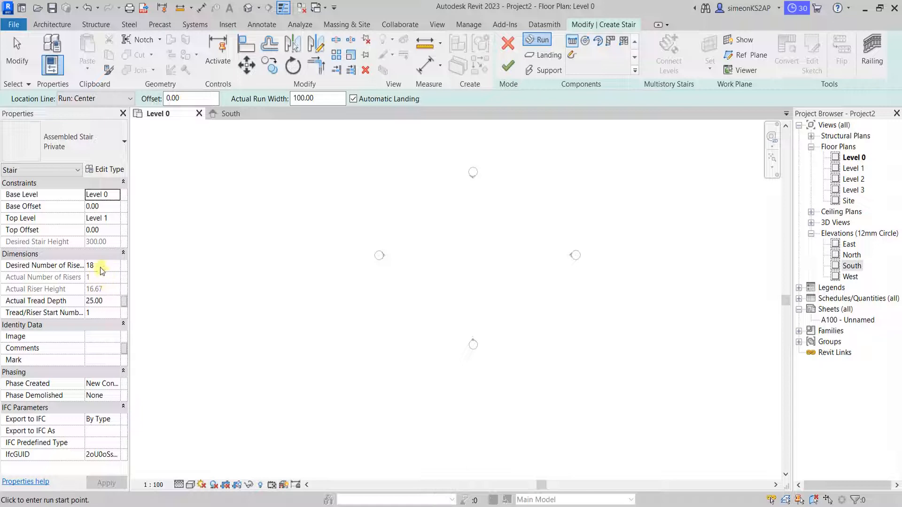
Step: Edit the trial stair's desired riser count, keeping 18 risers and 25 cm treads
click(103, 265)
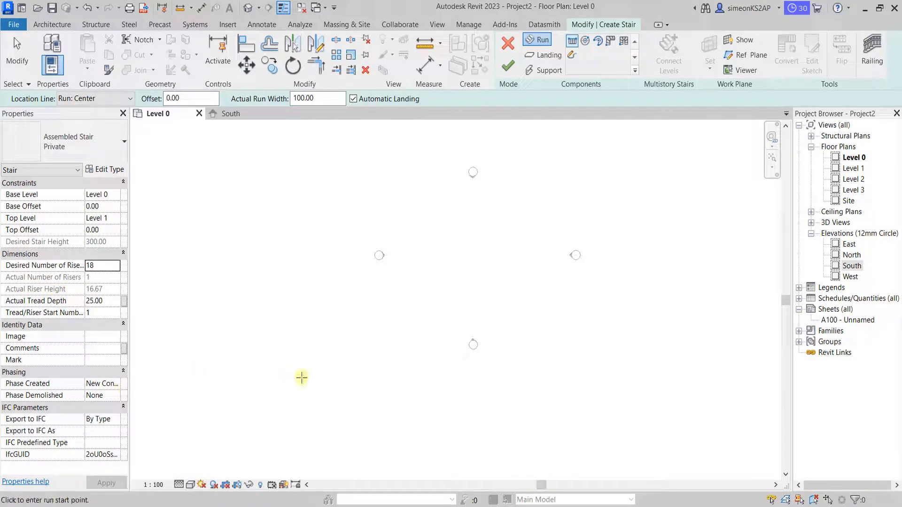
mouse_move(539, 39)
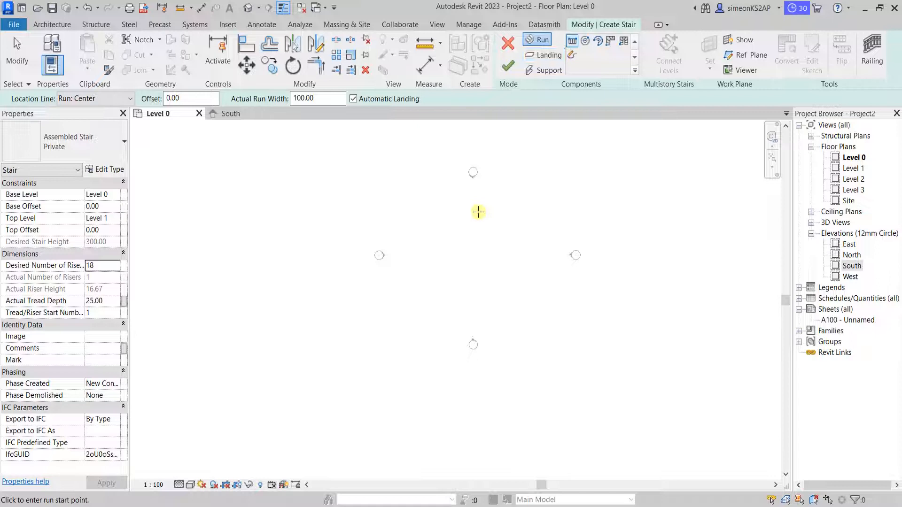
mouse_move(572, 41)
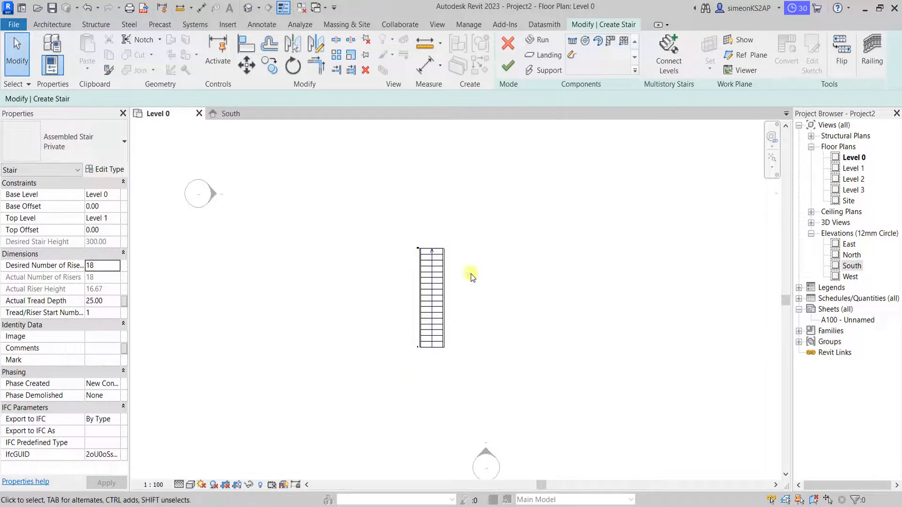
mouse_move(386, 156)
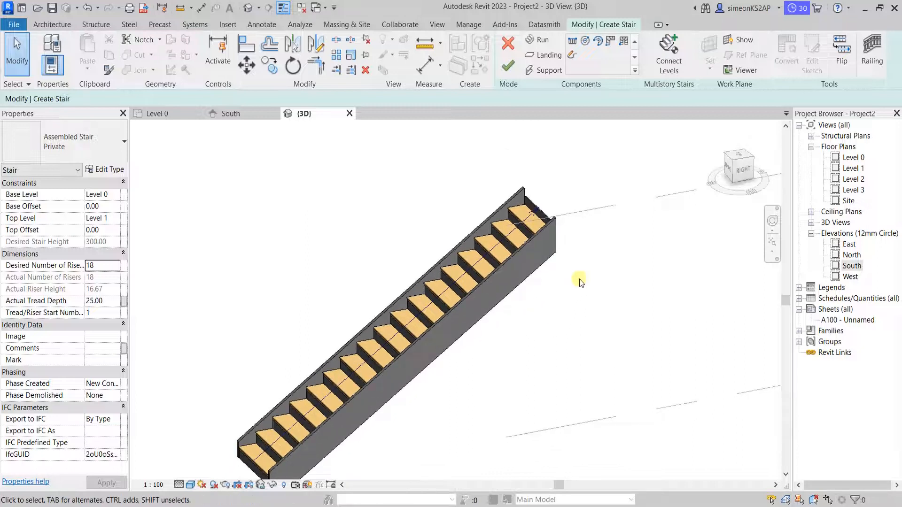
mouse_move(613, 275)
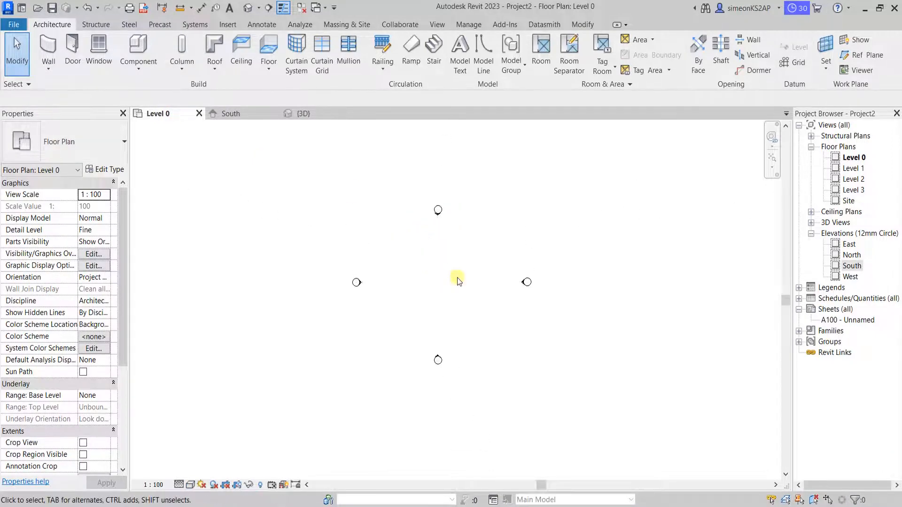
Step: Sketch two parallel stair runs on Level 0 joined by a 150 cm landing
click(434, 54)
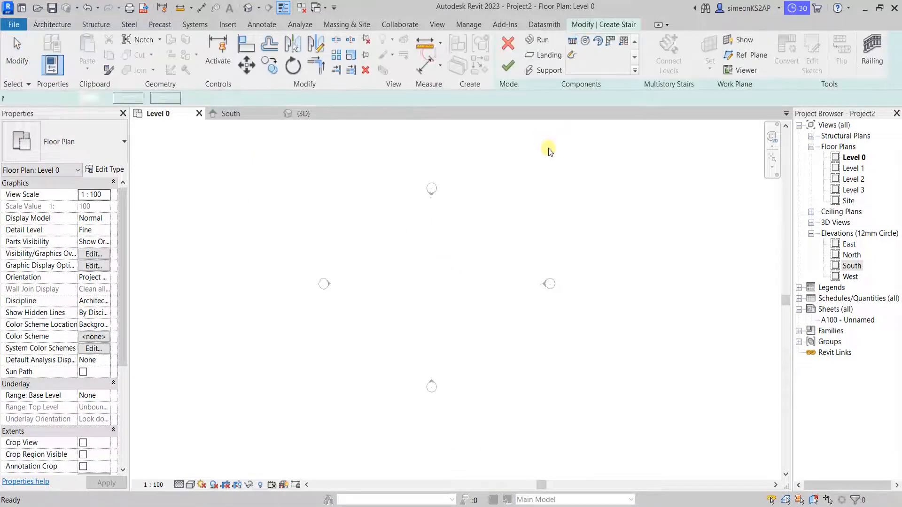
click(542, 39)
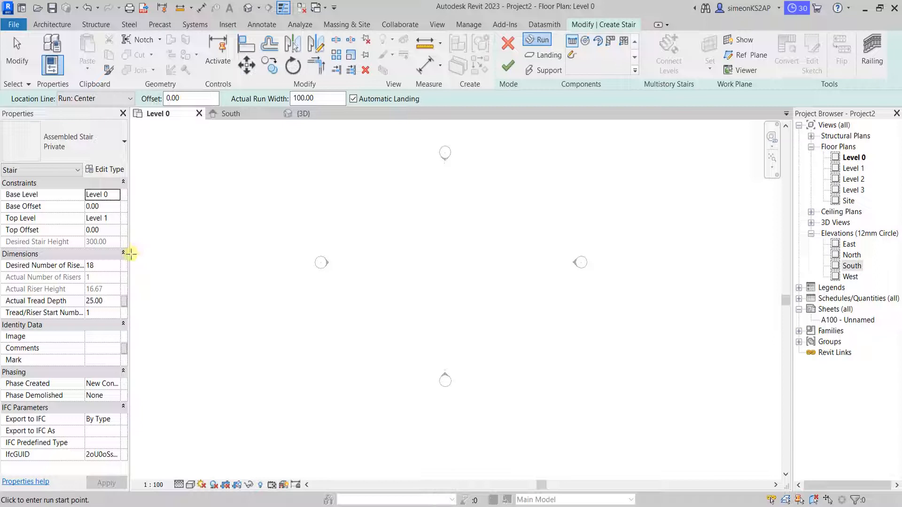
mouse_move(362, 296)
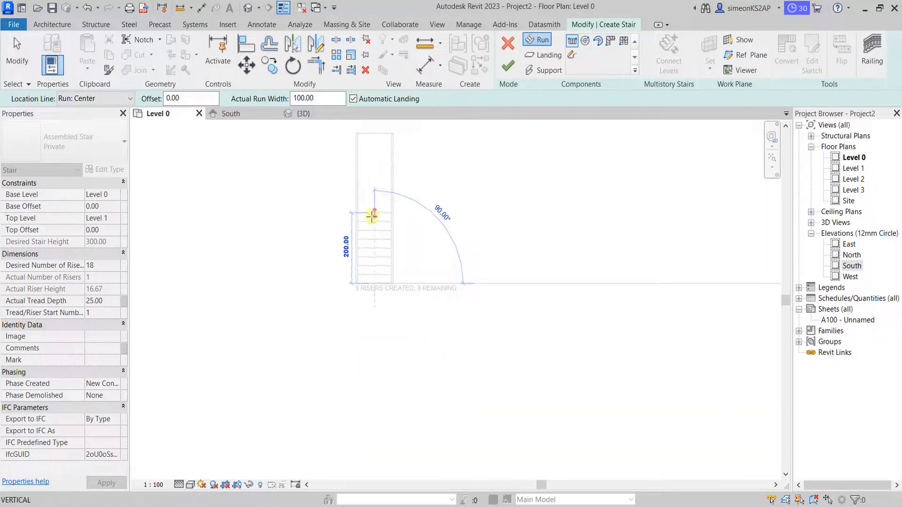
mouse_move(372, 216)
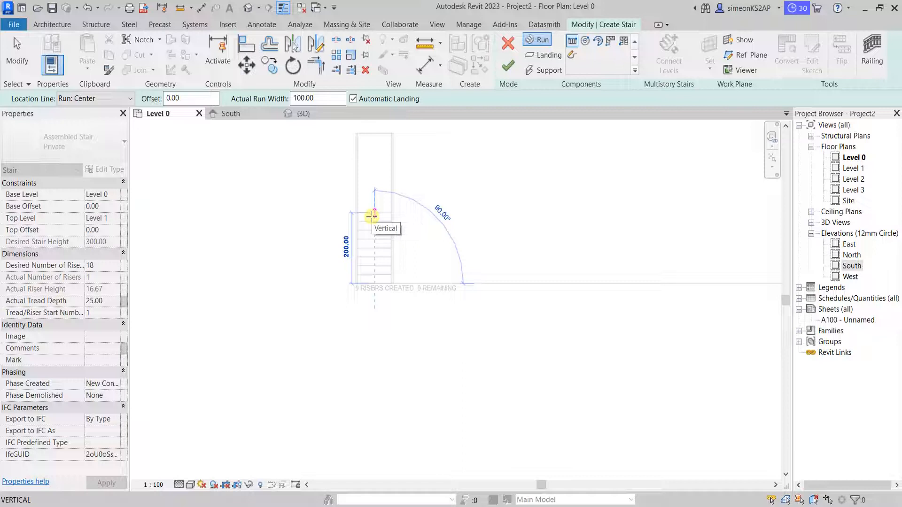
click(373, 214)
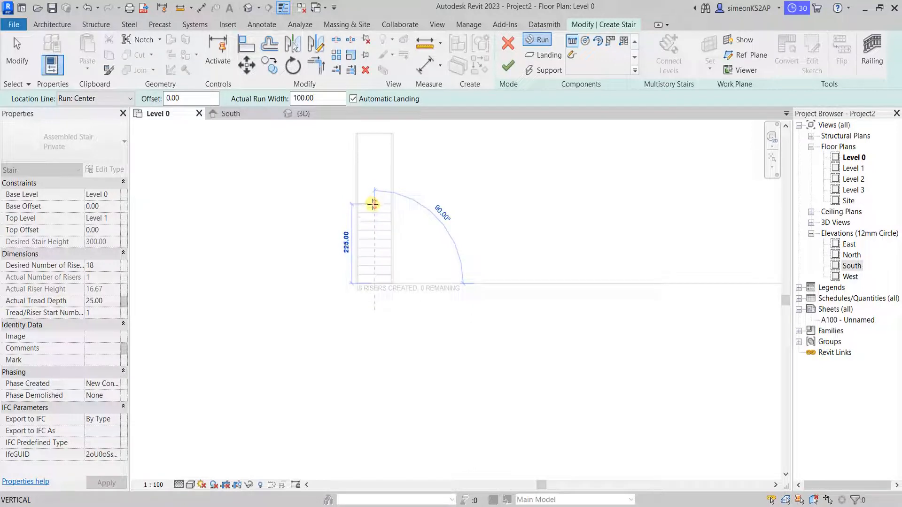
drag(373, 203, 372, 218)
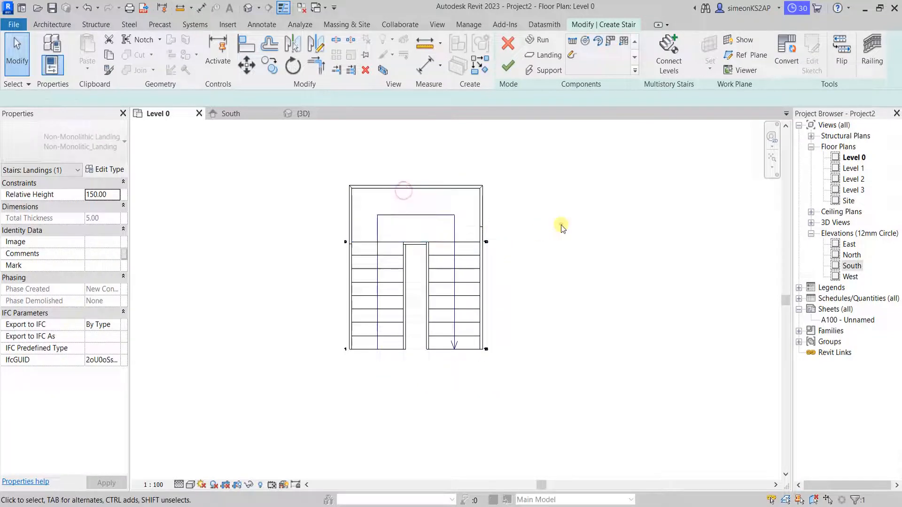
Step: Set the right flight to 220 and the landing to 100, then realign the right run's end
click(460, 233)
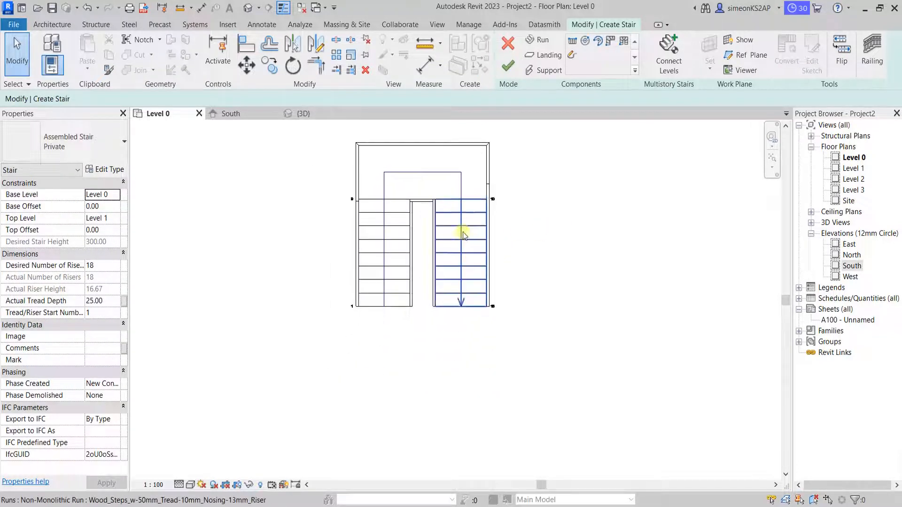
click(463, 236)
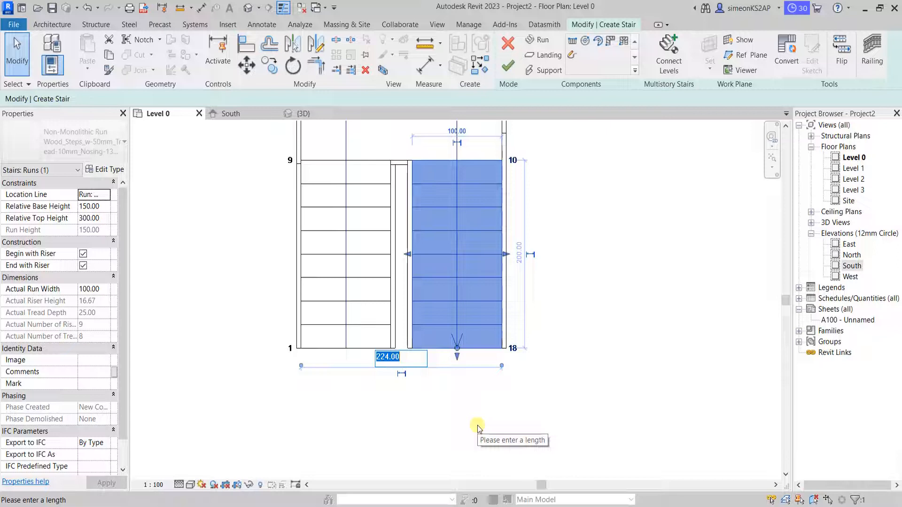
text(220)
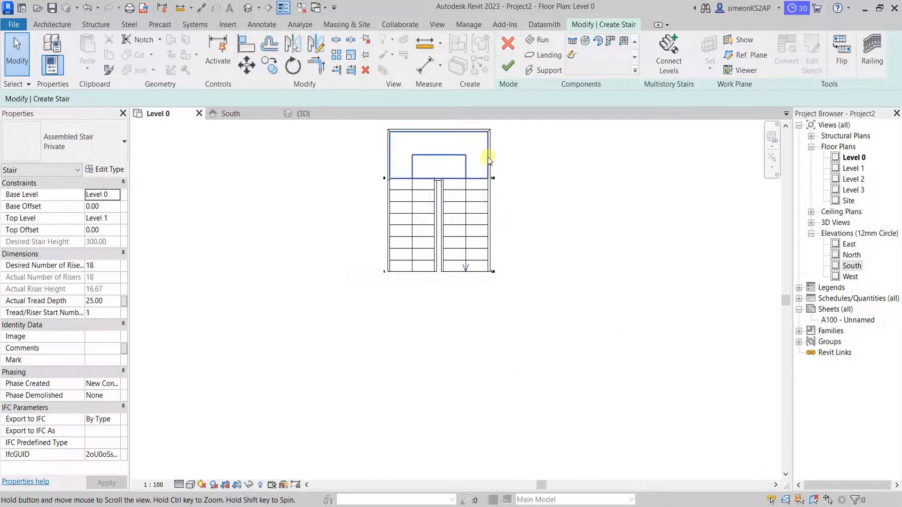
click(439, 160)
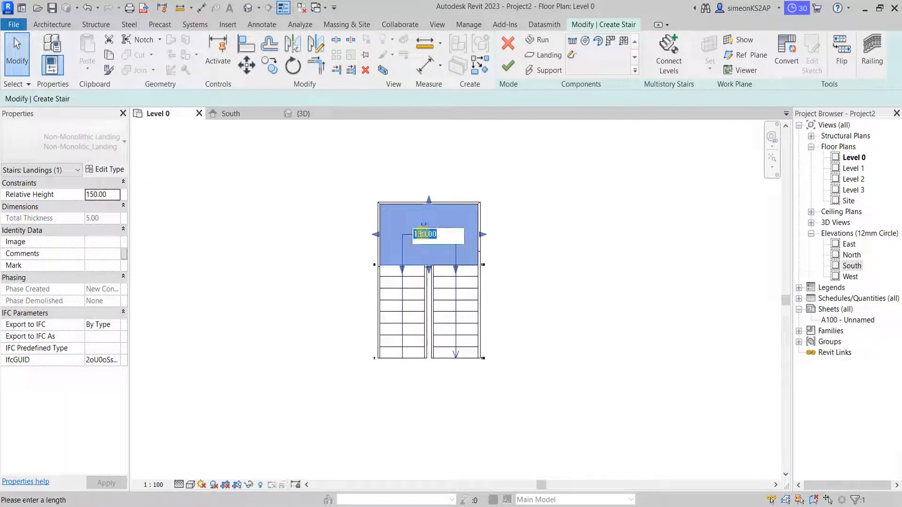
text(100)
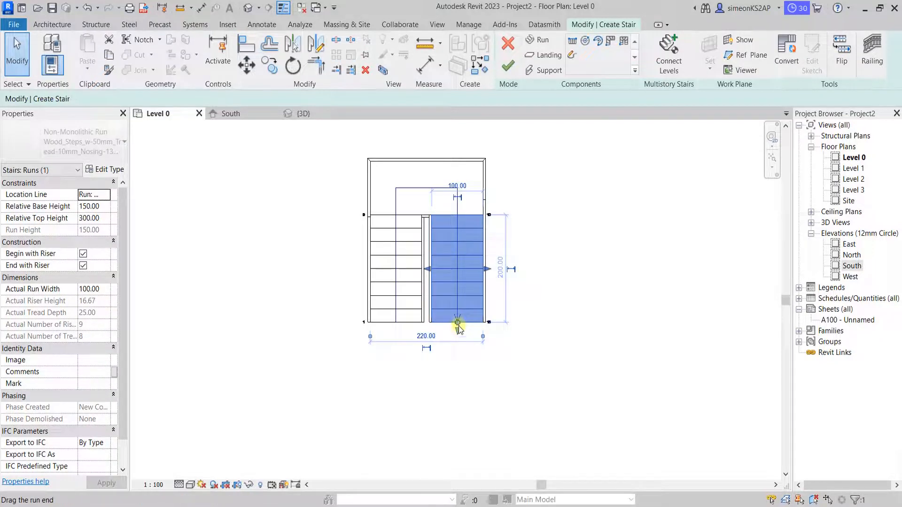
drag(459, 325, 459, 282)
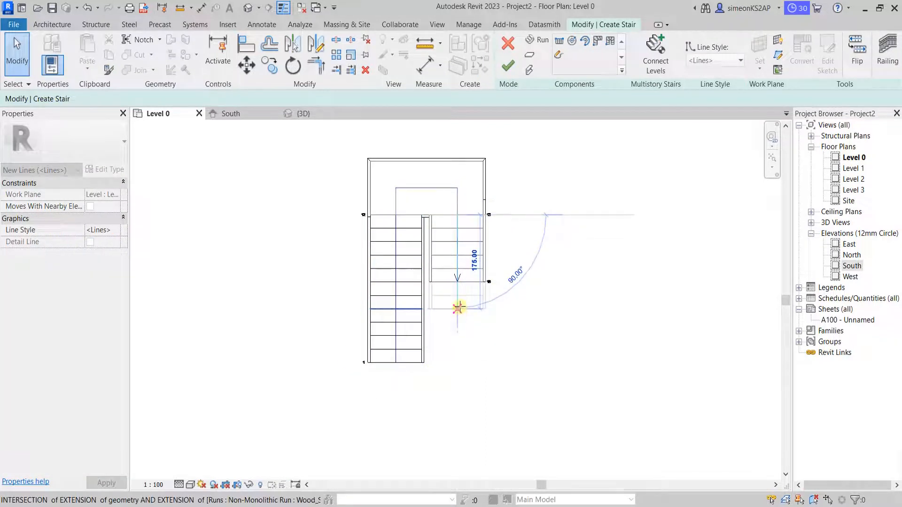
click(458, 308)
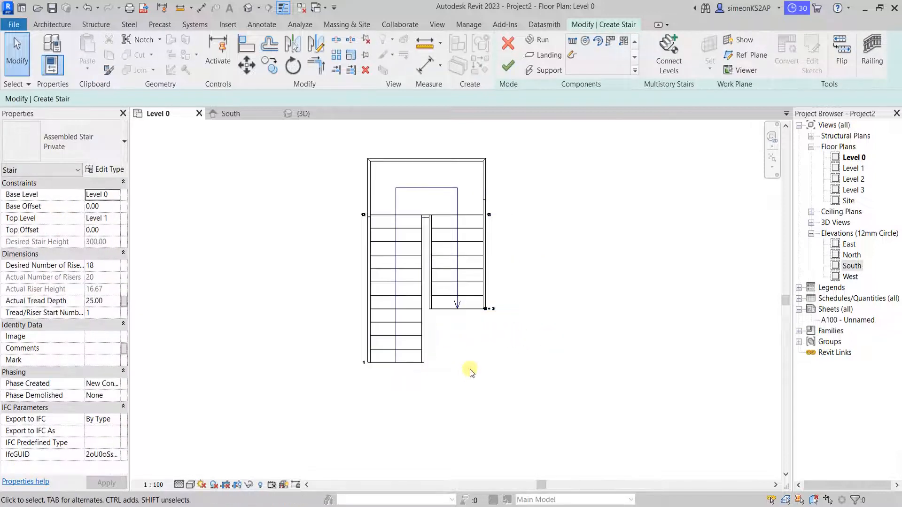
mouse_move(467, 355)
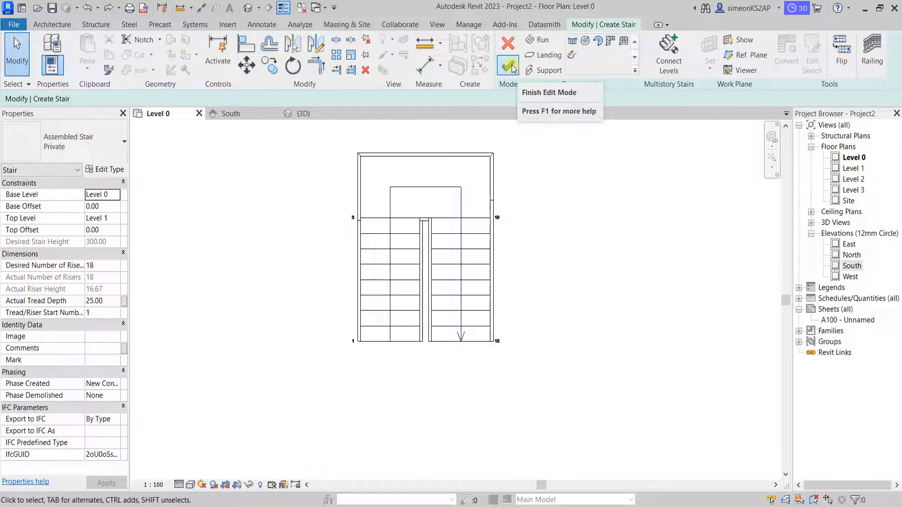
Step: Finish the 18-riser U-shaped stair edit and view it in the {3D} view
click(507, 65)
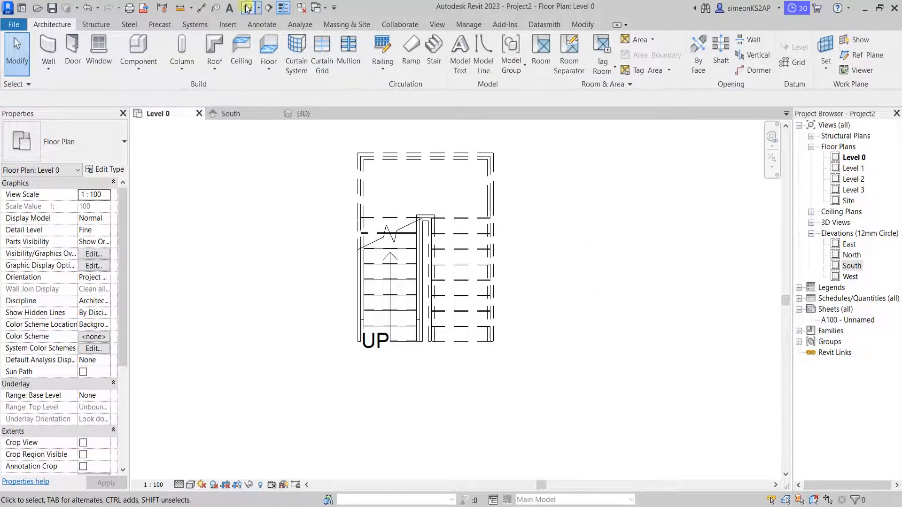
click(302, 113)
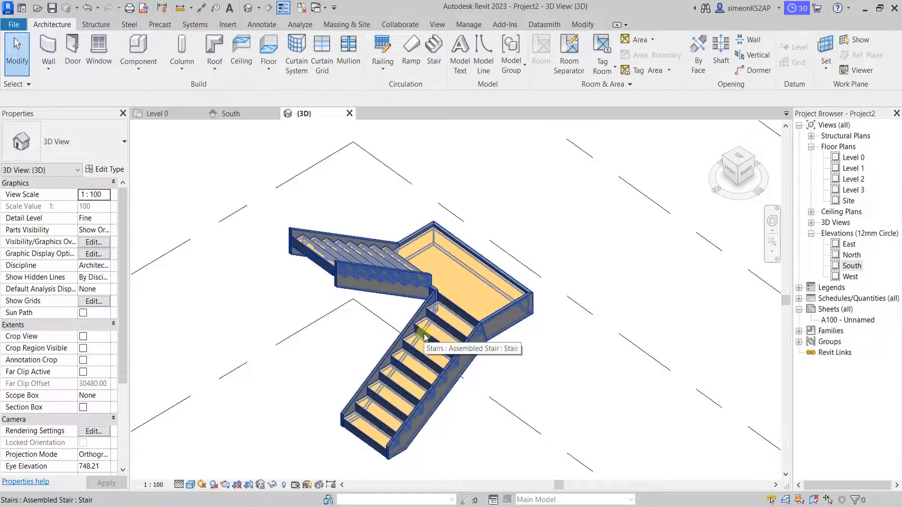
click(423, 336)
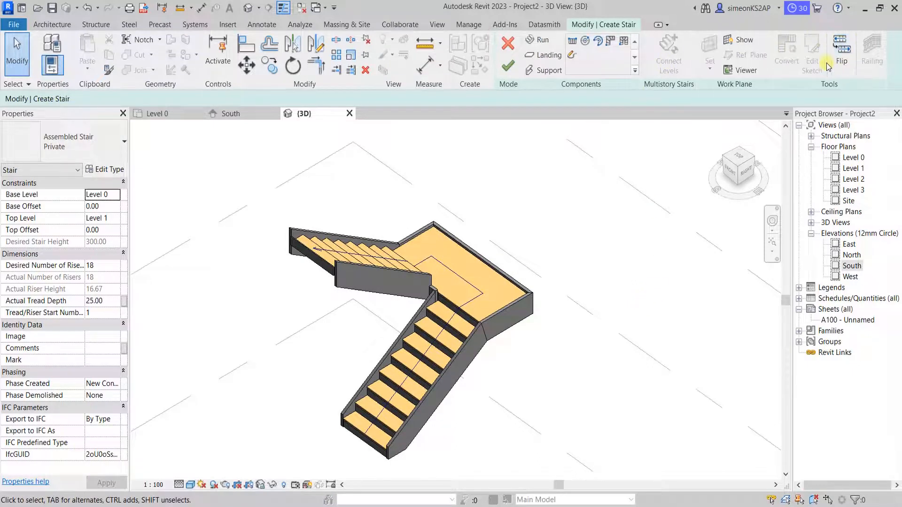
mouse_move(840, 43)
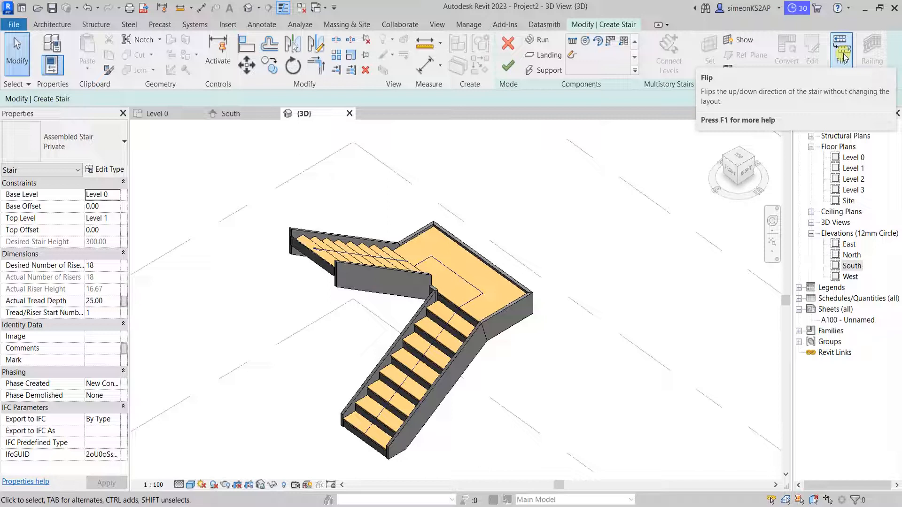
mouse_move(841, 47)
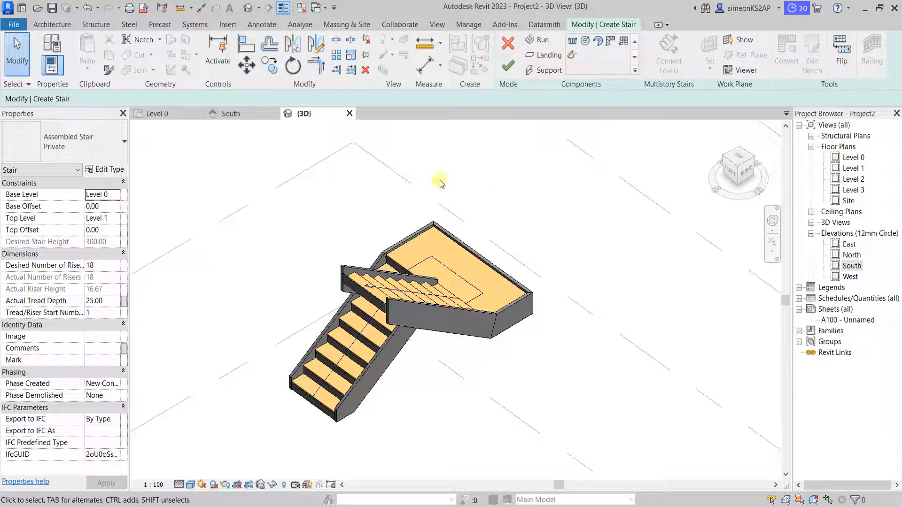
mouse_move(448, 220)
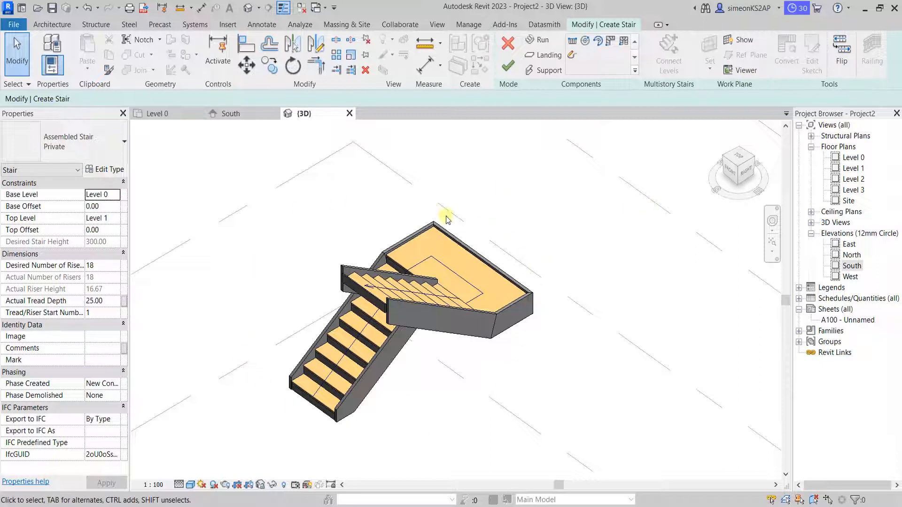
mouse_move(840, 49)
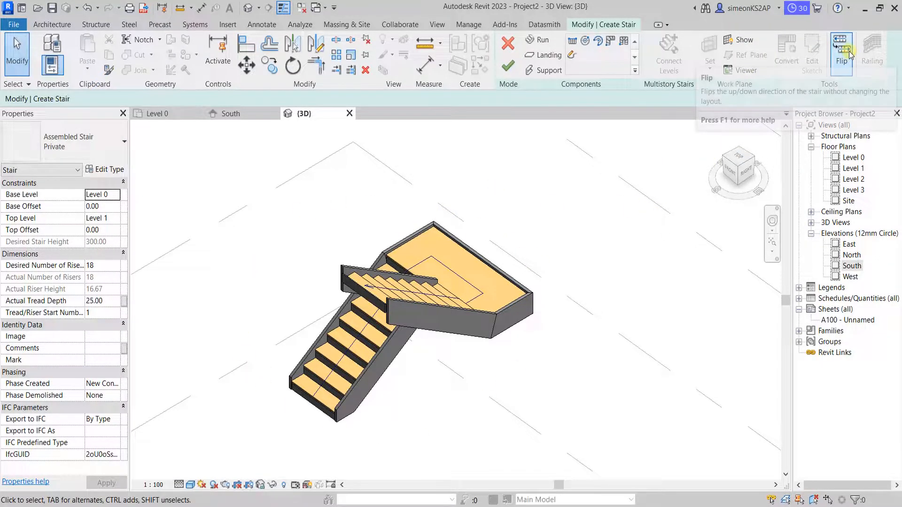
click(840, 51)
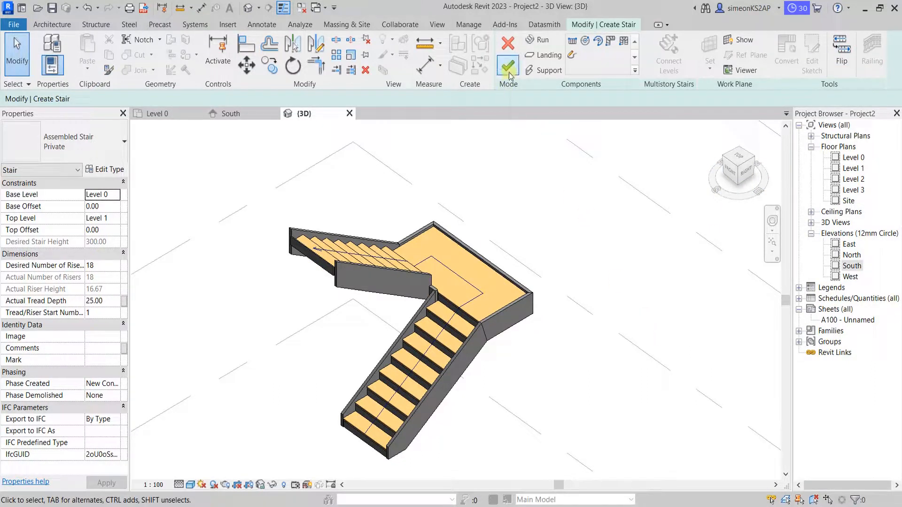
click(507, 65)
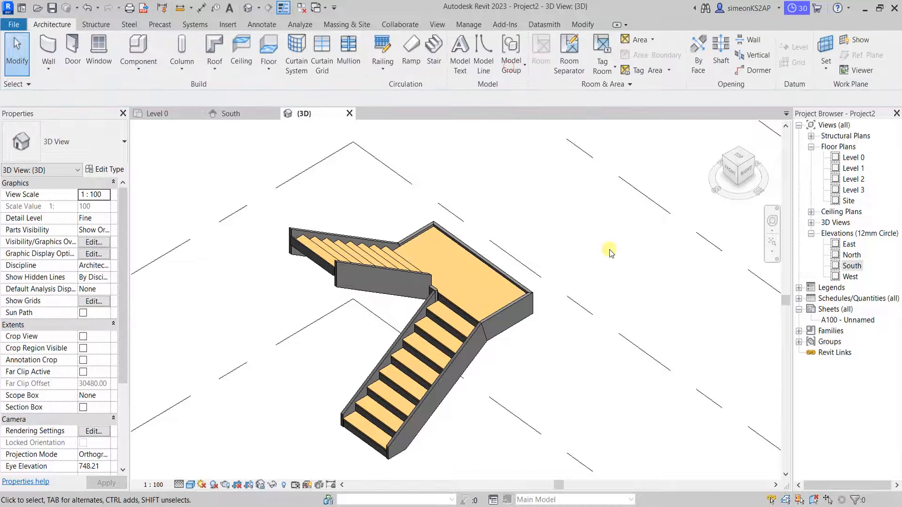
right_click(610, 254)
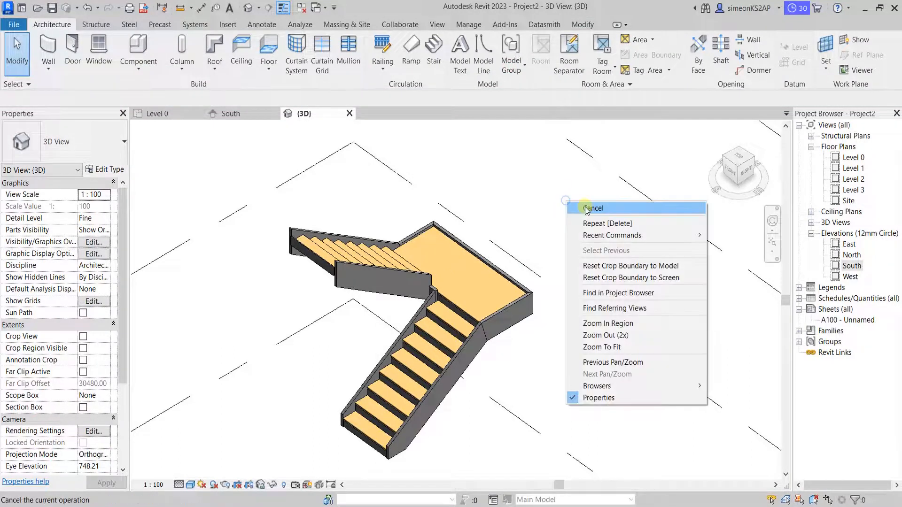
click(593, 208)
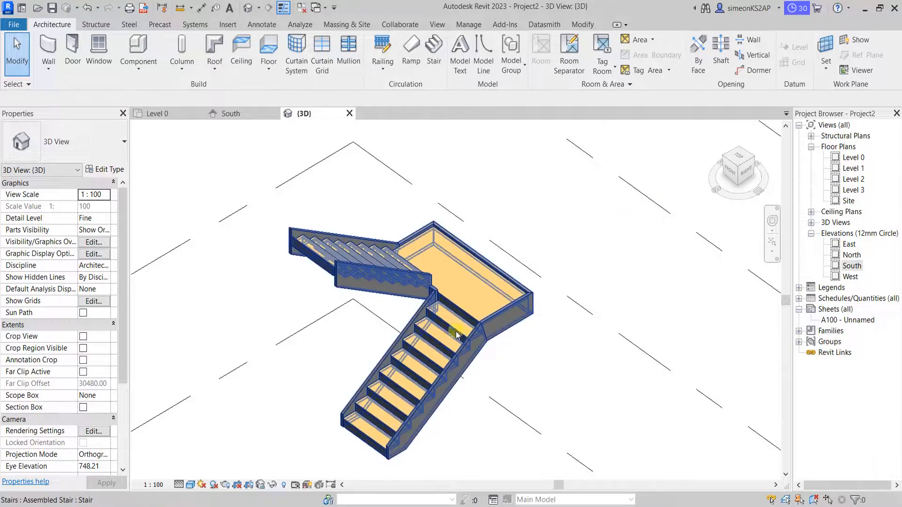
mouse_move(431, 349)
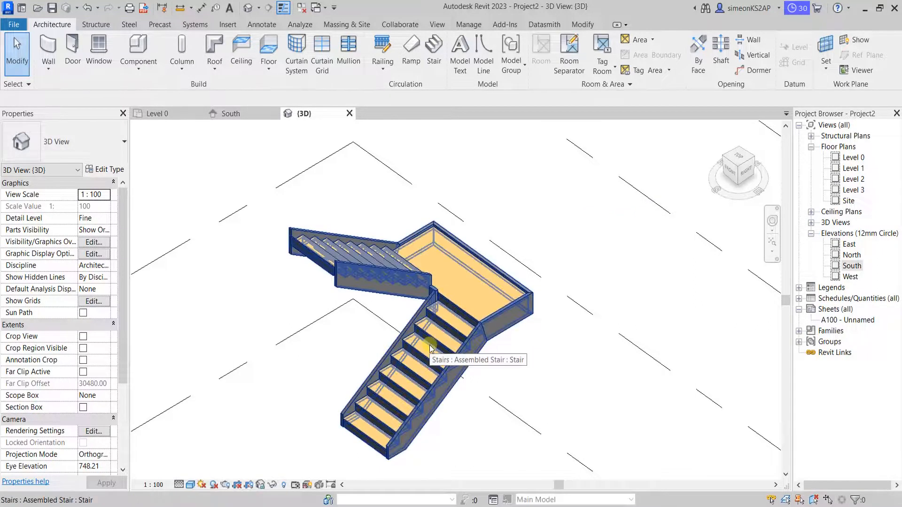
click(382, 49)
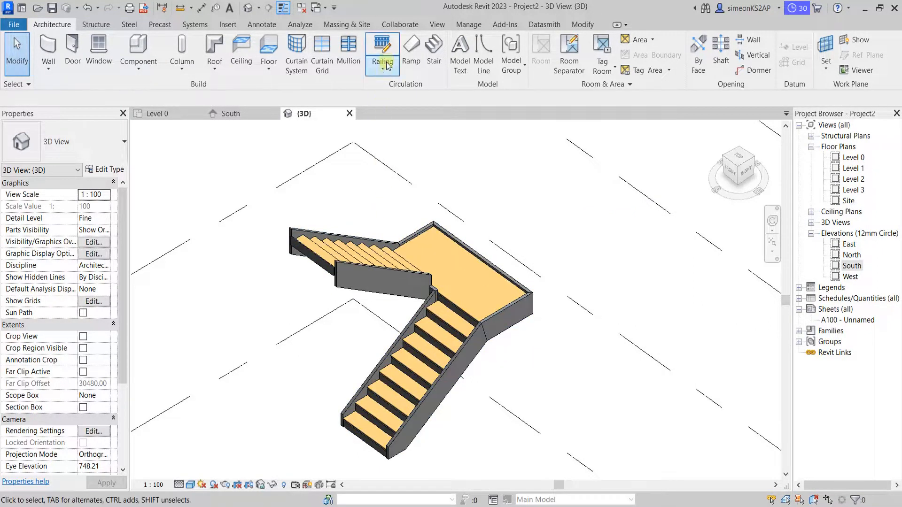
mouse_move(384, 55)
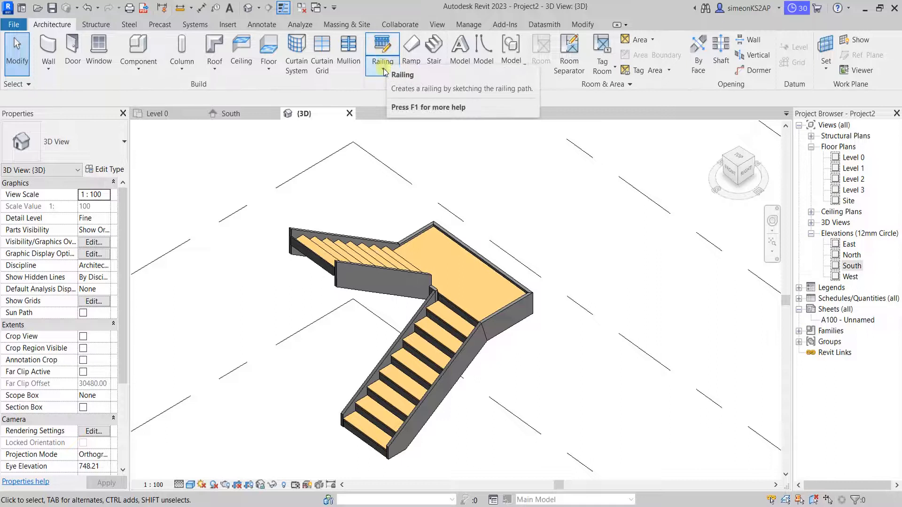
click(382, 46)
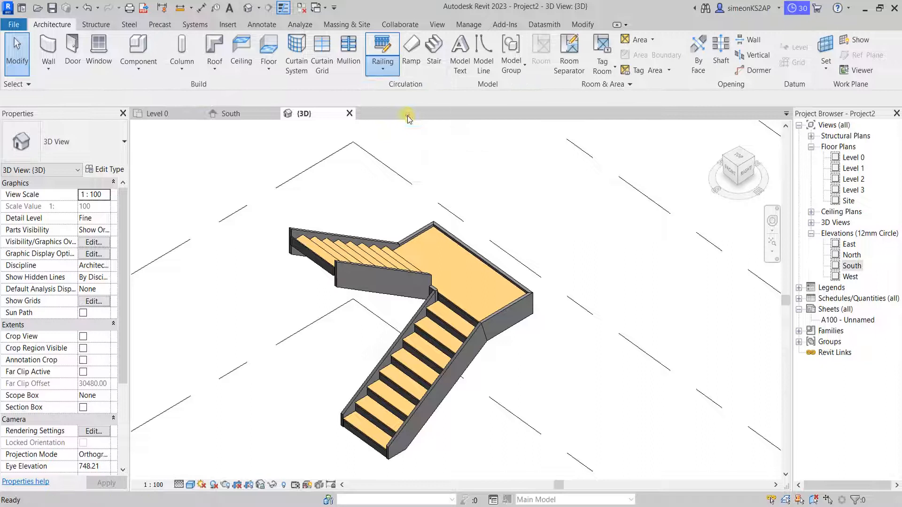
click(381, 49)
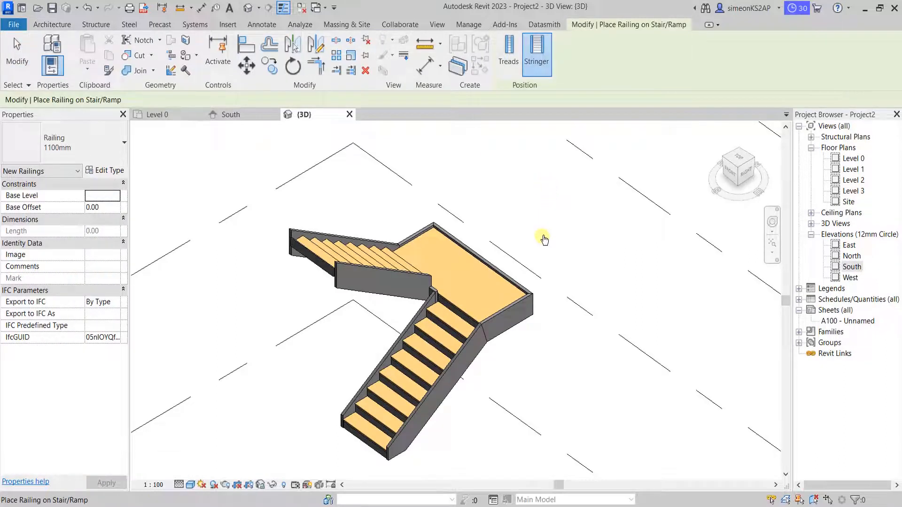
mouse_move(509, 81)
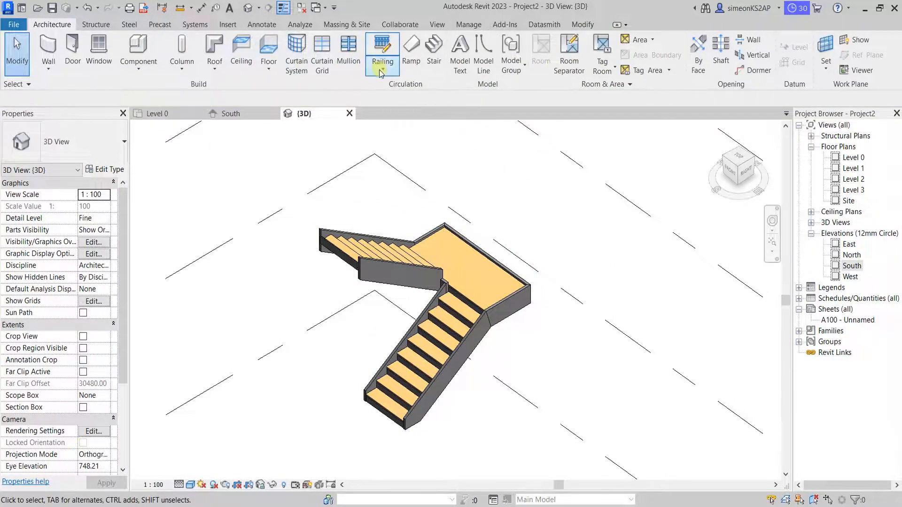
click(382, 49)
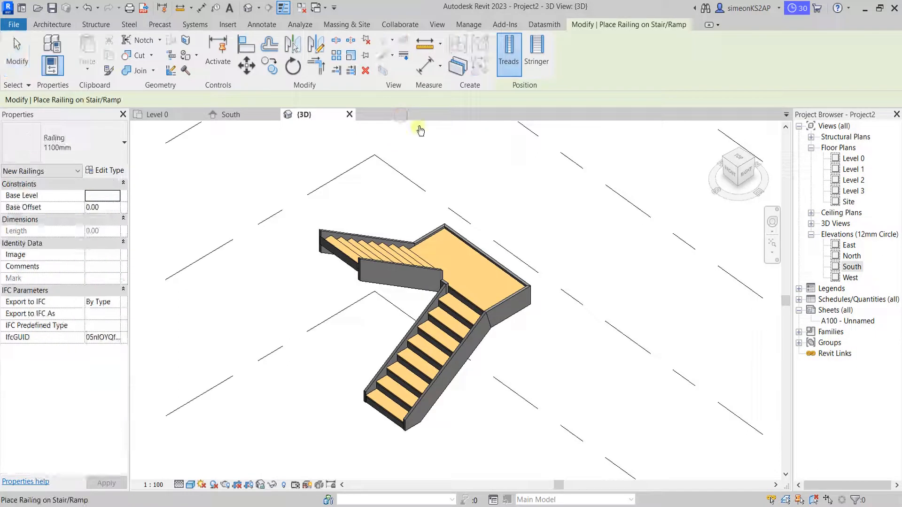
mouse_move(536, 54)
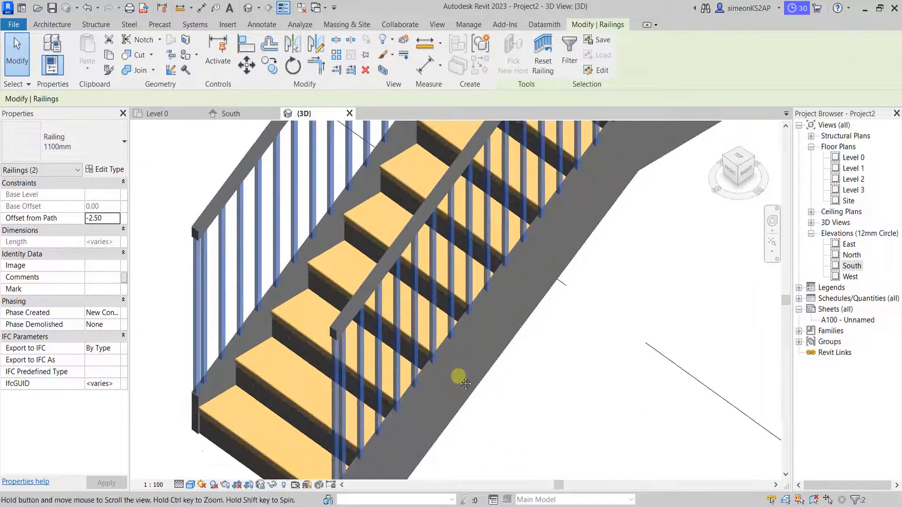
drag(460, 383, 351, 440)
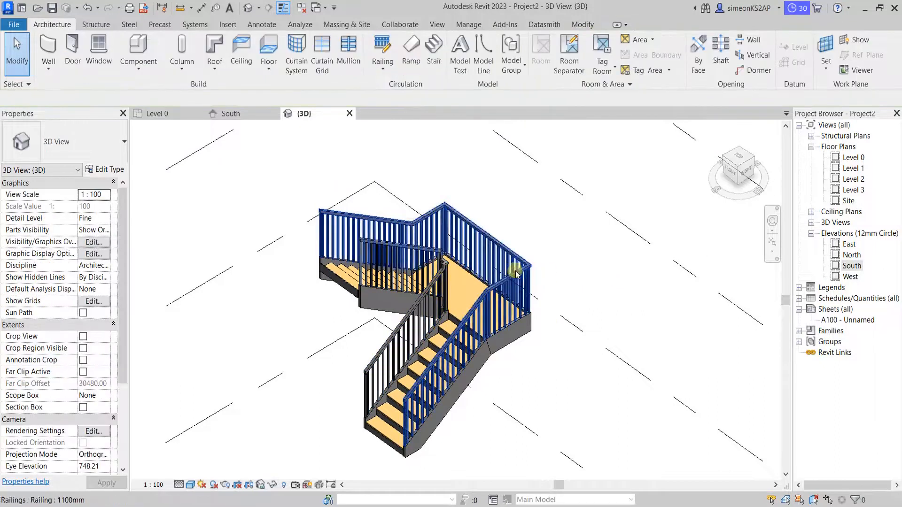
click(515, 274)
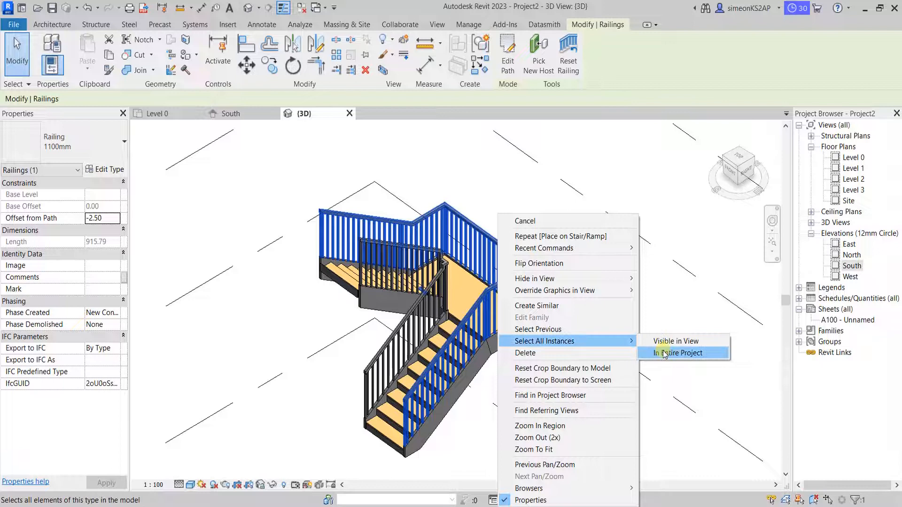
click(676, 353)
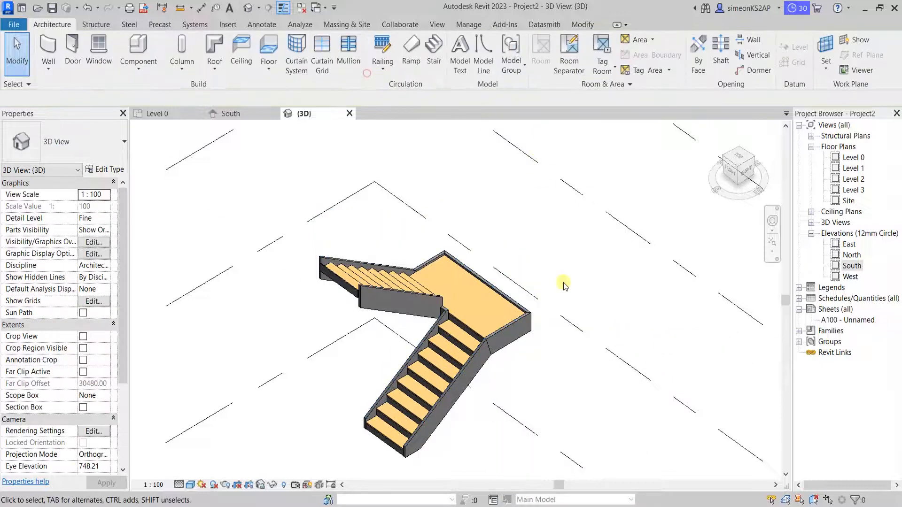
mouse_move(585, 279)
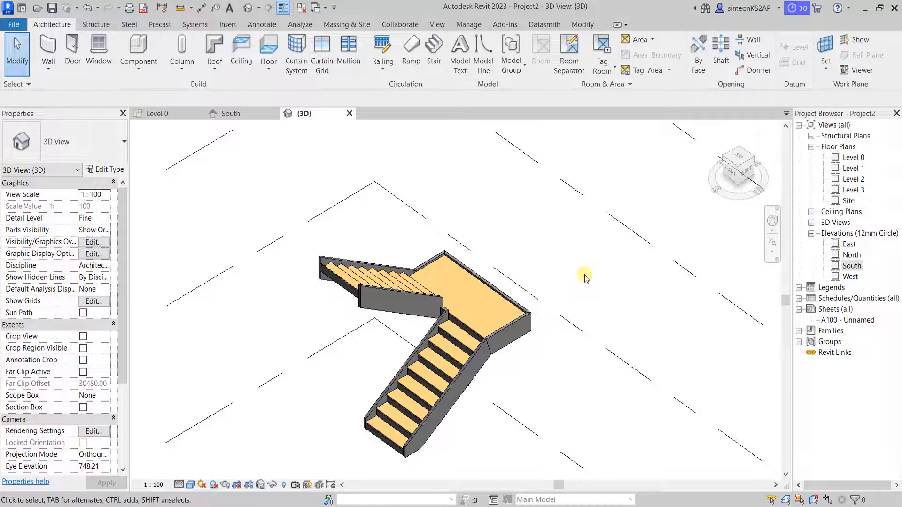
mouse_move(585, 285)
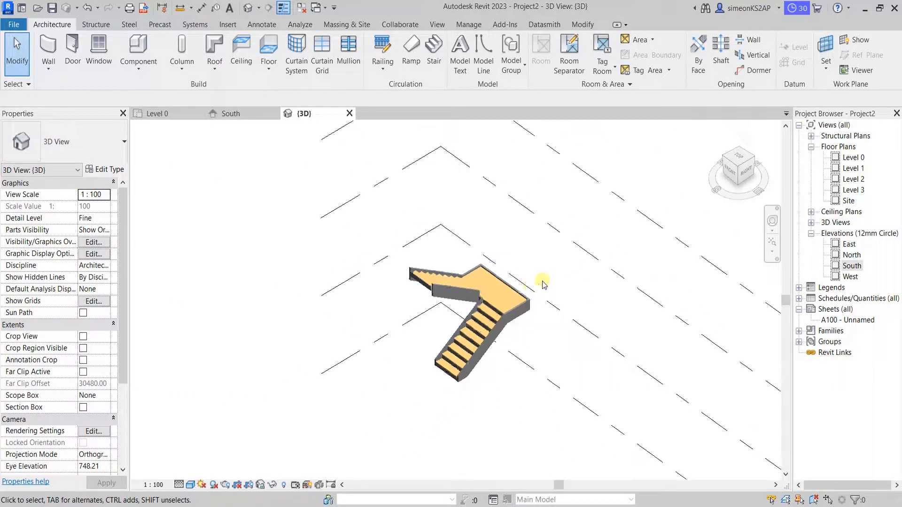
Step: Repeat the selected stair as a multistory stair up to Level 3, orbiting to check
click(492, 346)
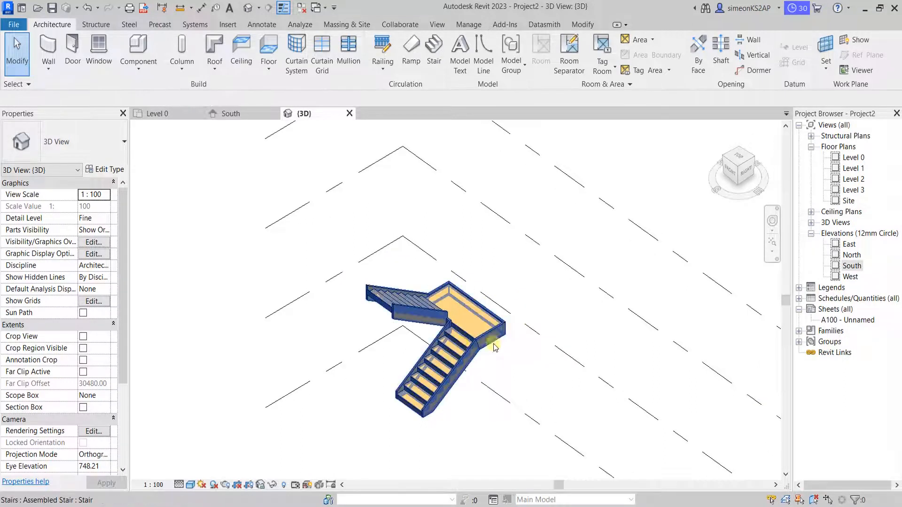
click(495, 346)
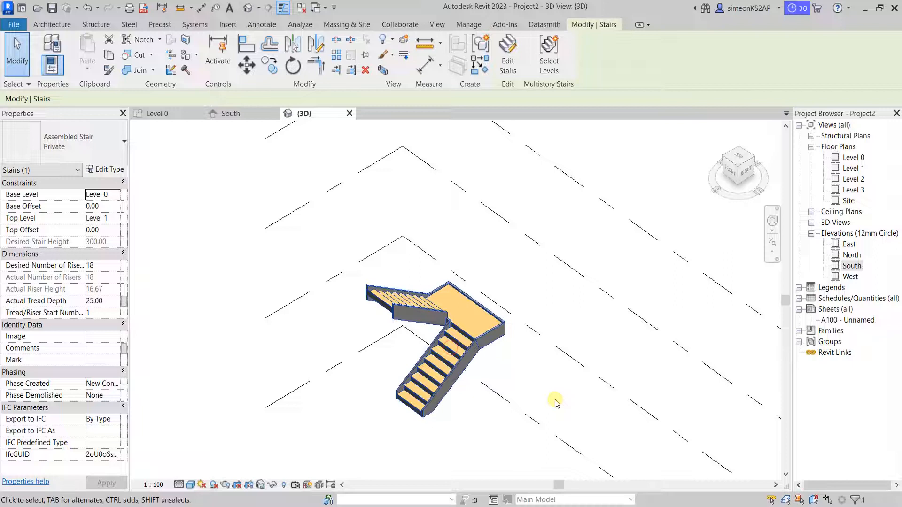
mouse_move(548, 54)
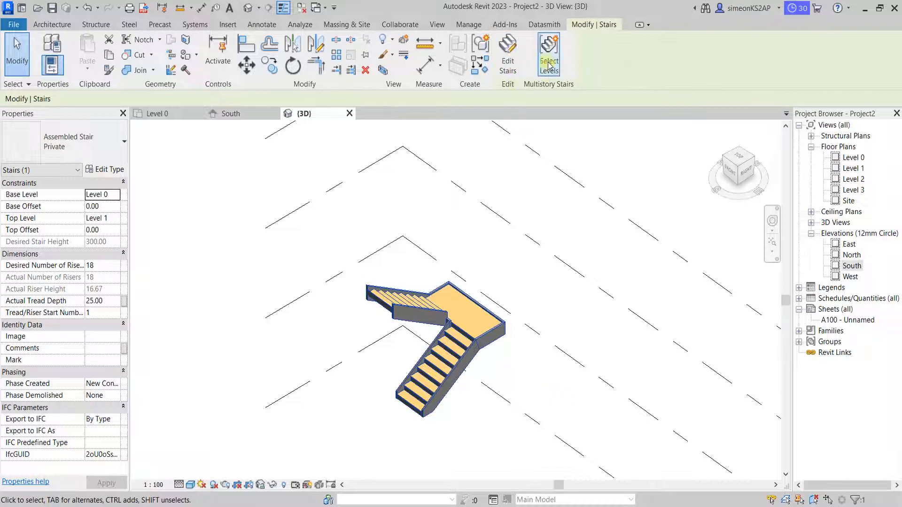
click(548, 54)
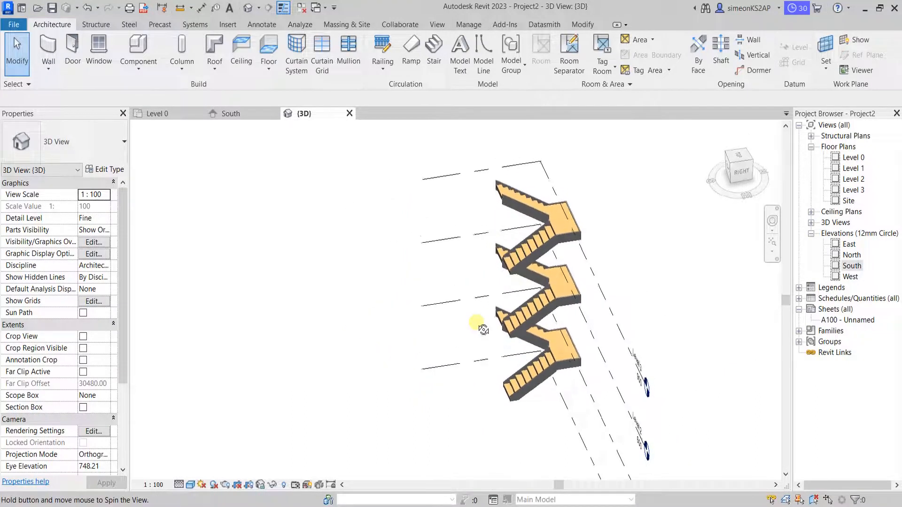
drag(480, 322, 538, 308)
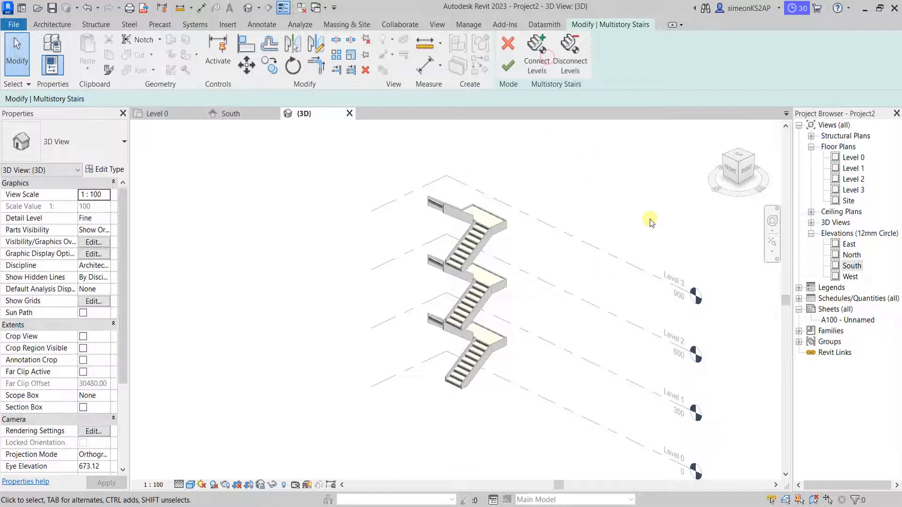
mouse_move(570, 55)
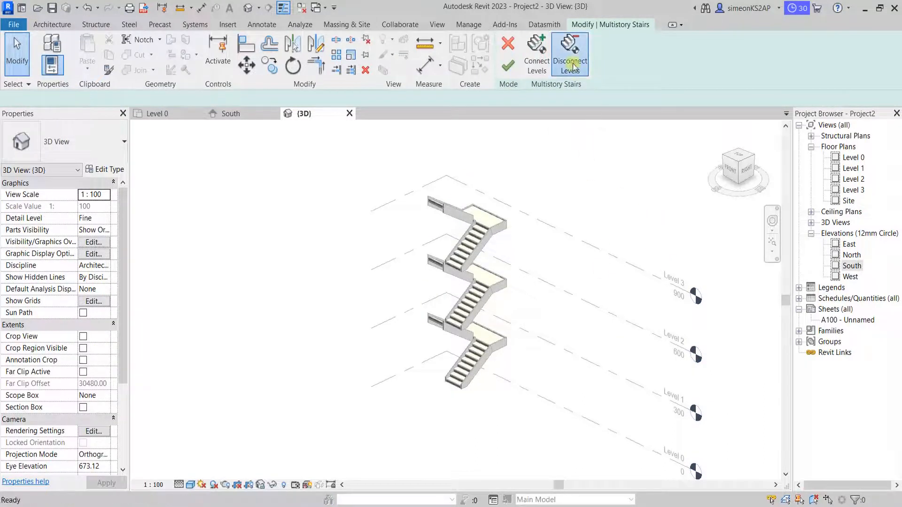
Step: Disconnect Level 2 and Level 3 from the multistory stair
click(570, 55)
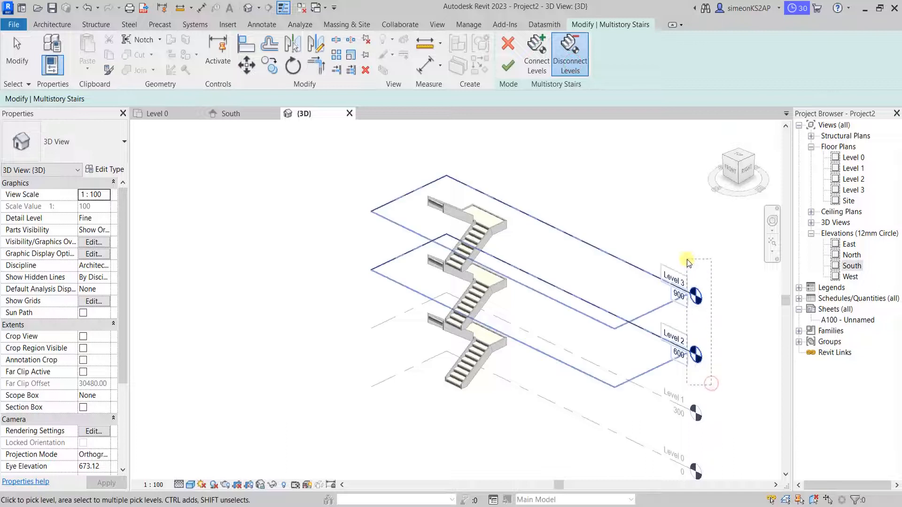
click(508, 52)
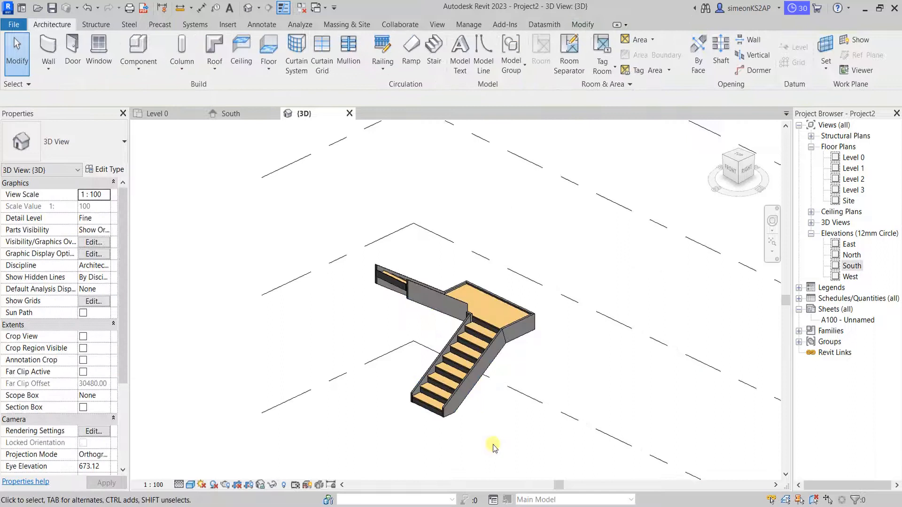
mouse_move(586, 369)
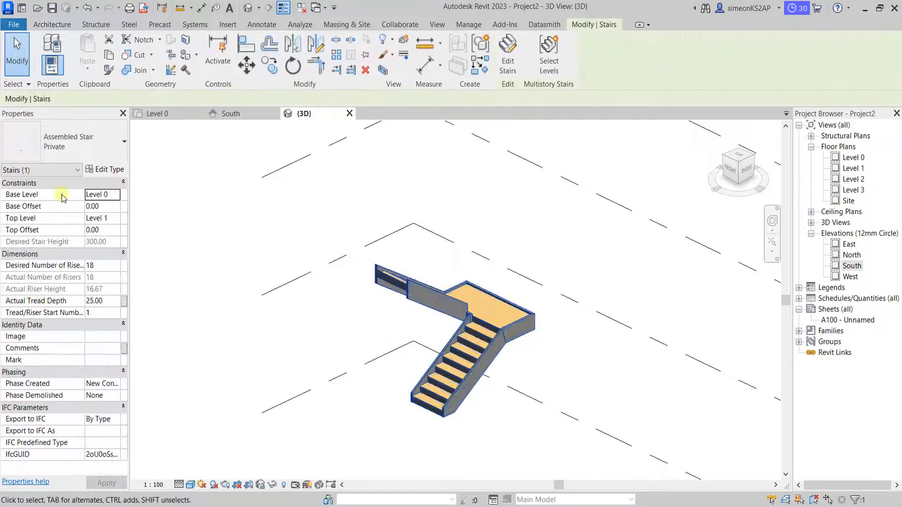
Step: Review the Private stair's type properties: 100 cm run width, riser and tread calculation rules
click(105, 169)
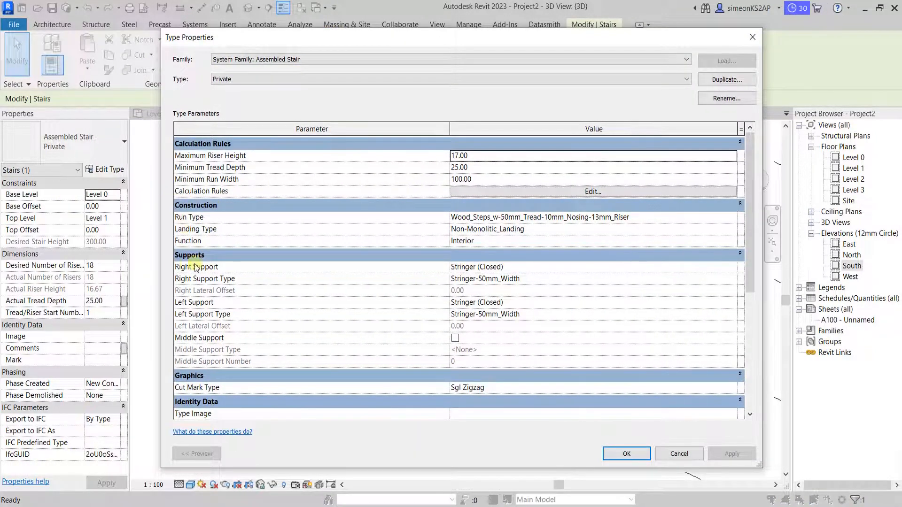
mouse_move(280, 218)
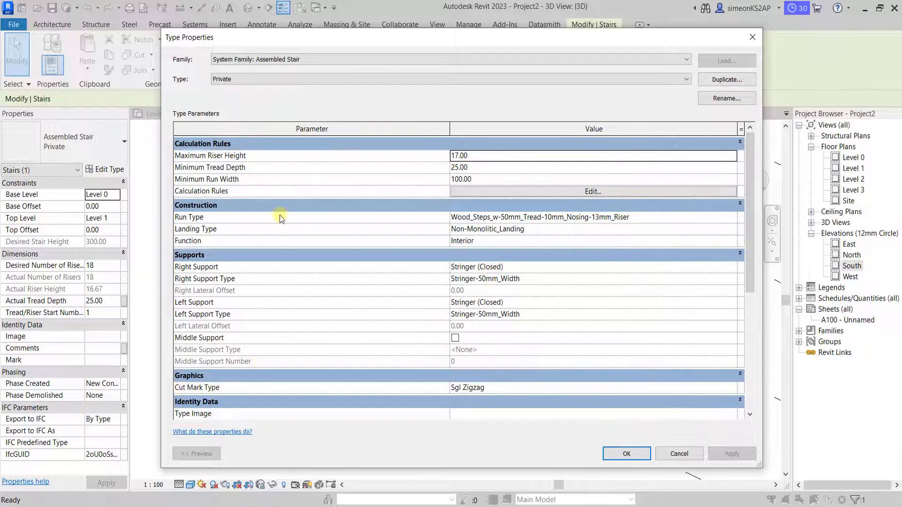
mouse_move(213, 156)
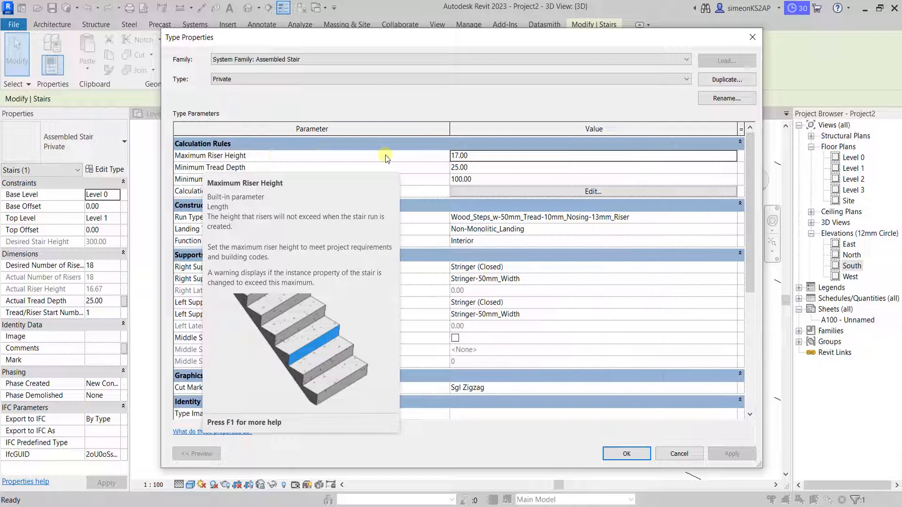
click(459, 155)
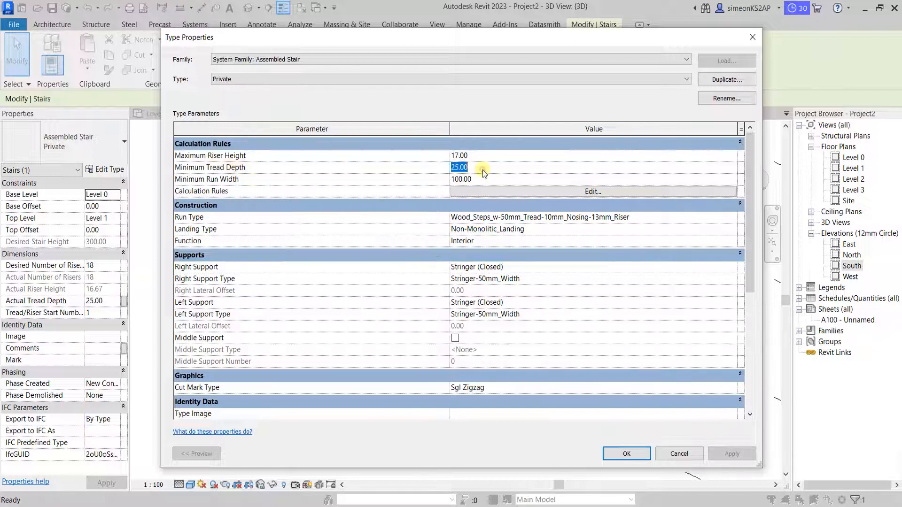
mouse_move(309, 182)
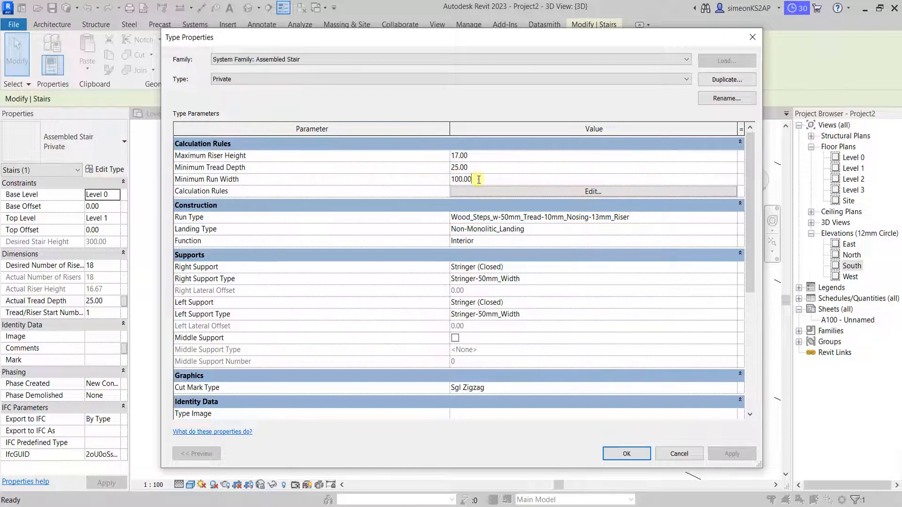
triple_click(461, 179)
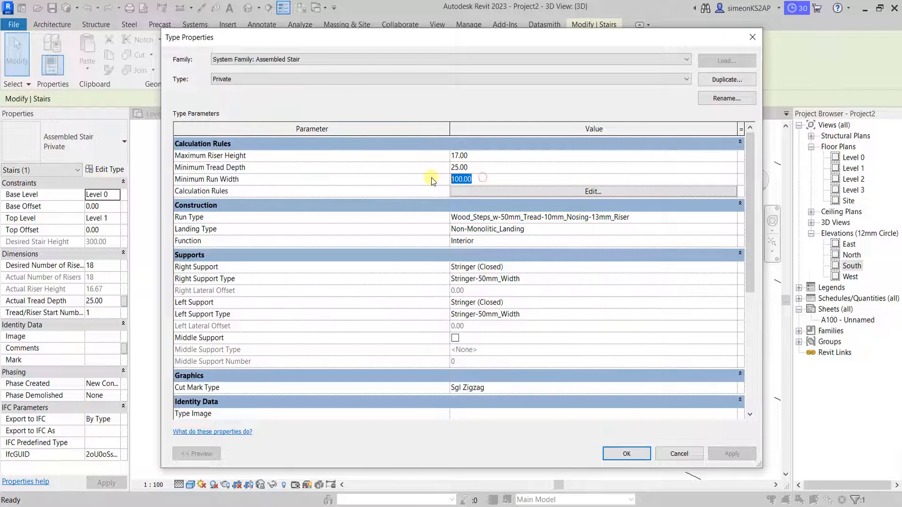
mouse_move(480, 208)
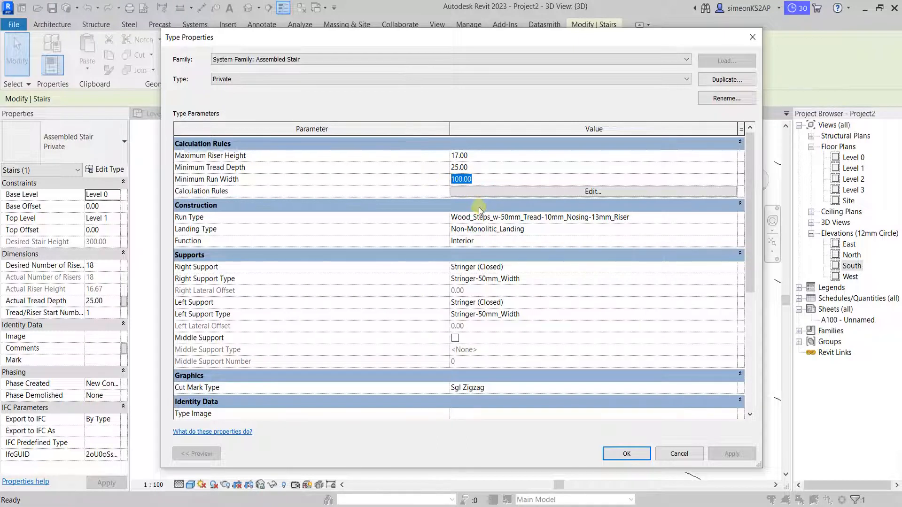
click(592, 192)
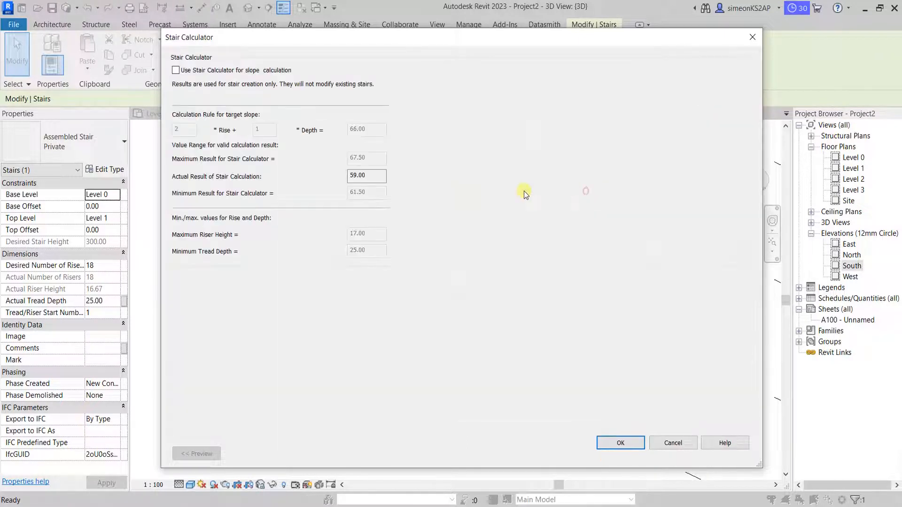
triple_click(367, 175)
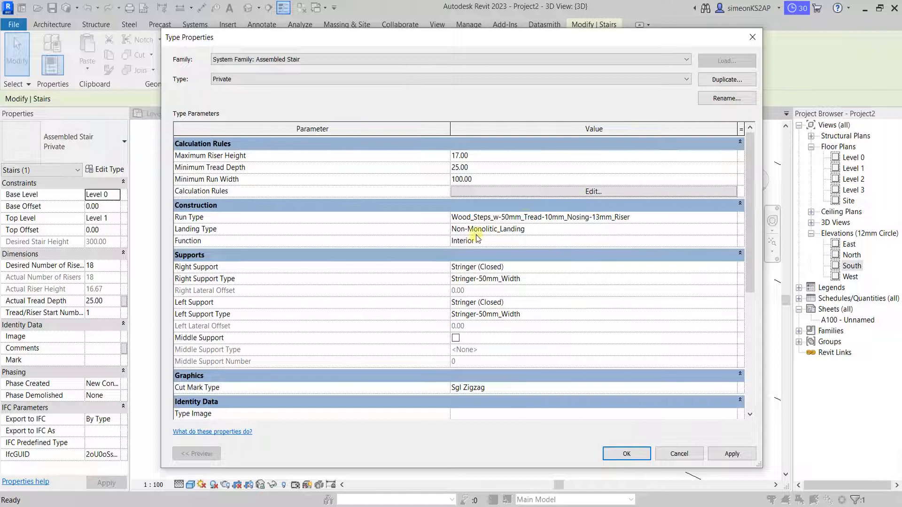
mouse_move(197, 219)
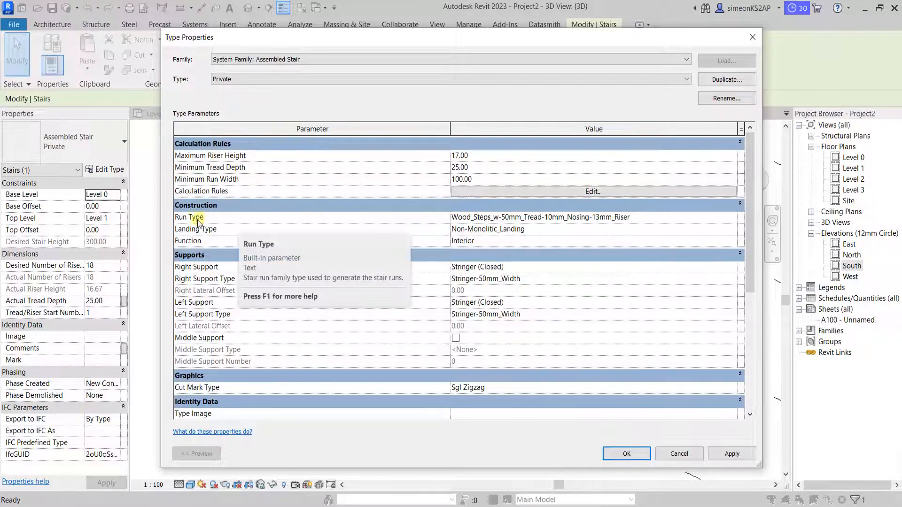
mouse_move(551, 270)
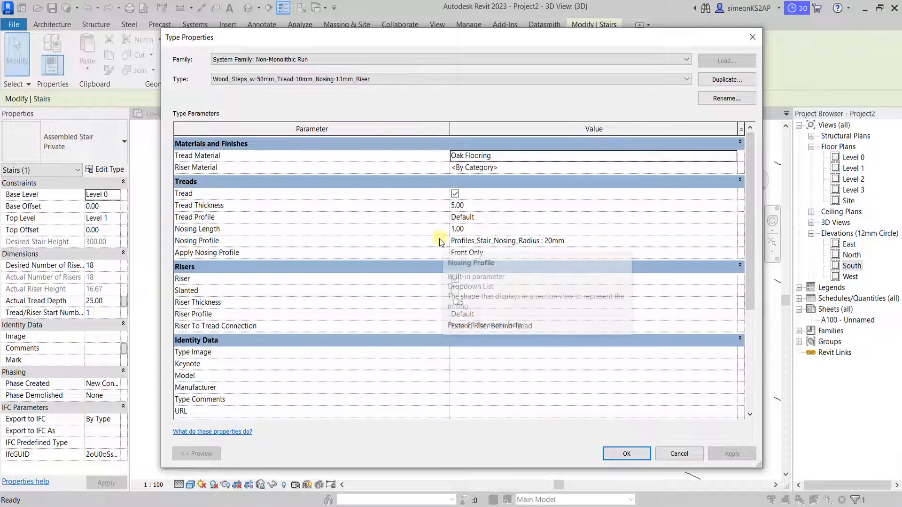
mouse_move(200, 156)
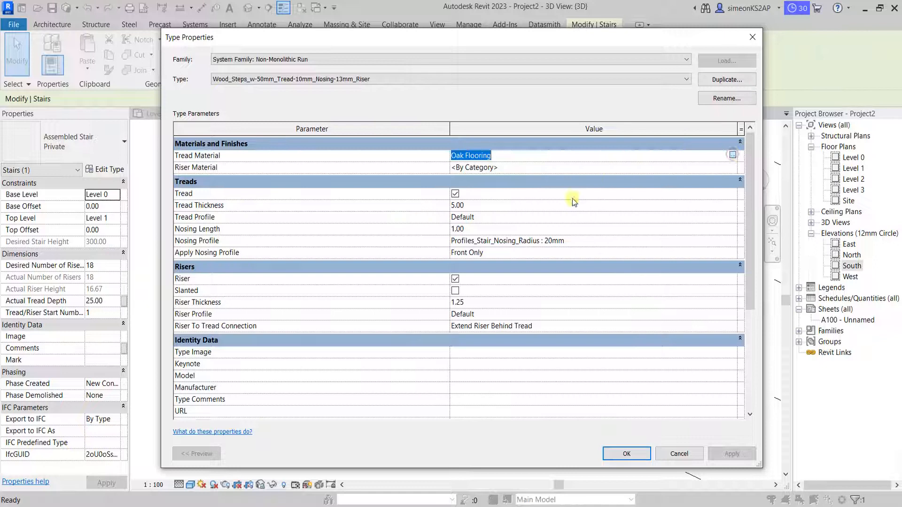
Step: Set both tread and riser materials to Oak Flooring and apply the type changes
click(732, 155)
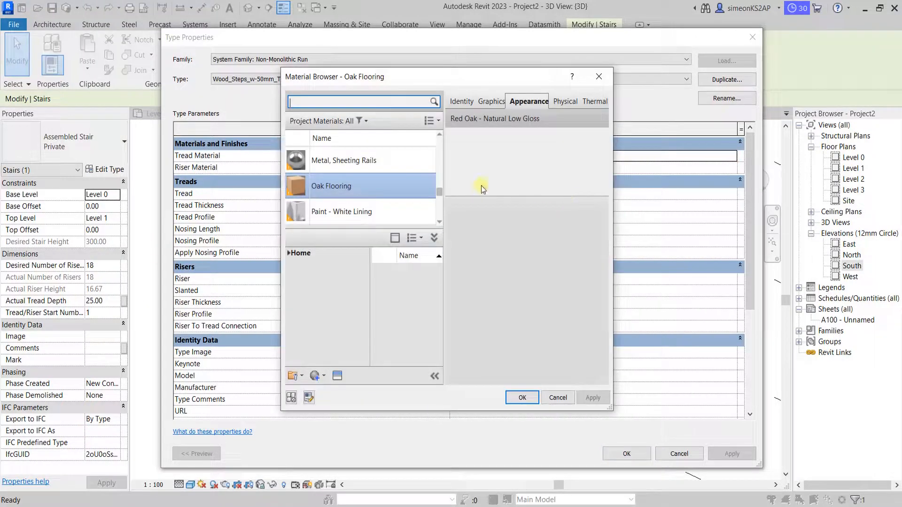
click(330, 186)
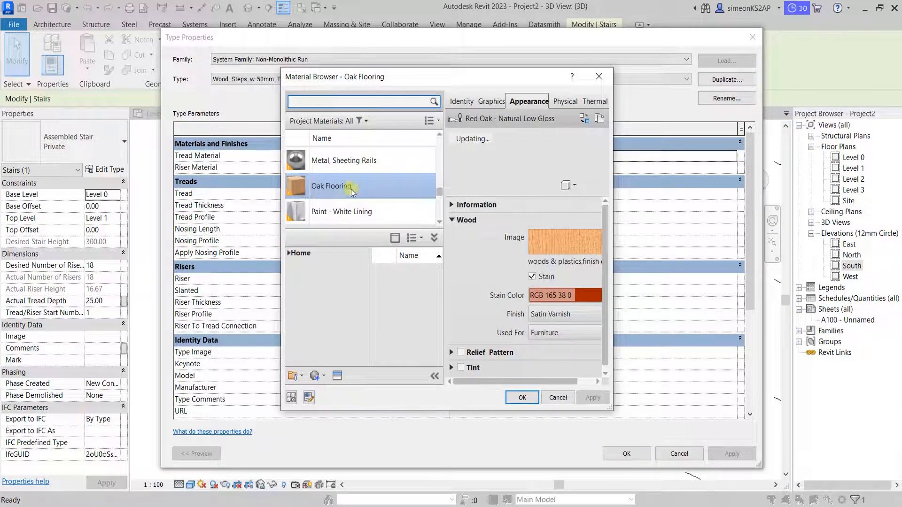
click(520, 398)
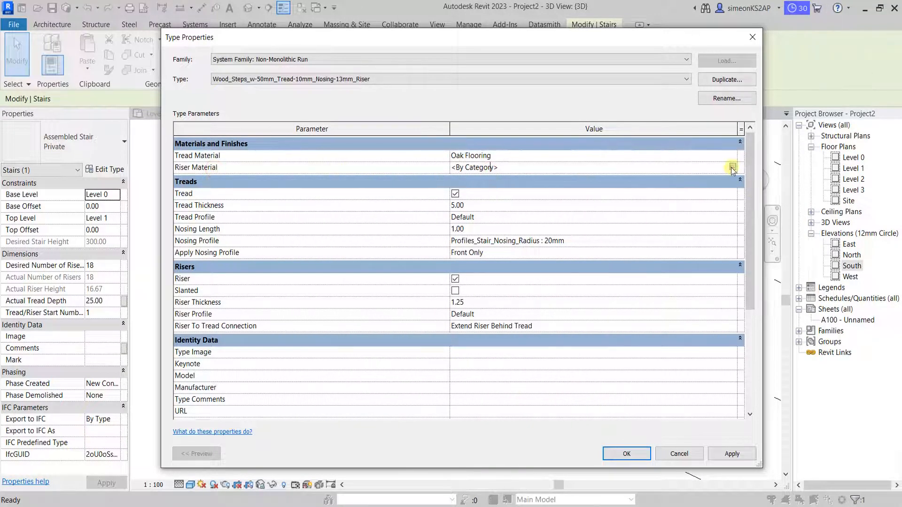
click(733, 168)
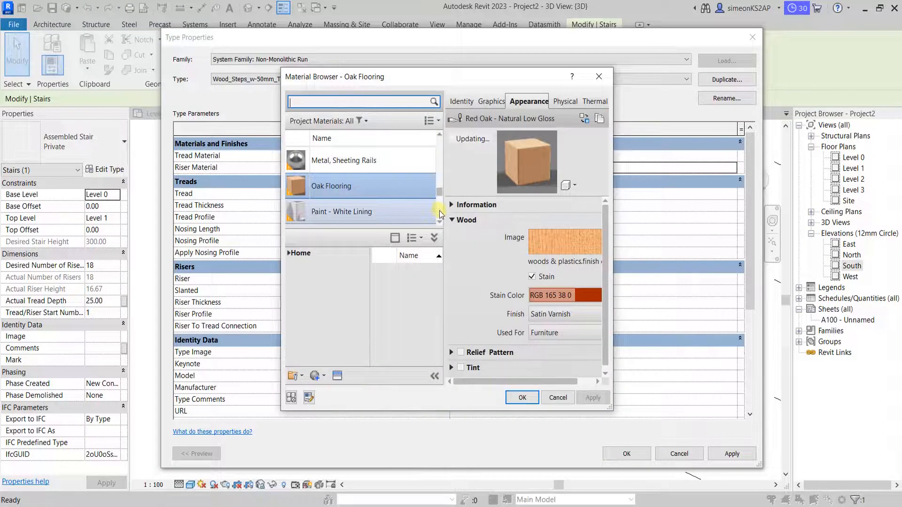
click(521, 398)
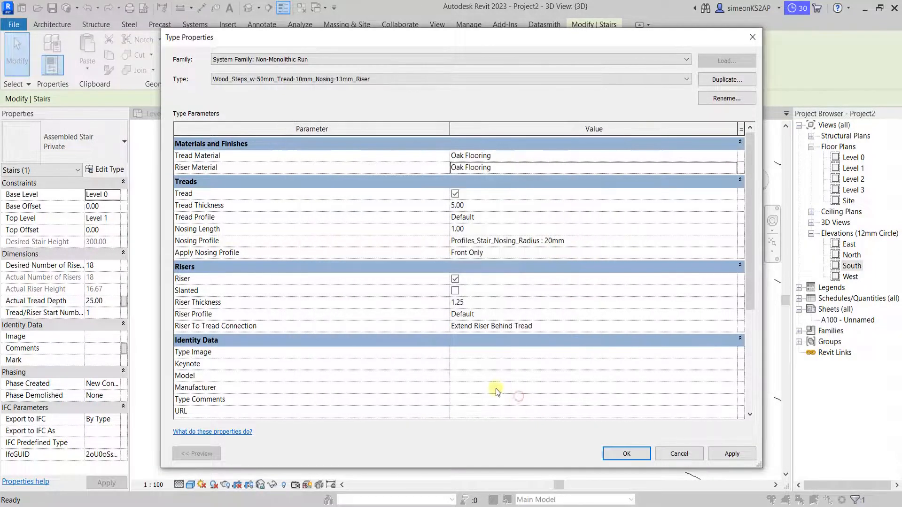
mouse_move(277, 258)
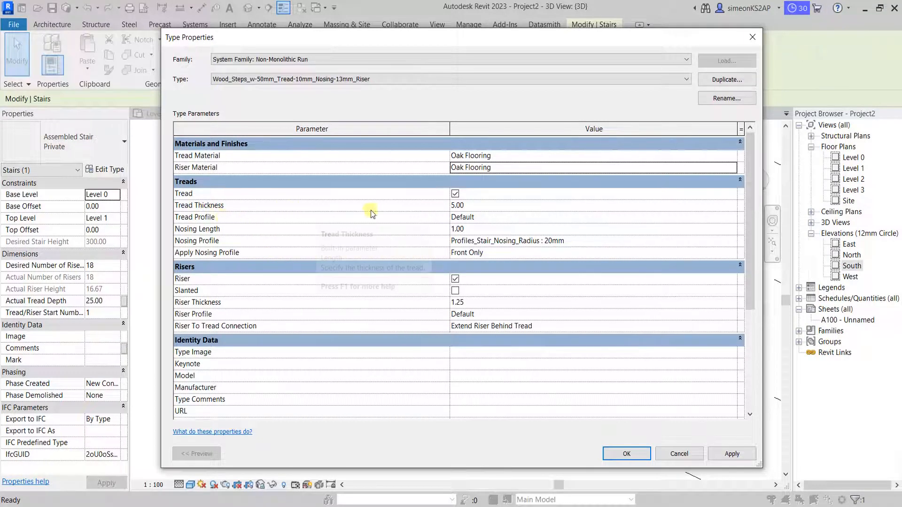
mouse_move(492, 241)
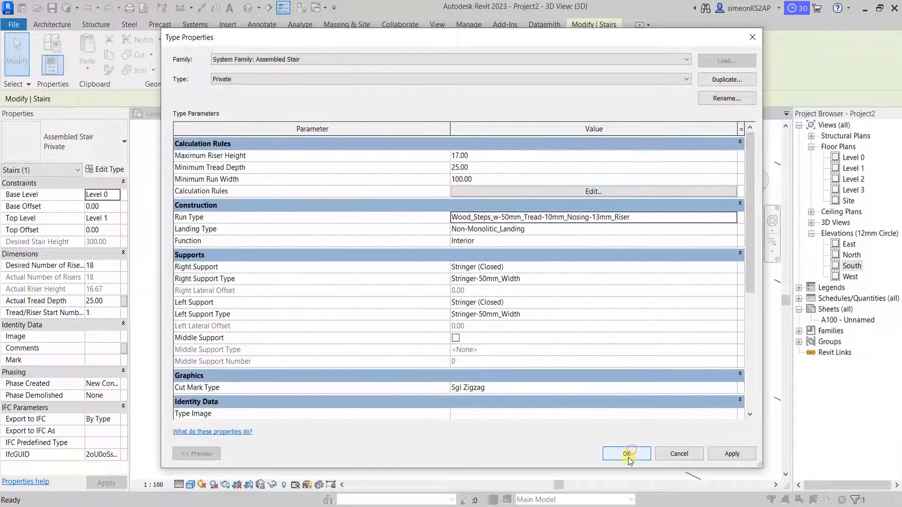
click(626, 454)
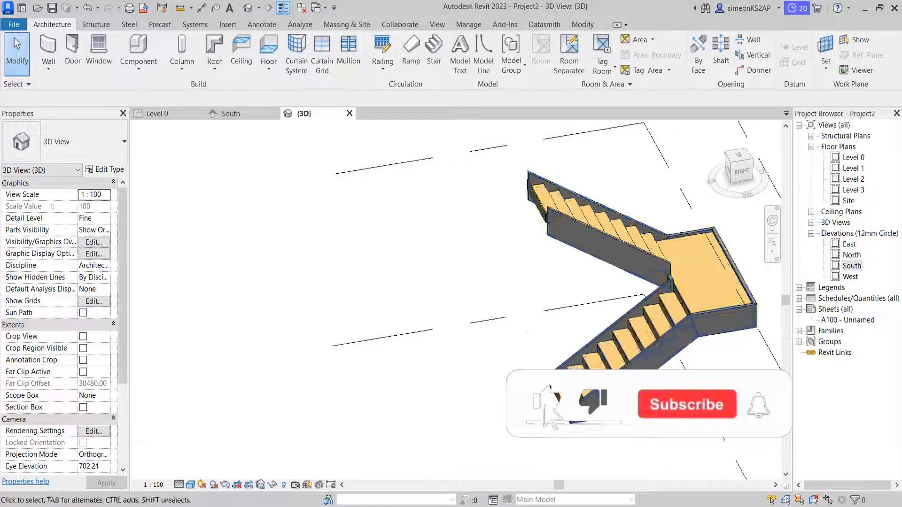
click(492, 303)
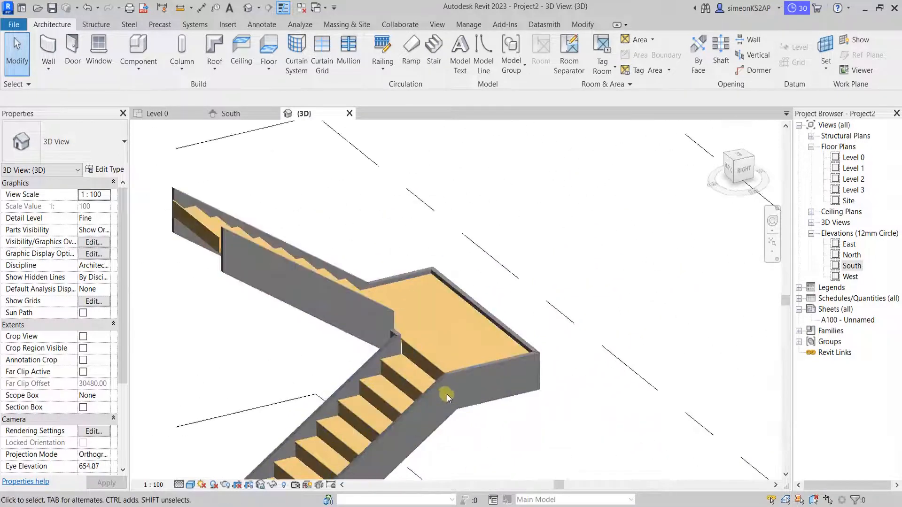
click(448, 398)
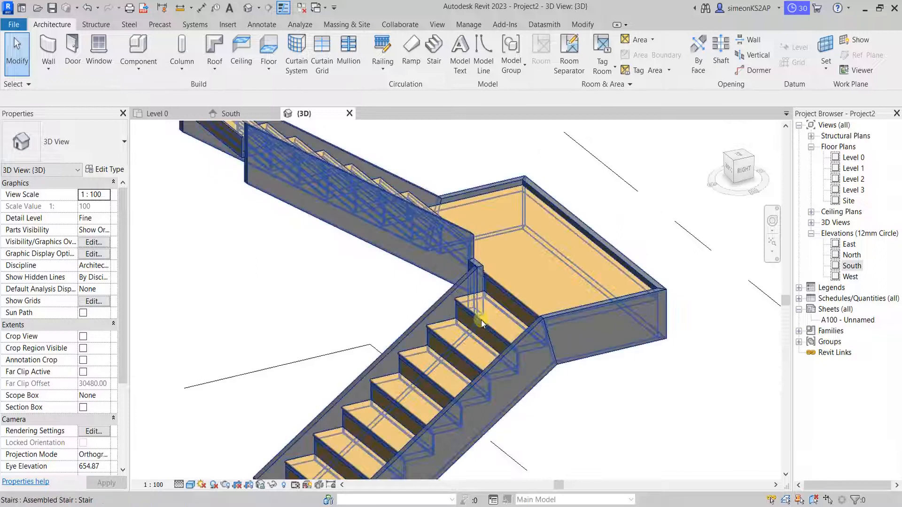
click(482, 323)
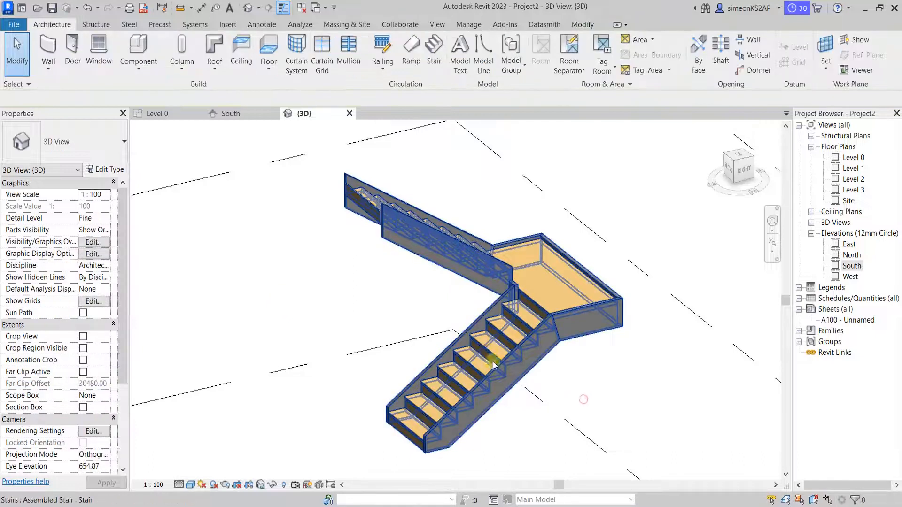
click(492, 366)
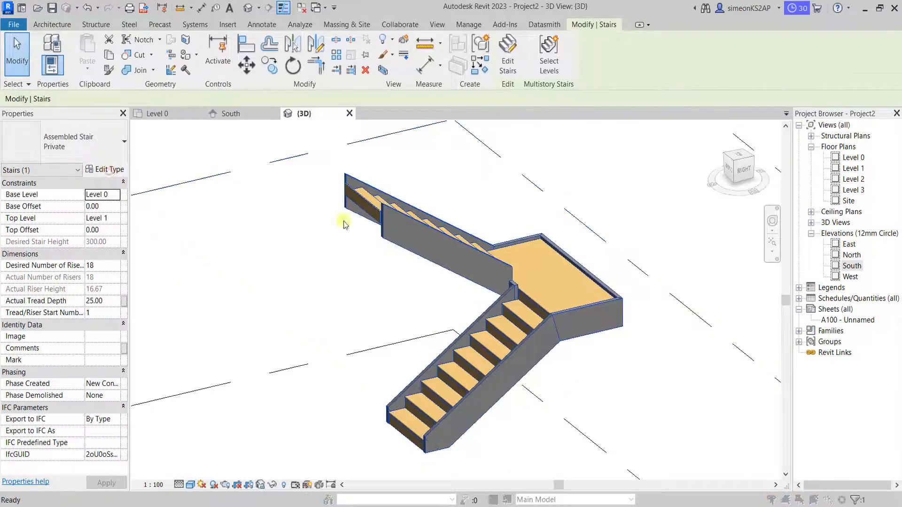
Step: Reopen the stair type settings, confirm the oak run materials, and apply
click(105, 169)
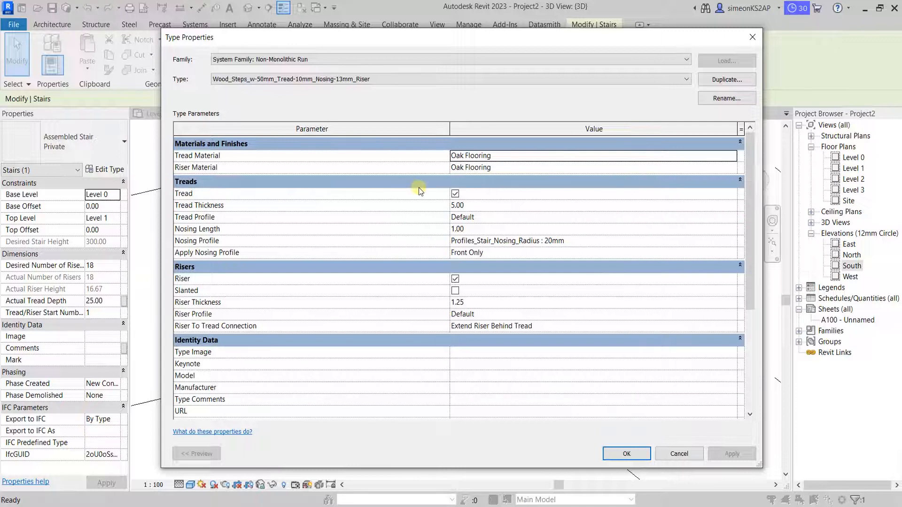
mouse_move(408, 205)
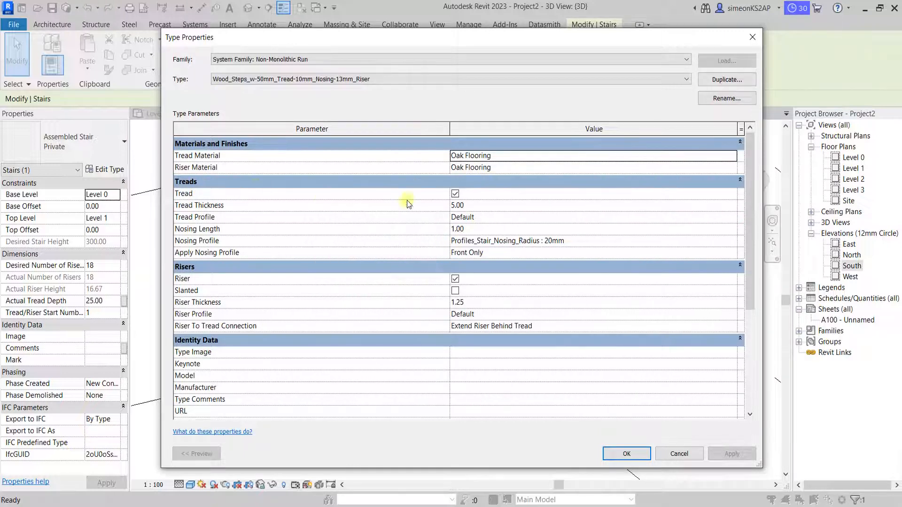
click(454, 193)
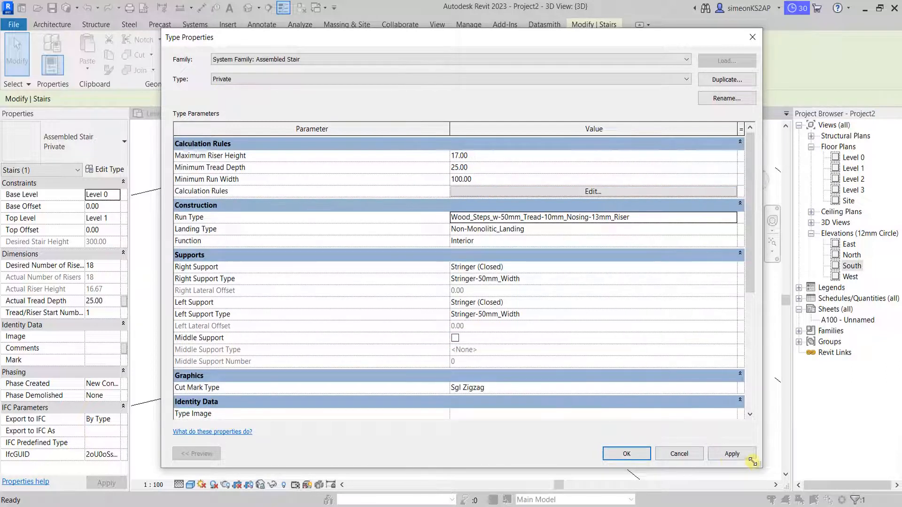
click(625, 454)
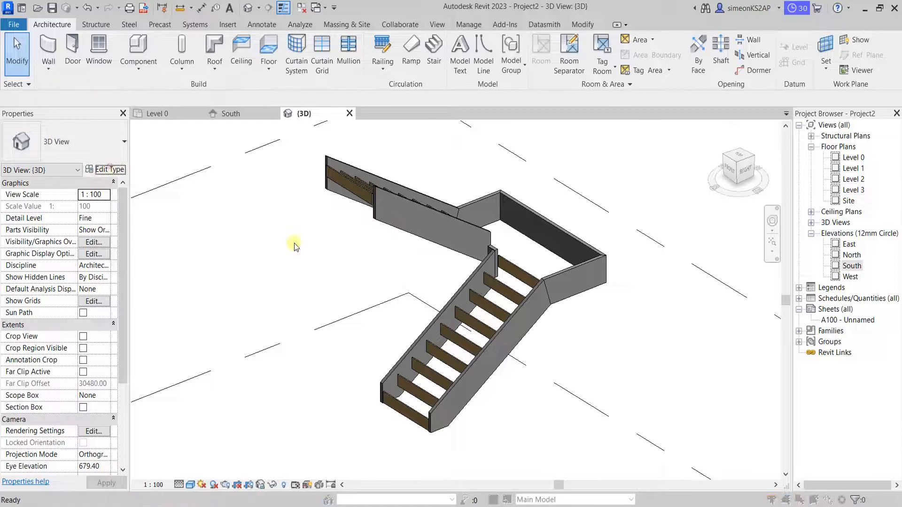
mouse_move(613, 364)
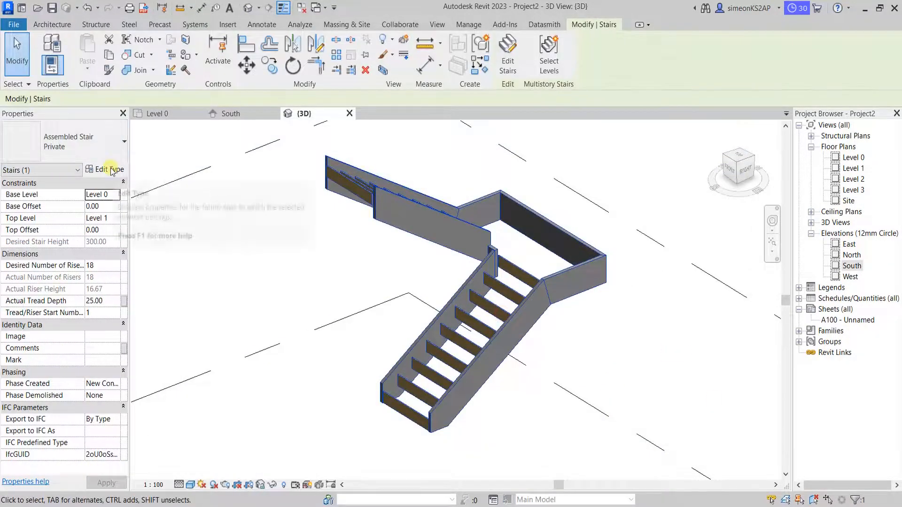
Step: Keep treads enabled but turn off risers in the run type, confirming both dialogs
click(108, 169)
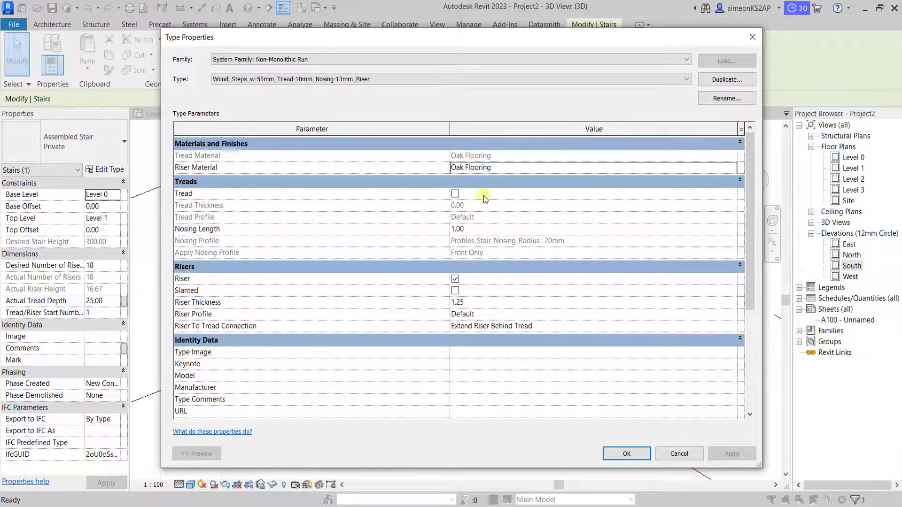
click(455, 193)
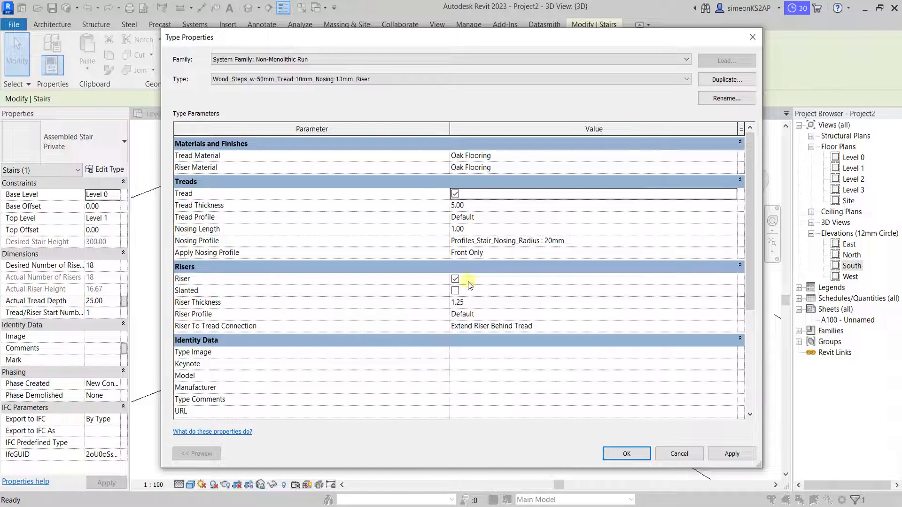
click(455, 279)
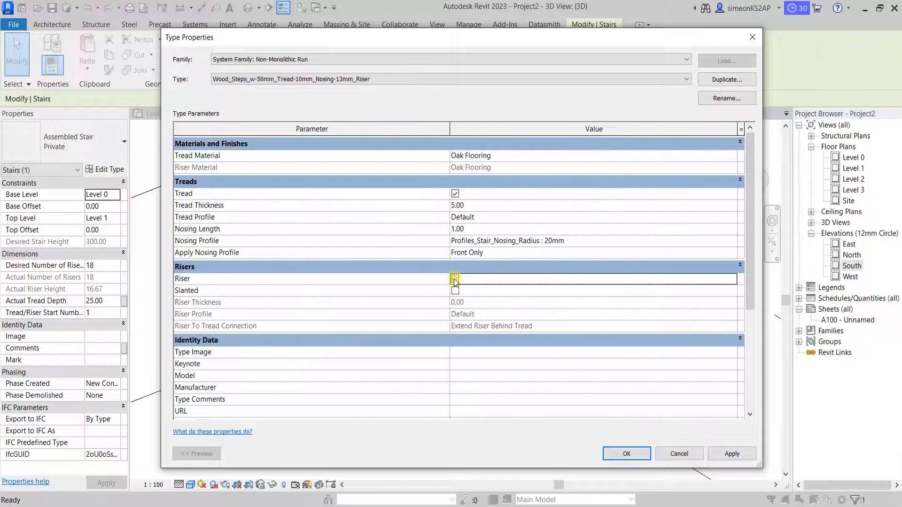
click(455, 279)
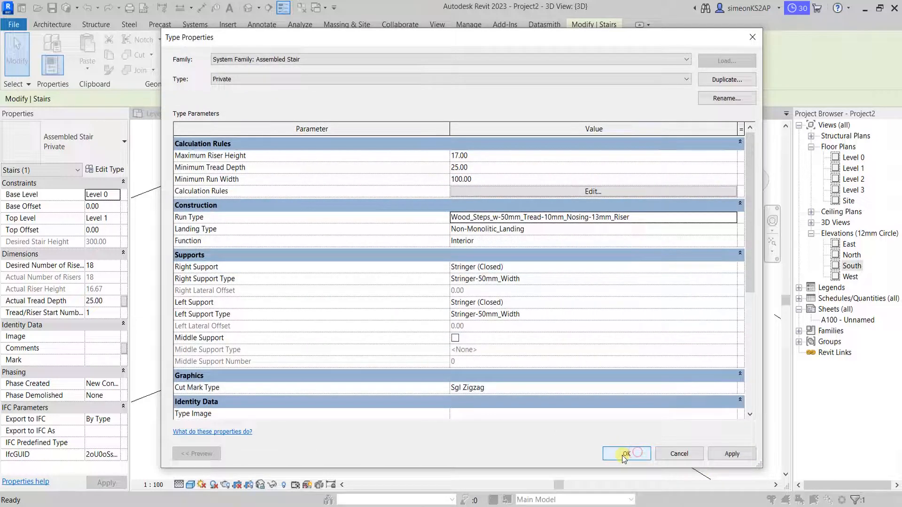
click(625, 453)
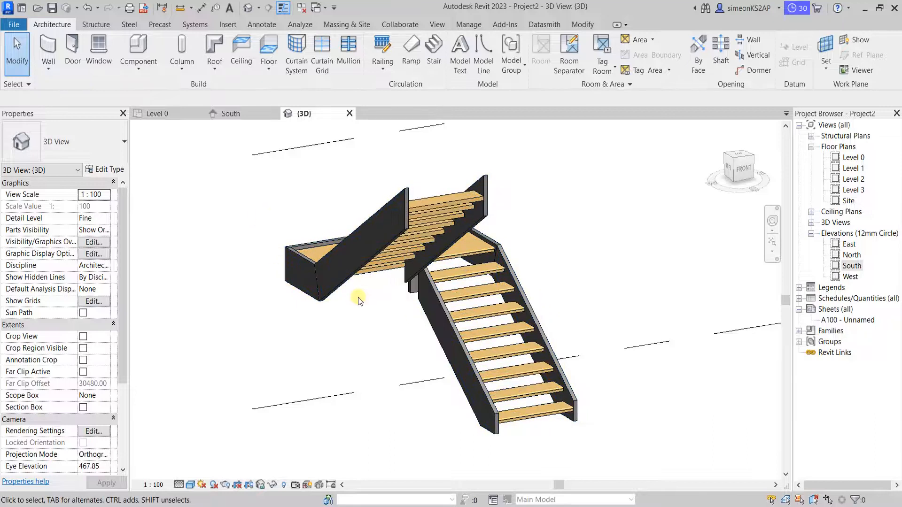
Step: Set the stair type's Right Support and Left Support both to None
click(512, 278)
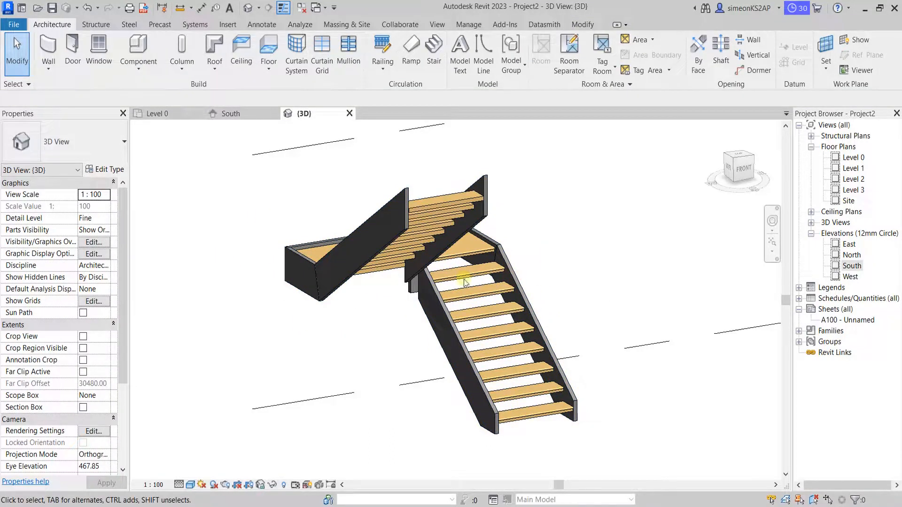
click(465, 283)
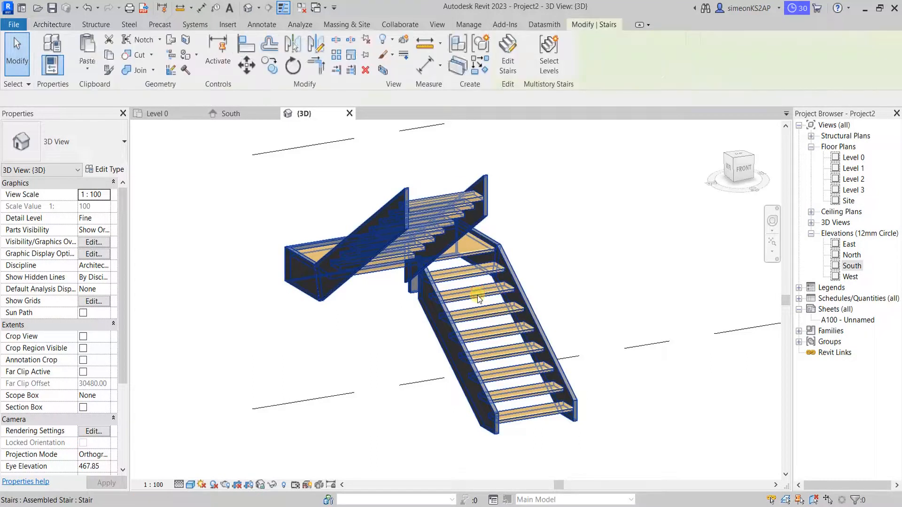
click(480, 297)
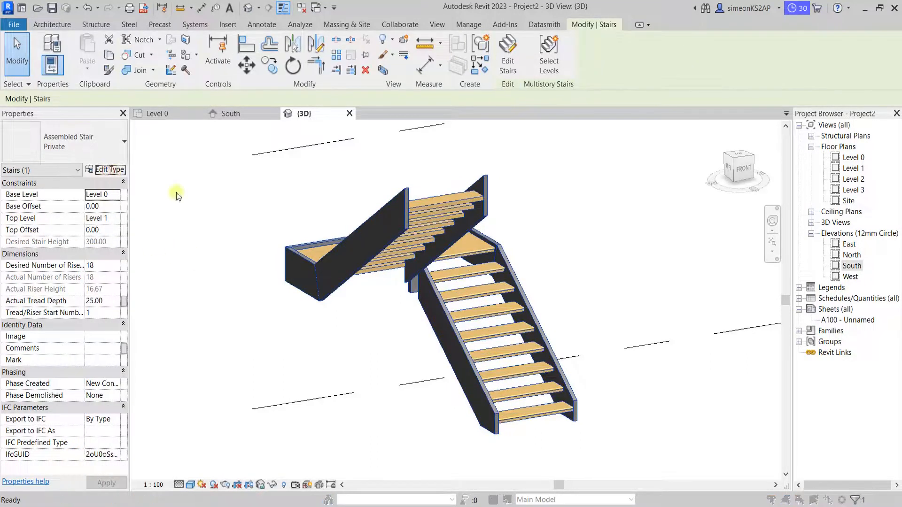
click(109, 169)
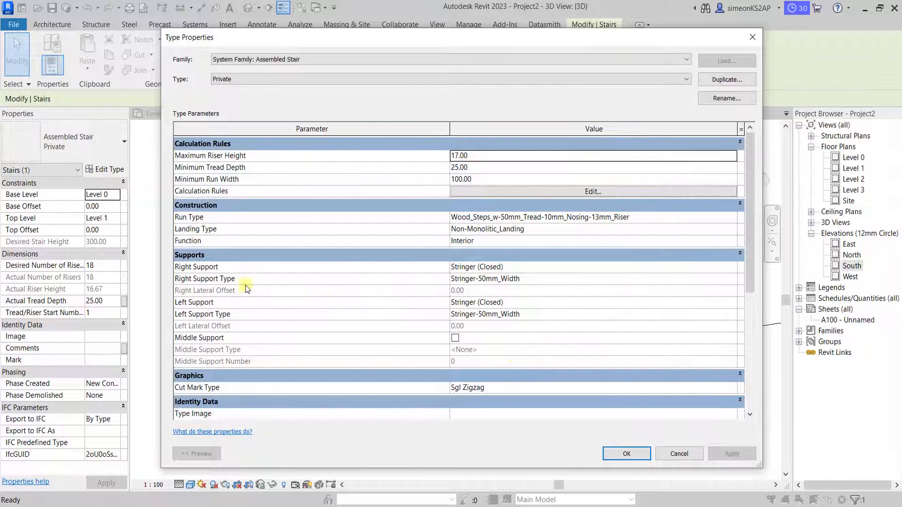
mouse_move(204, 291)
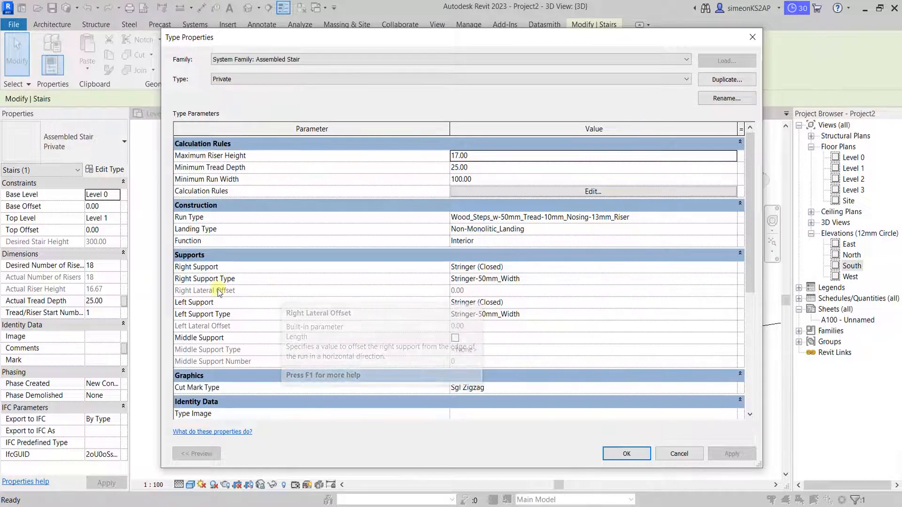
mouse_move(349, 272)
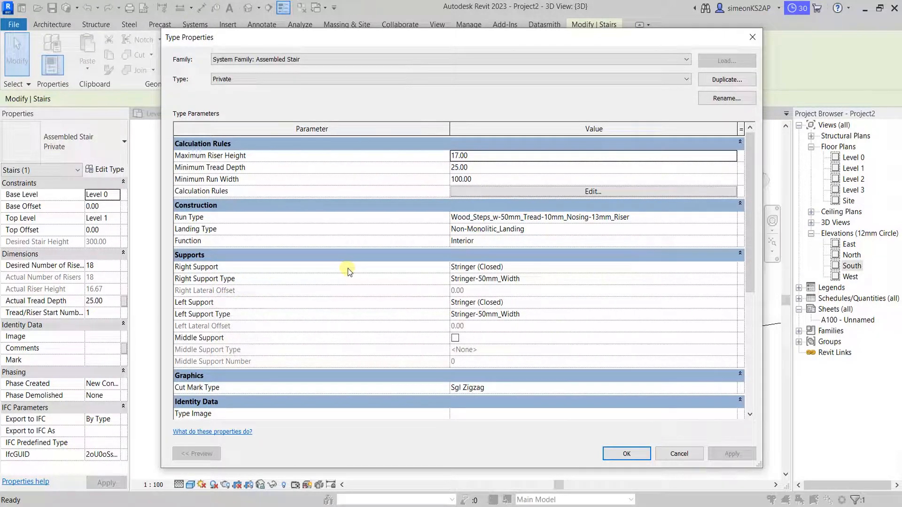
click(595, 266)
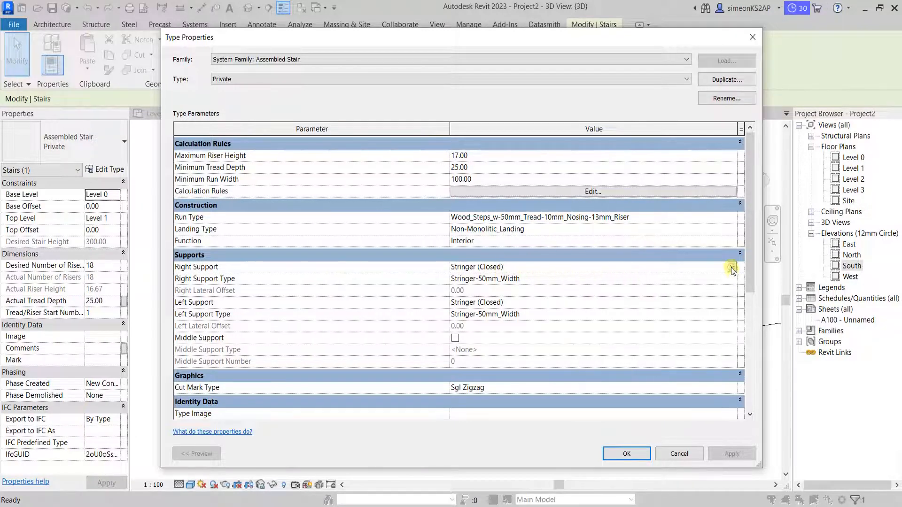
click(731, 266)
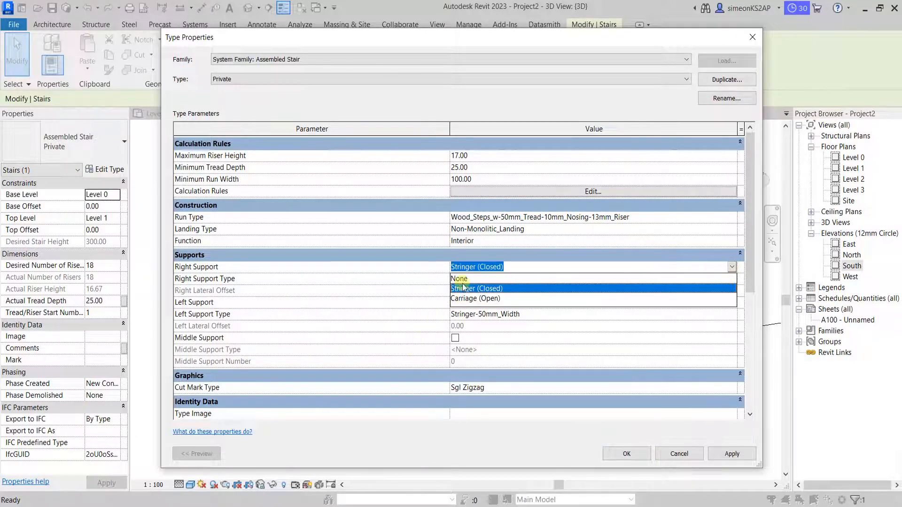
click(459, 279)
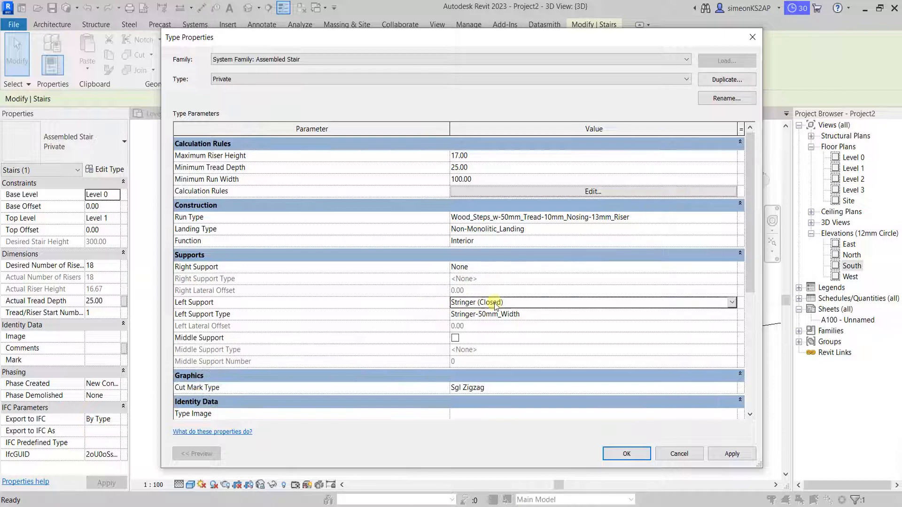
click(732, 302)
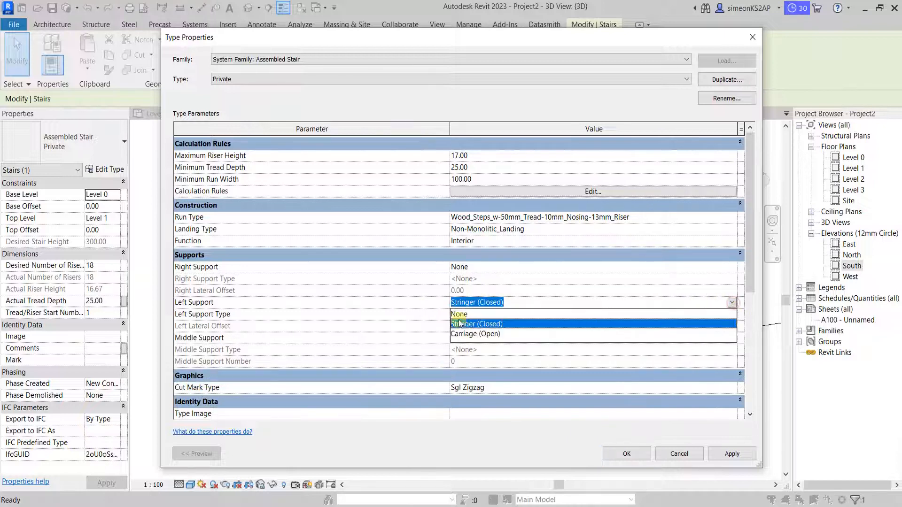
click(459, 314)
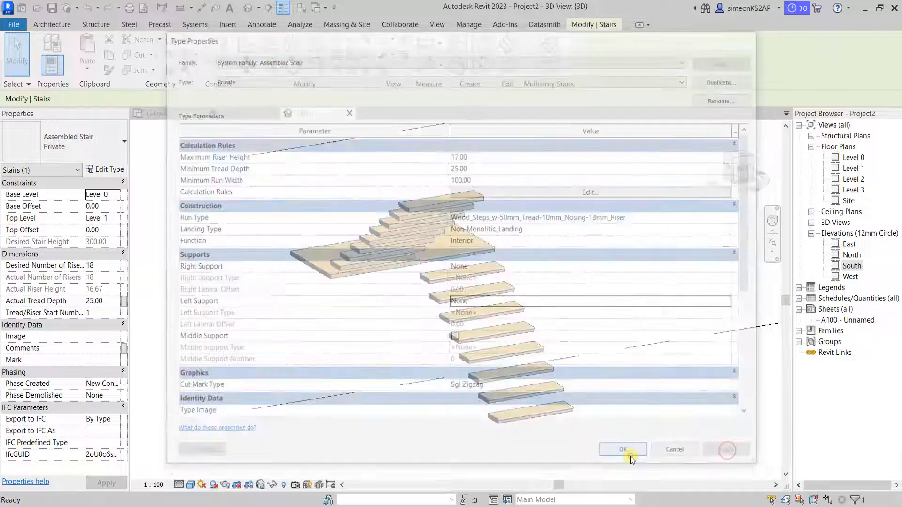
click(623, 450)
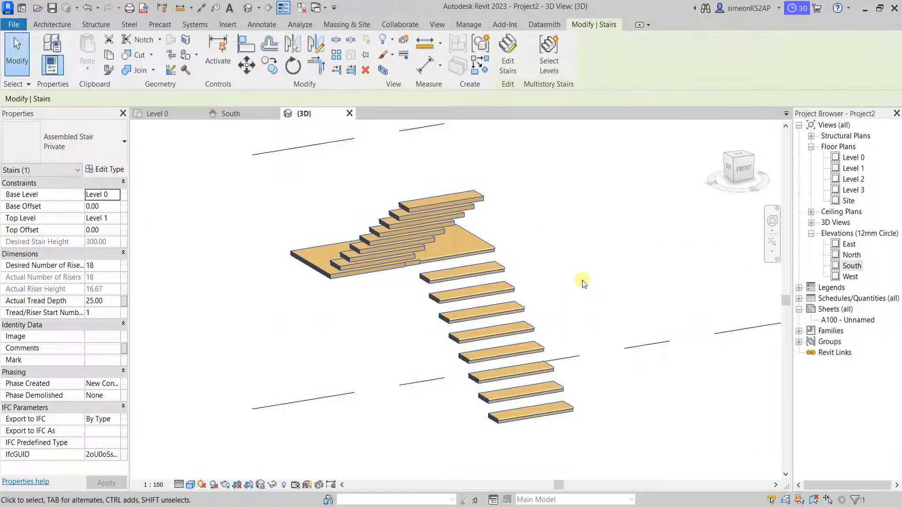
Step: Orbit the 3D view to inspect the floating oak treads from another side
click(467, 317)
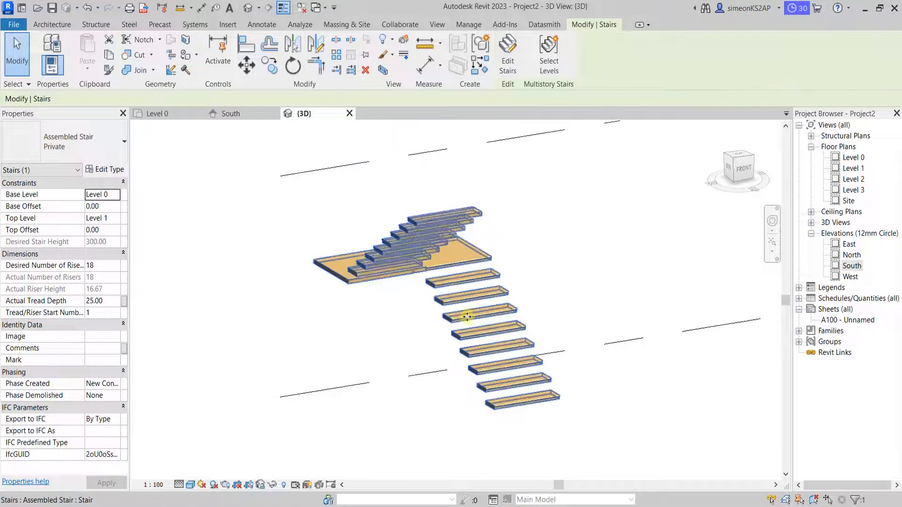
drag(466, 316, 518, 394)
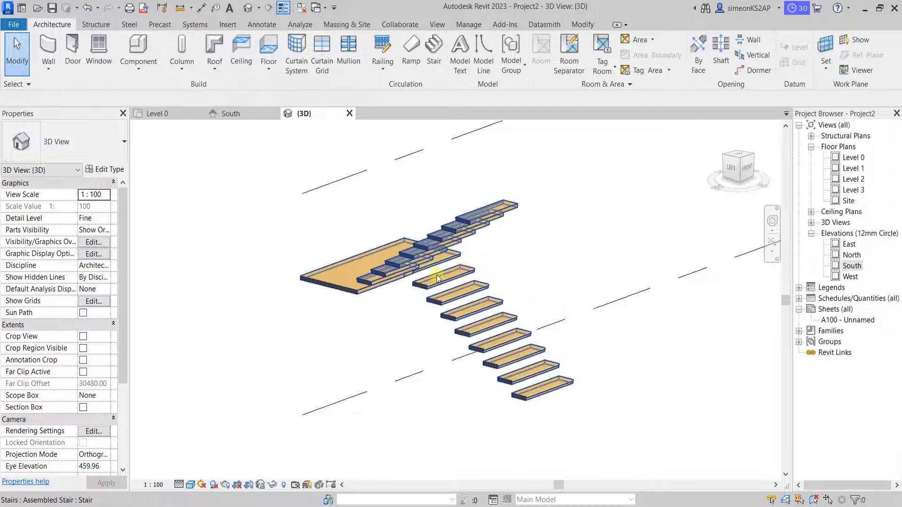
click(438, 275)
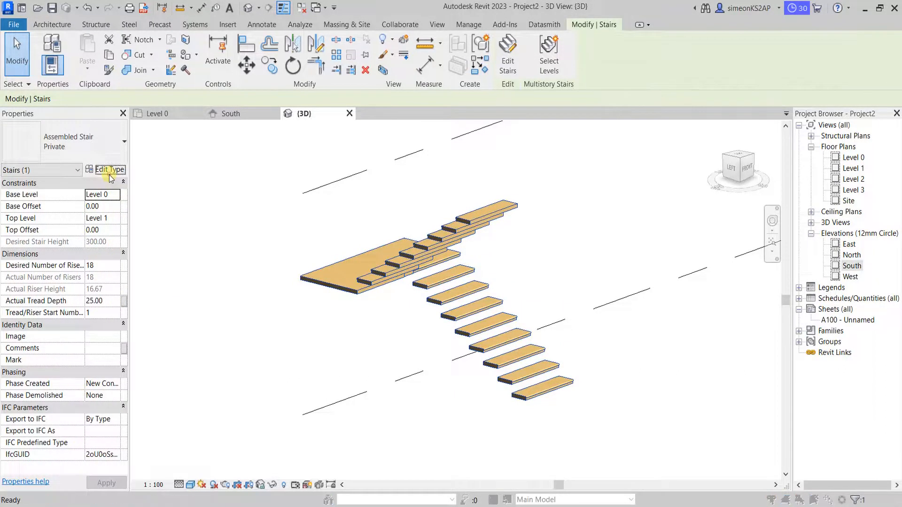
Step: Enable a Carriage-50mm_Width middle support and review its landing depth settings
click(108, 169)
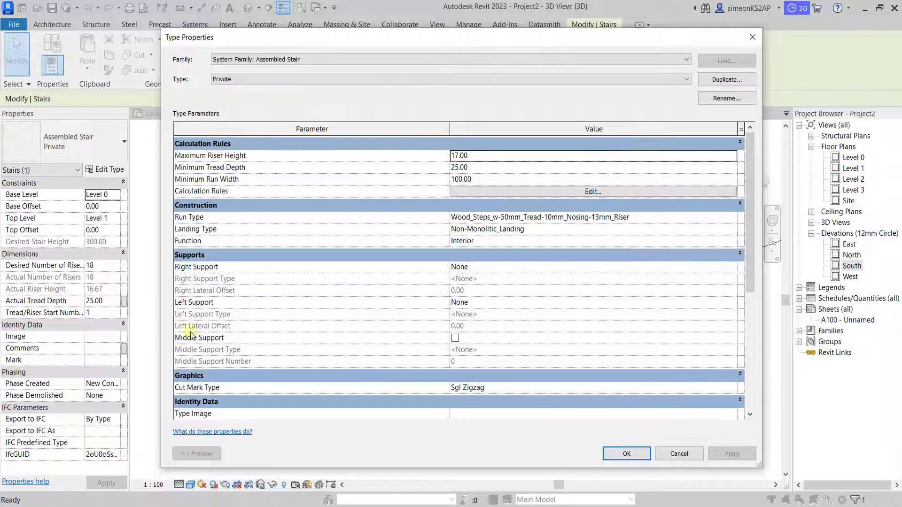
click(455, 338)
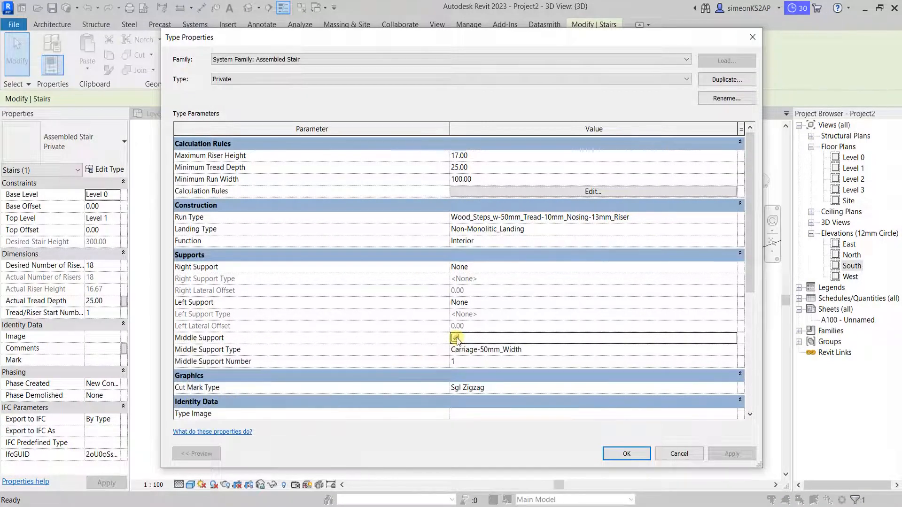
click(455, 338)
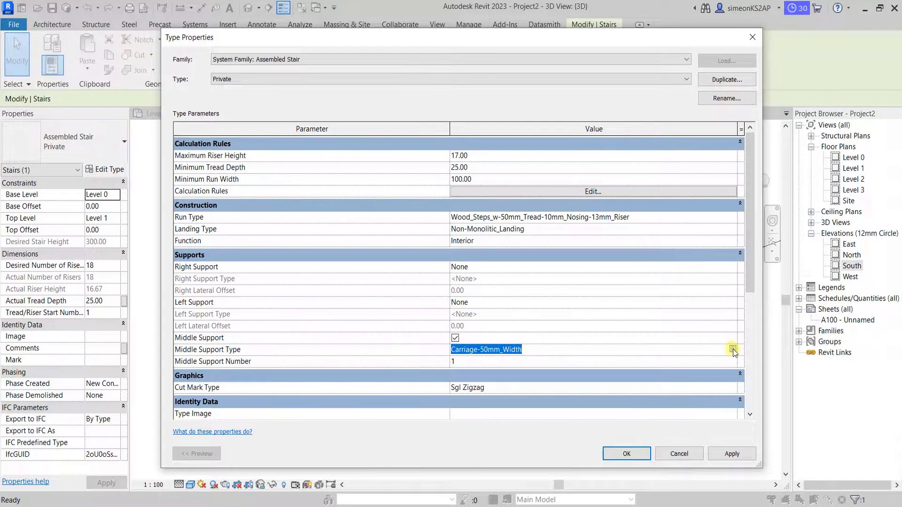
click(733, 349)
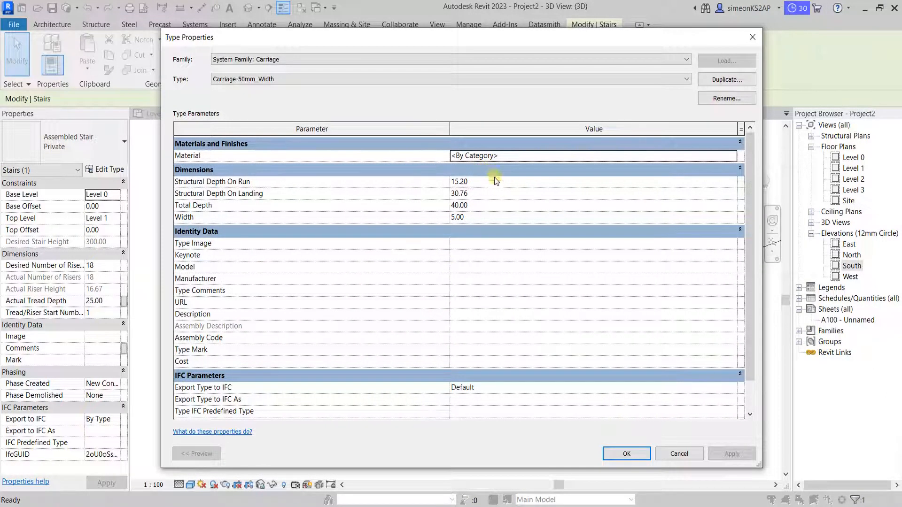
click(459, 194)
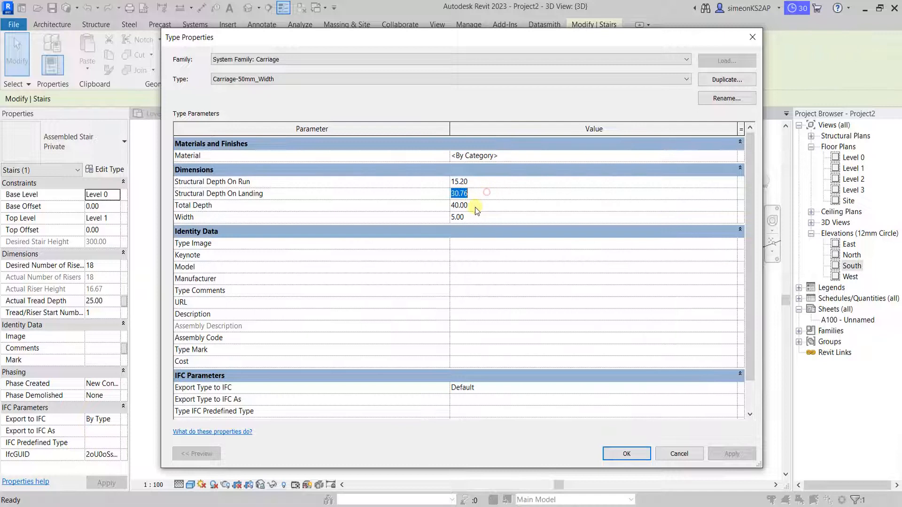
mouse_move(227, 181)
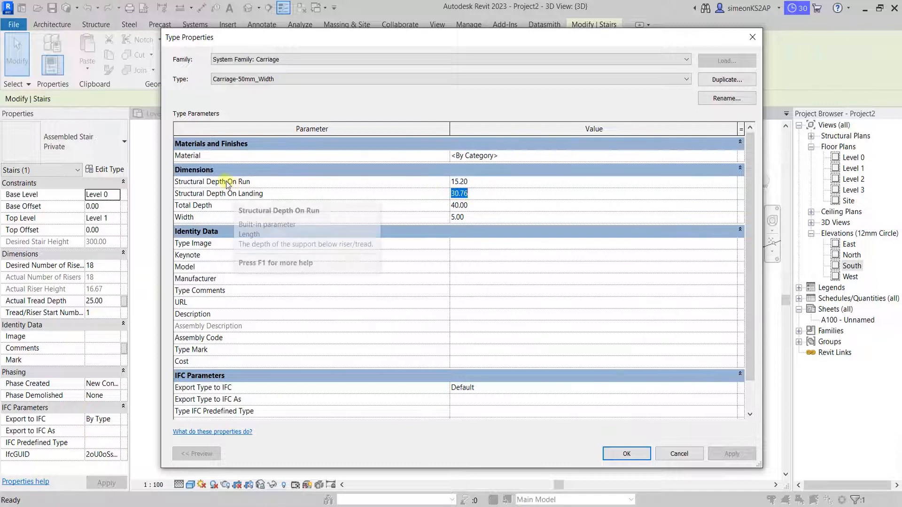
click(459, 181)
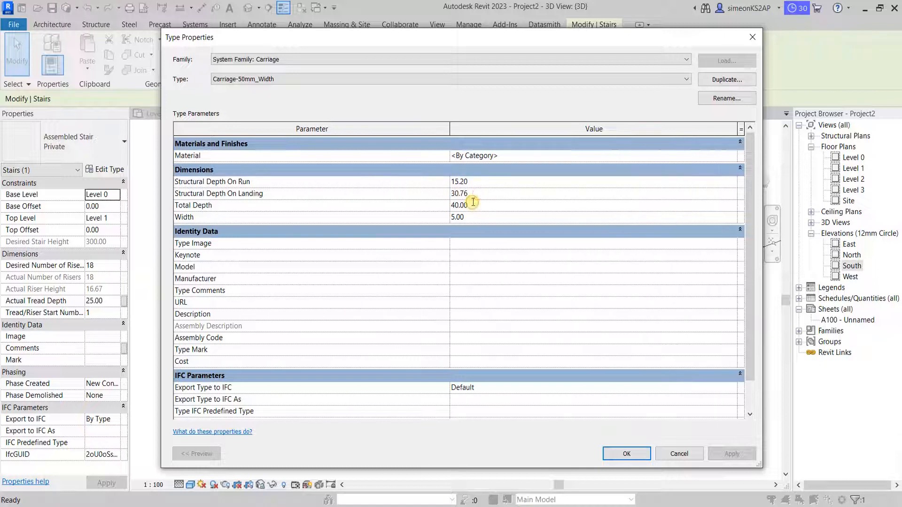
click(474, 156)
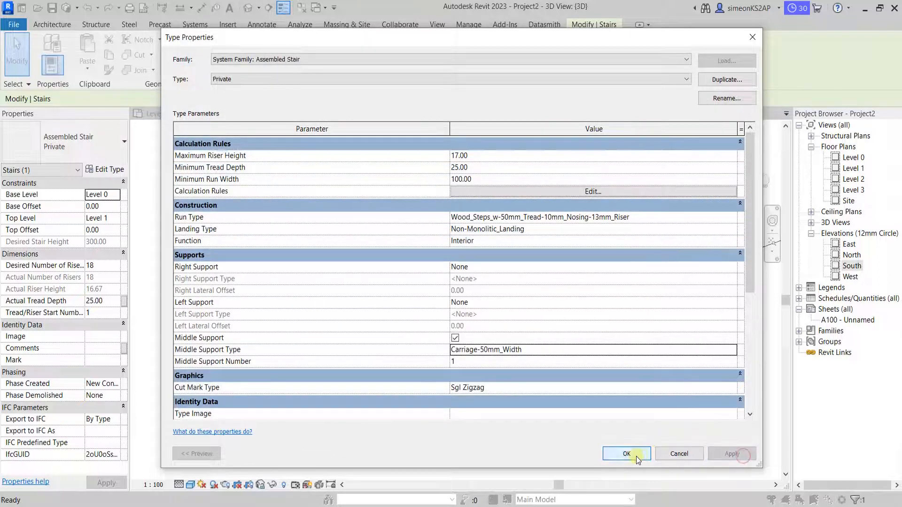
click(626, 454)
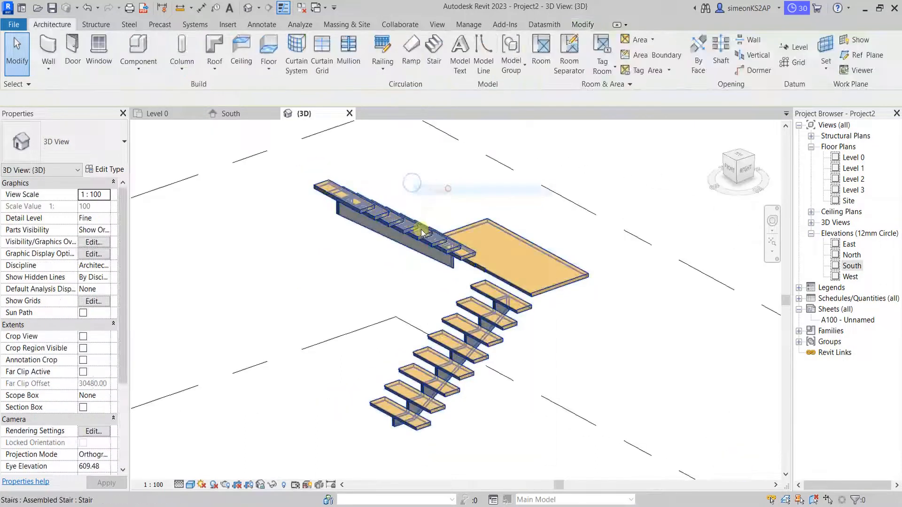
Step: Select the Private stair and open its Edit Type properties
click(425, 229)
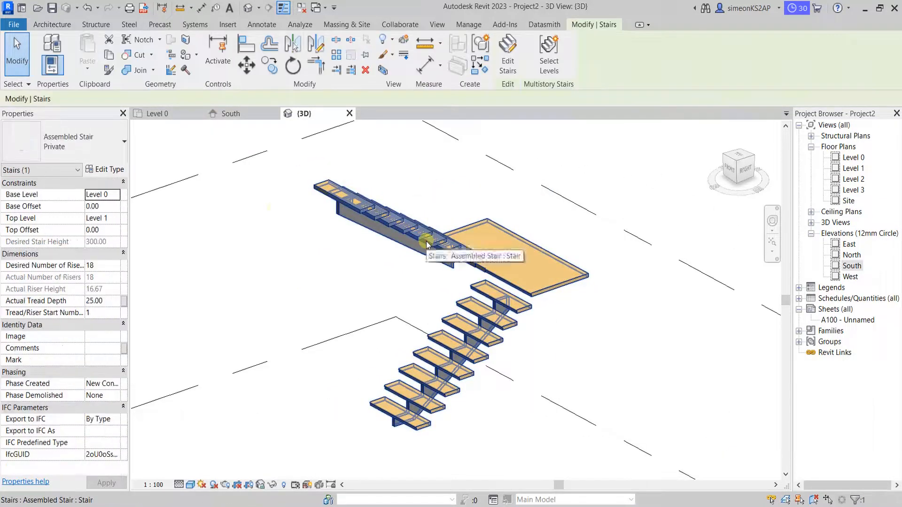
click(105, 169)
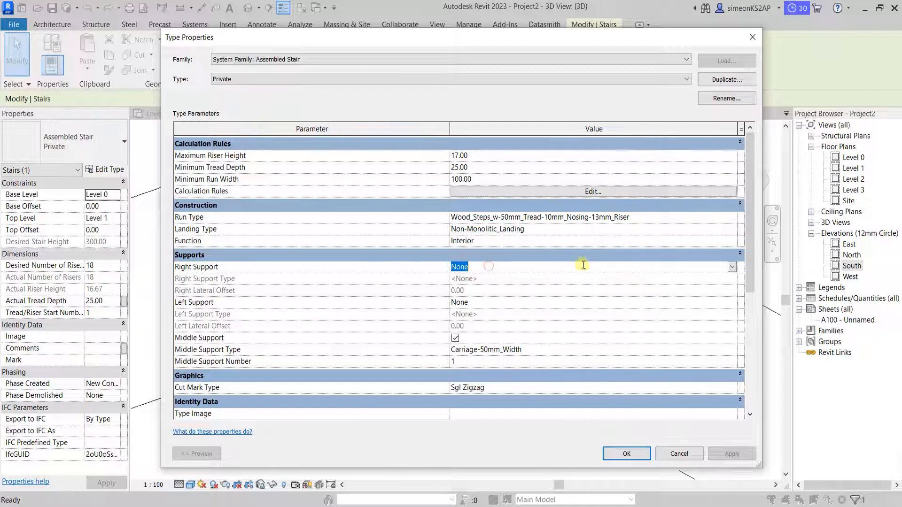
Step: Set Right Support to Carriage (Open), Left Support to Stringer (Closed), and uncheck Middle Support
click(732, 267)
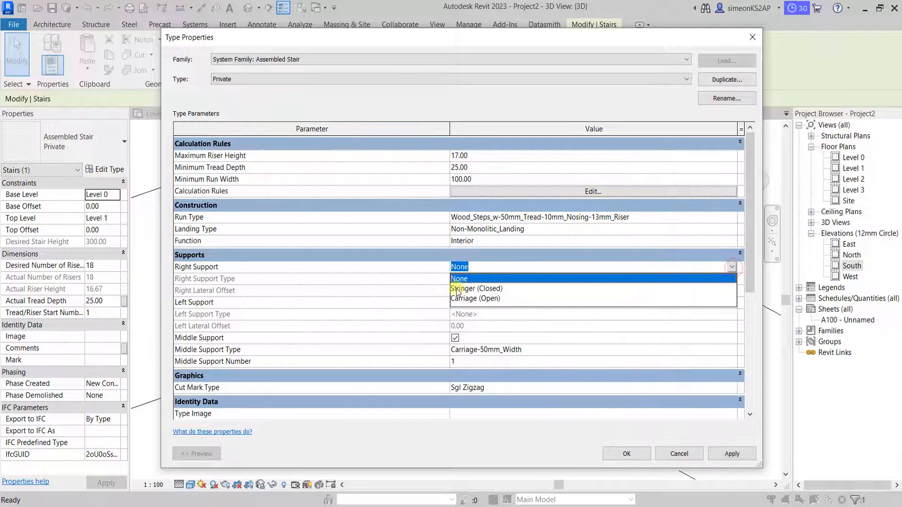
click(476, 288)
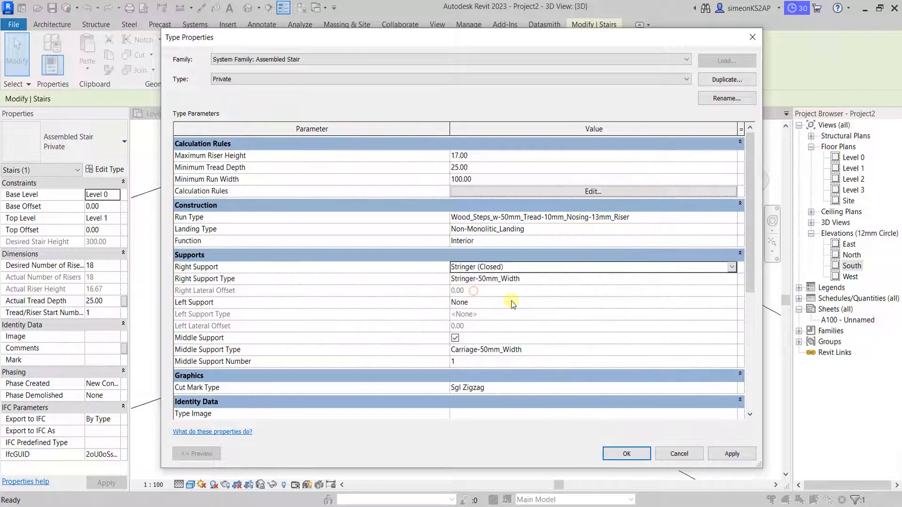
click(593, 266)
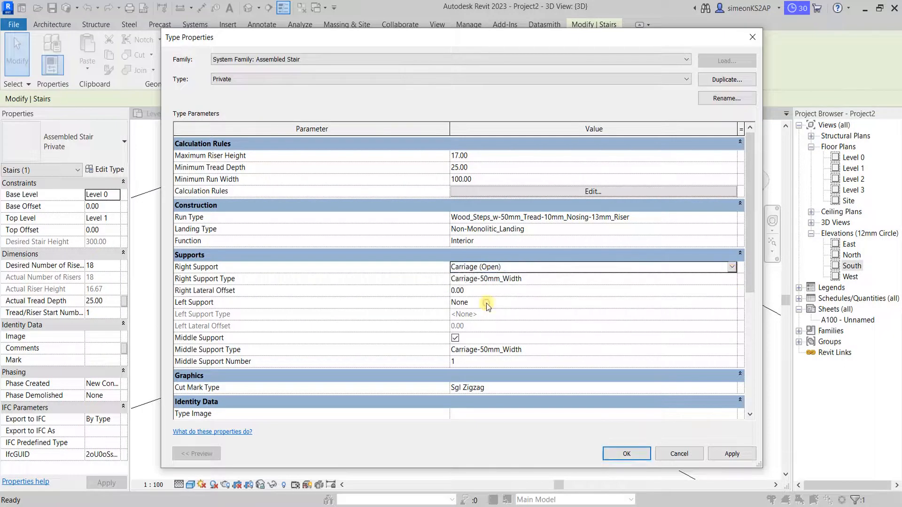
mouse_move(373, 297)
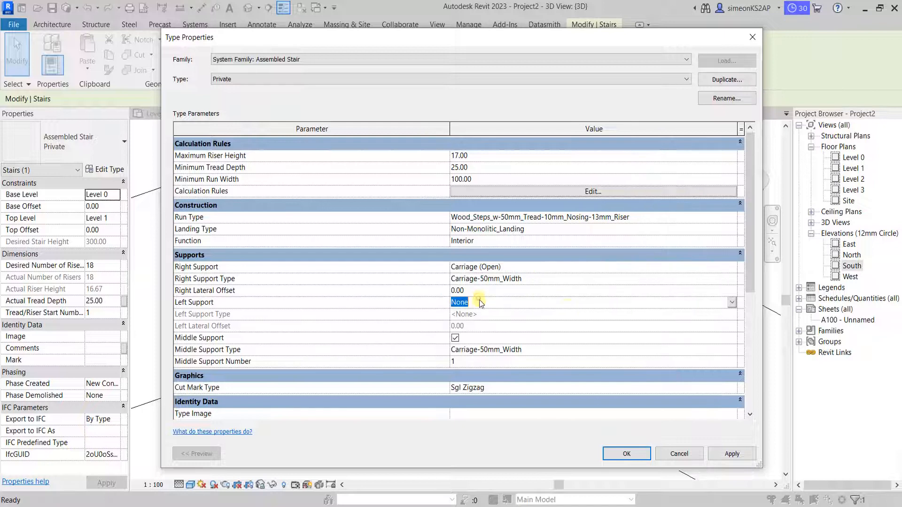
click(731, 302)
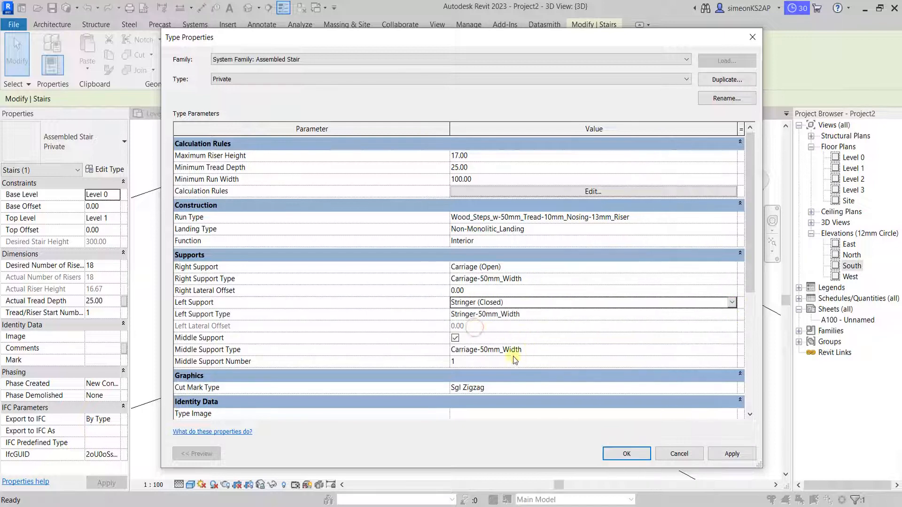
click(455, 337)
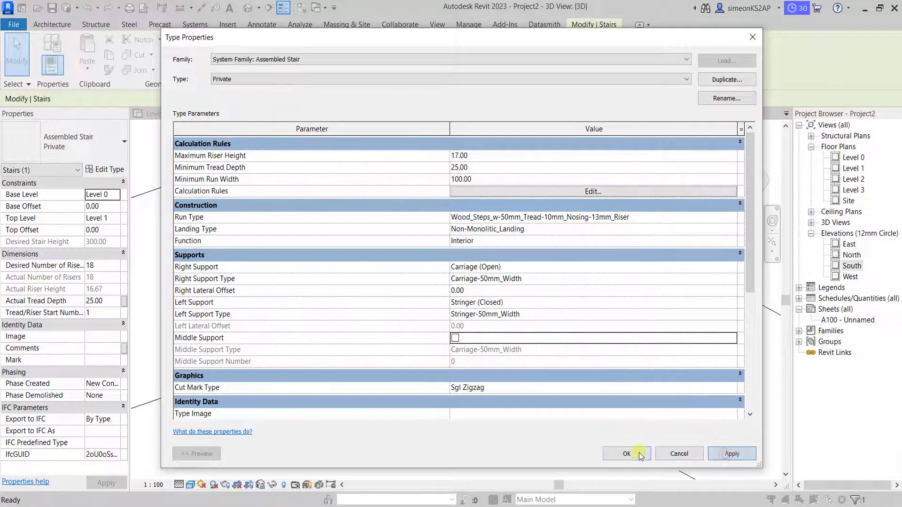
click(626, 454)
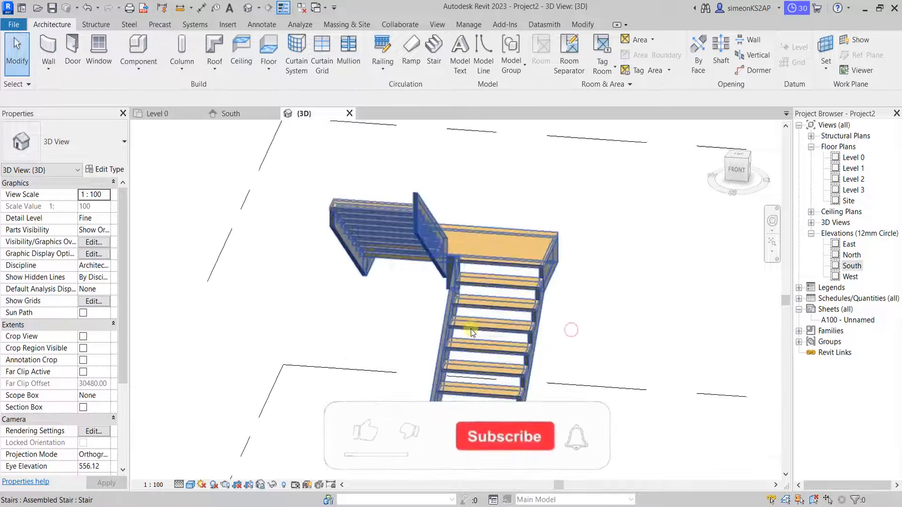
drag(471, 333, 484, 356)
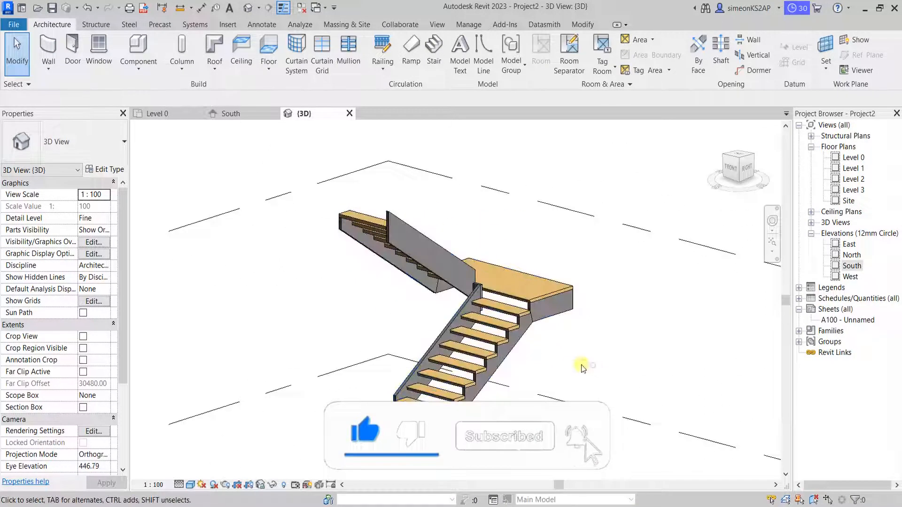
click(472, 330)
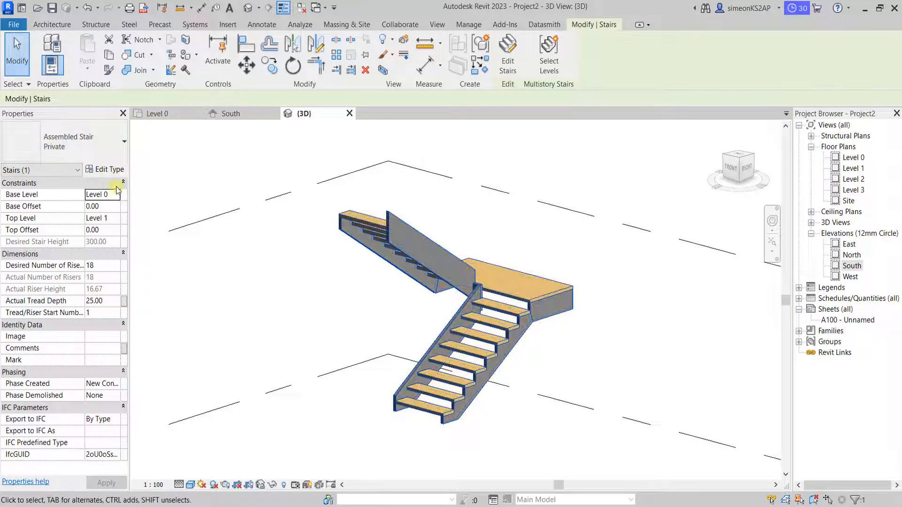
Step: Change the stair type's Right Support to Stringer (Closed) and view the result
click(105, 169)
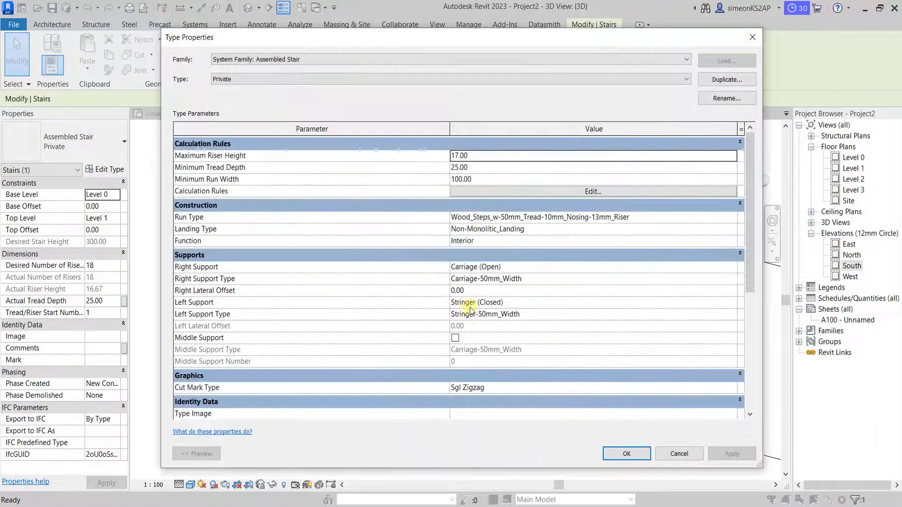
mouse_move(521, 309)
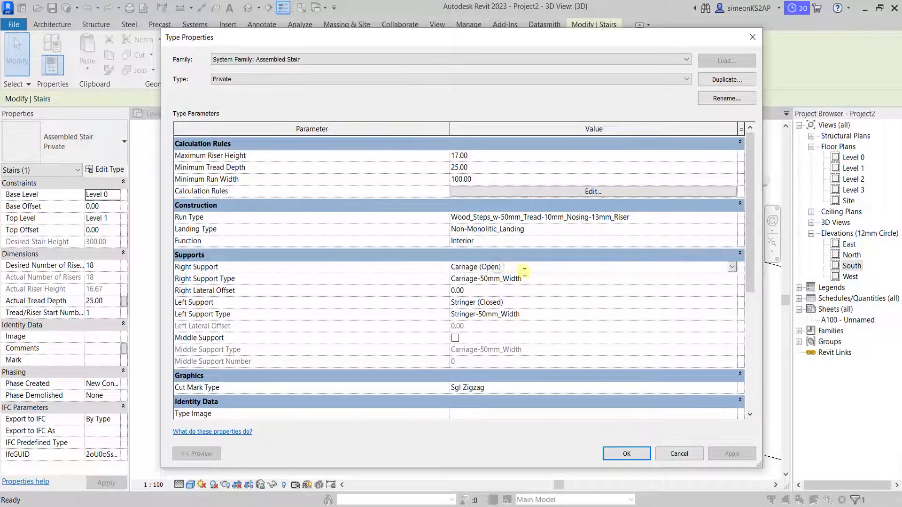
click(731, 267)
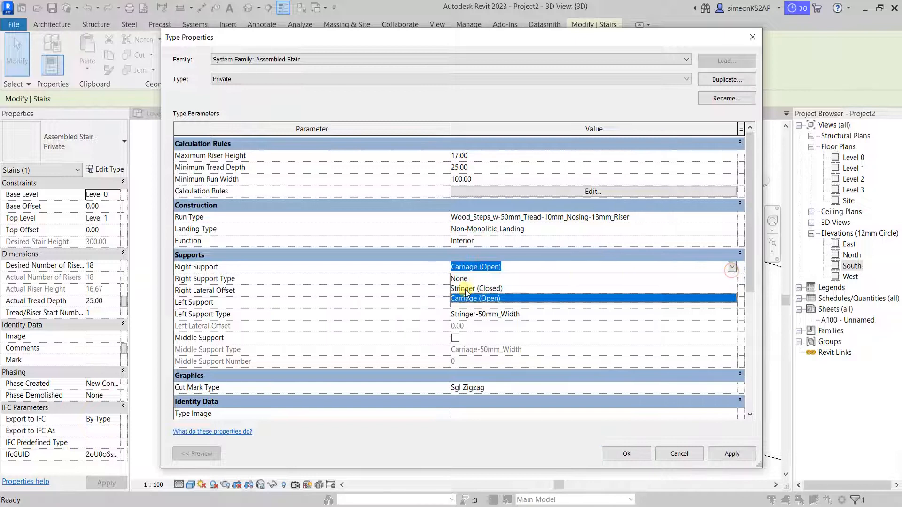
click(475, 288)
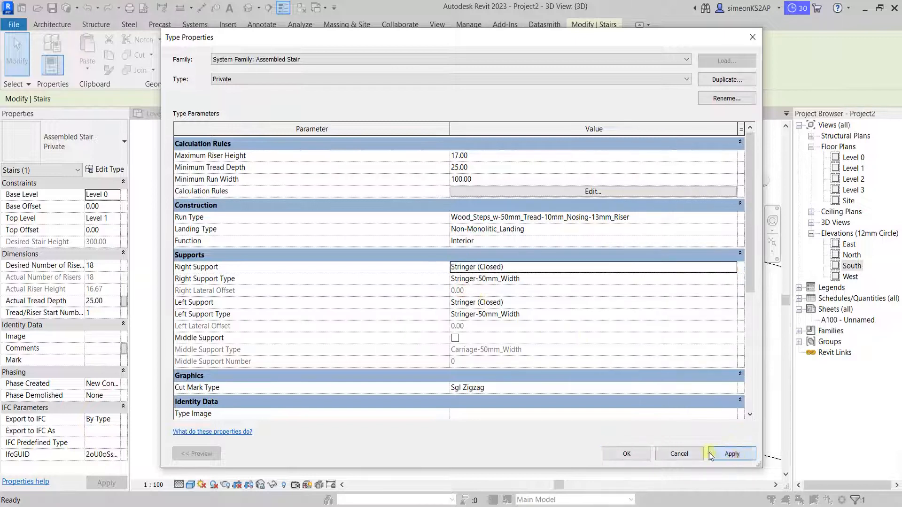
click(626, 453)
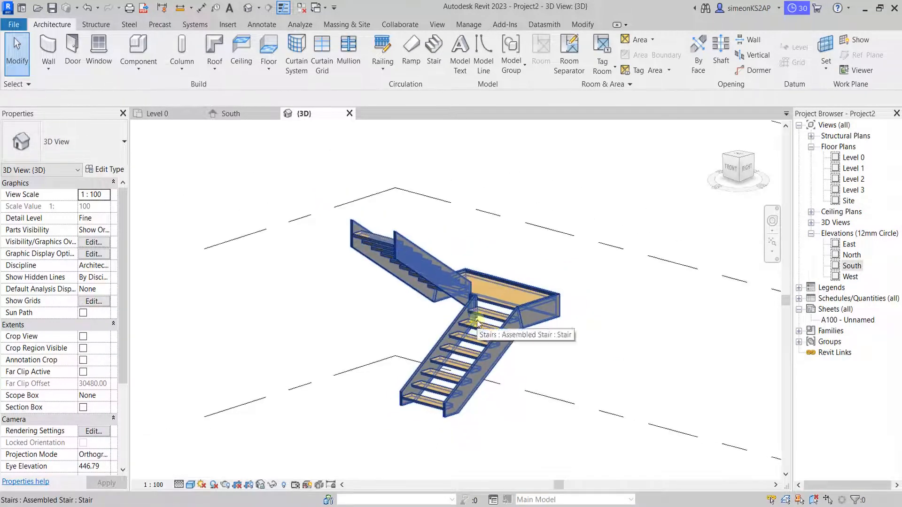
click(300, 223)
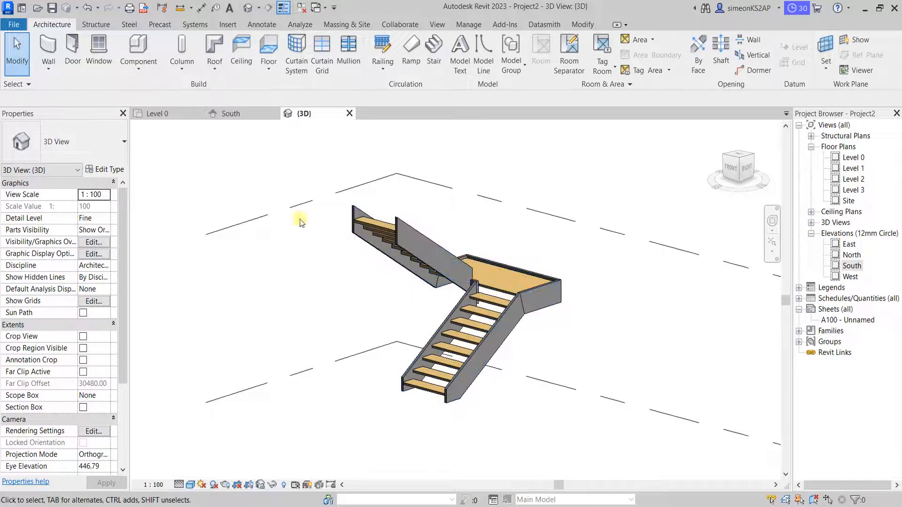
mouse_move(157, 113)
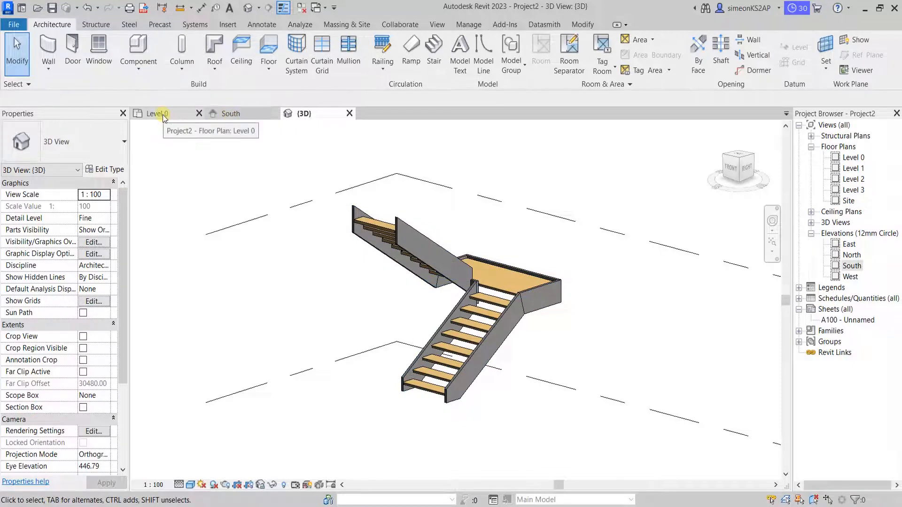
Step: In the Level 0 plan, select the stair and open its type properties
click(156, 114)
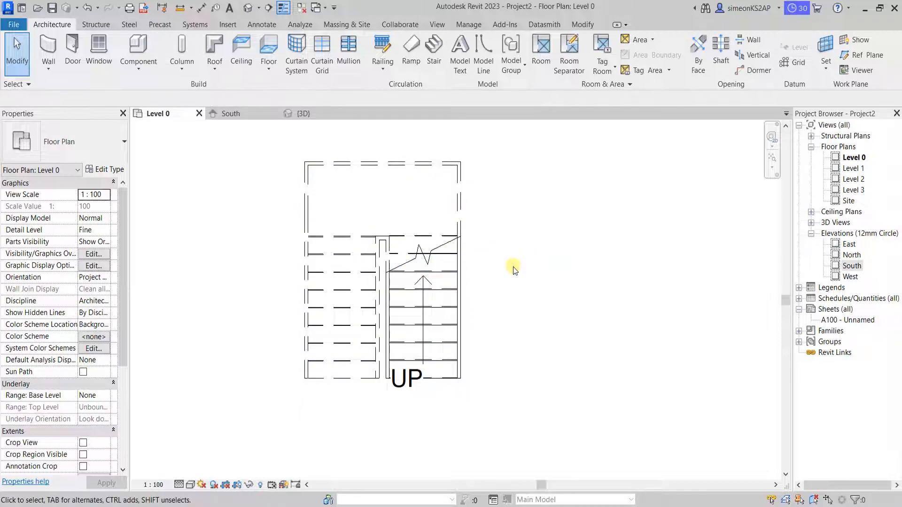
click(437, 302)
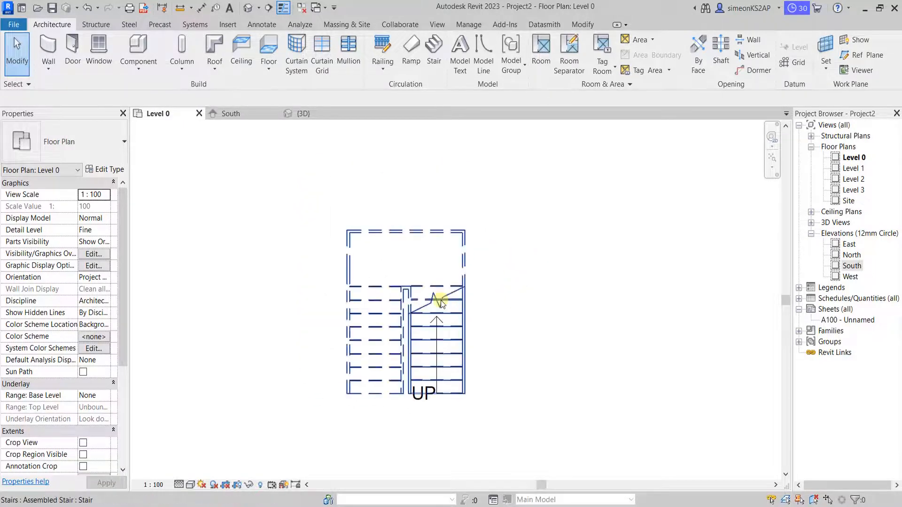
click(438, 302)
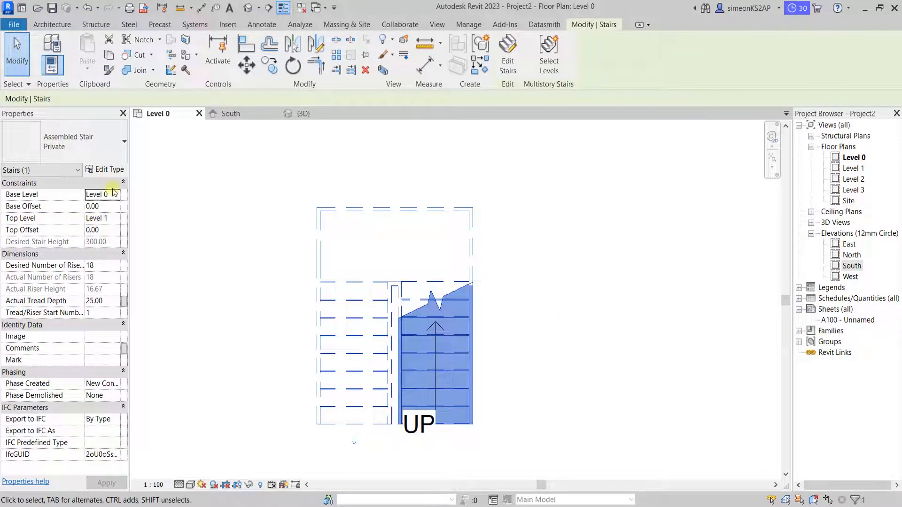
click(105, 169)
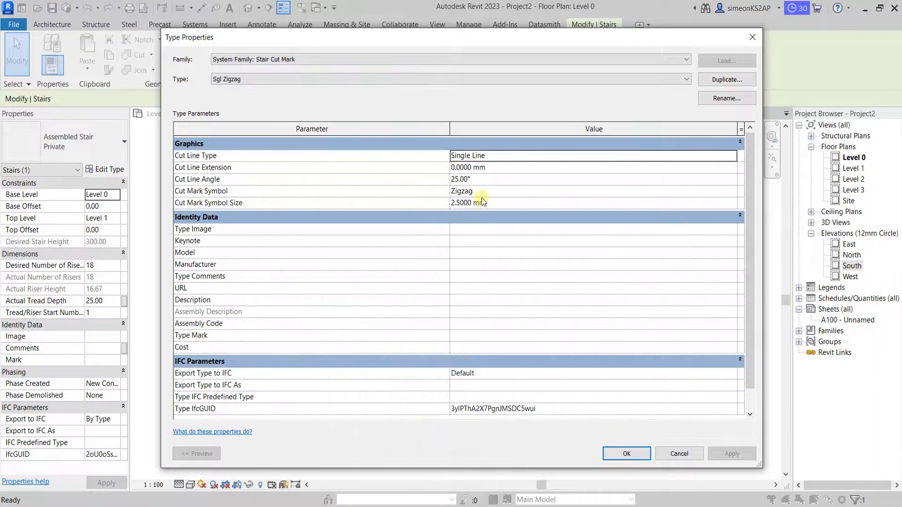
mouse_move(477, 195)
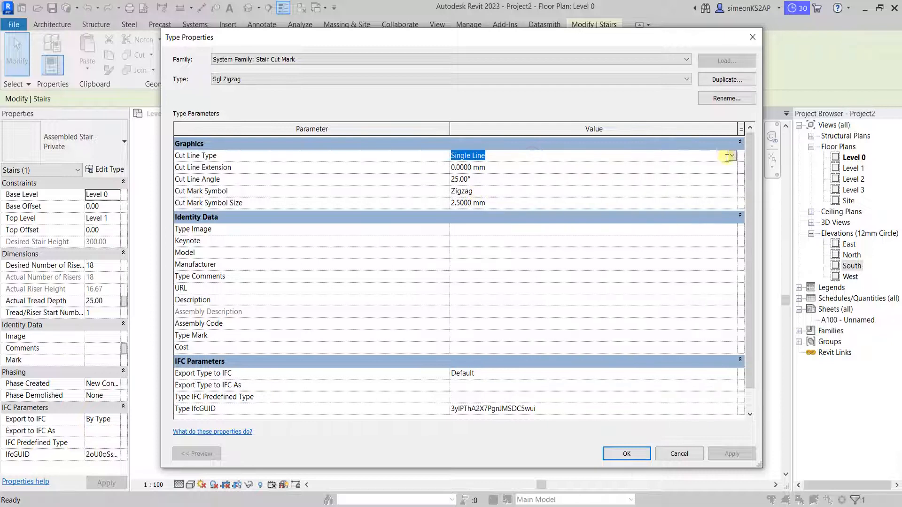
Step: Set the cut mark's Cut Line Type to Double Line and Cut Mark Symbol to None
click(730, 155)
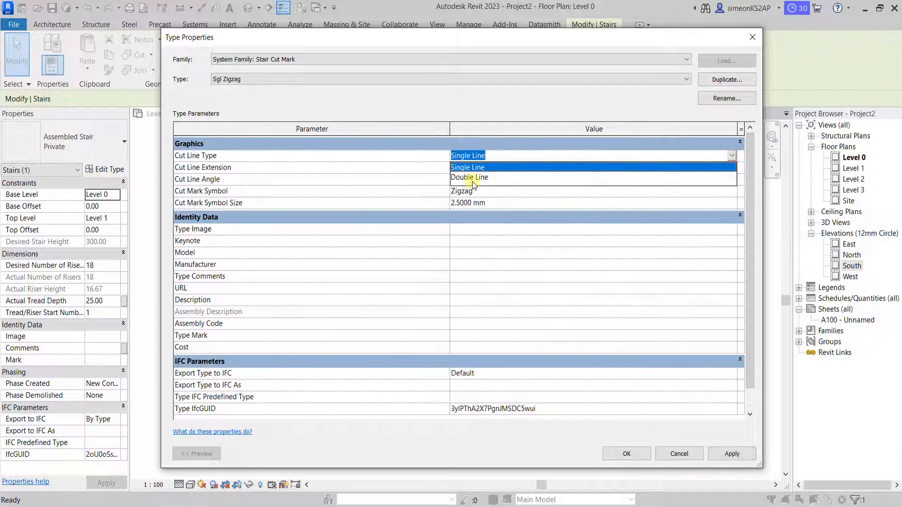
click(469, 178)
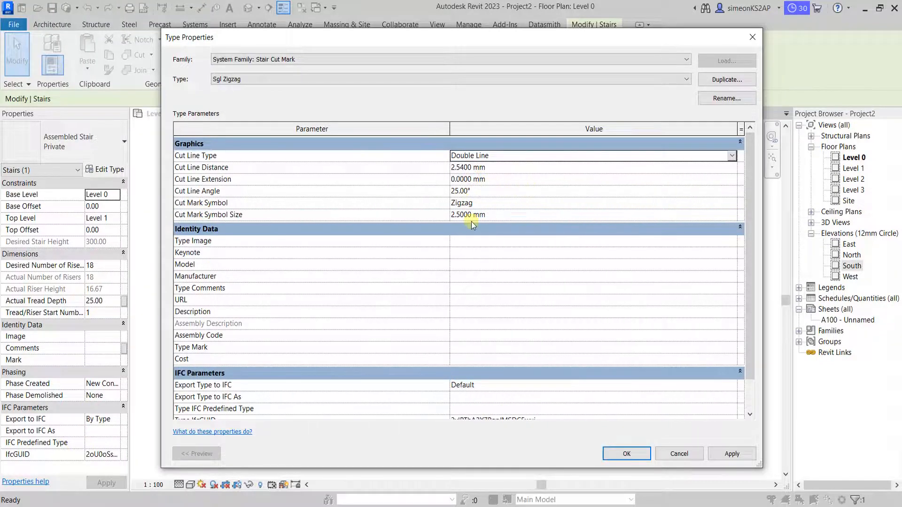
click(517, 203)
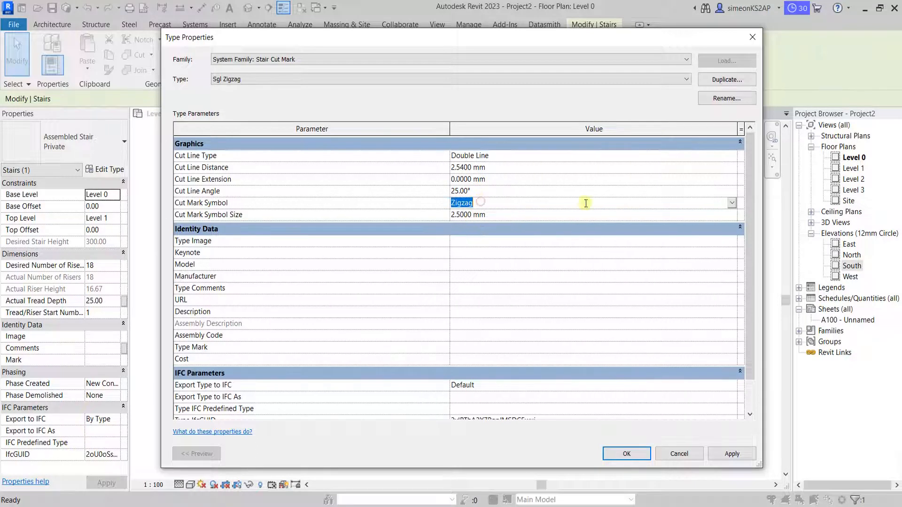
click(733, 202)
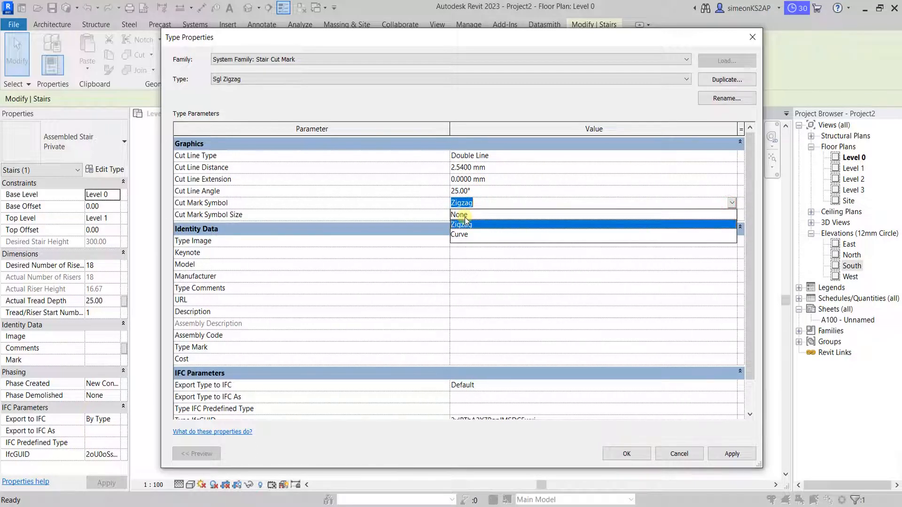
click(460, 215)
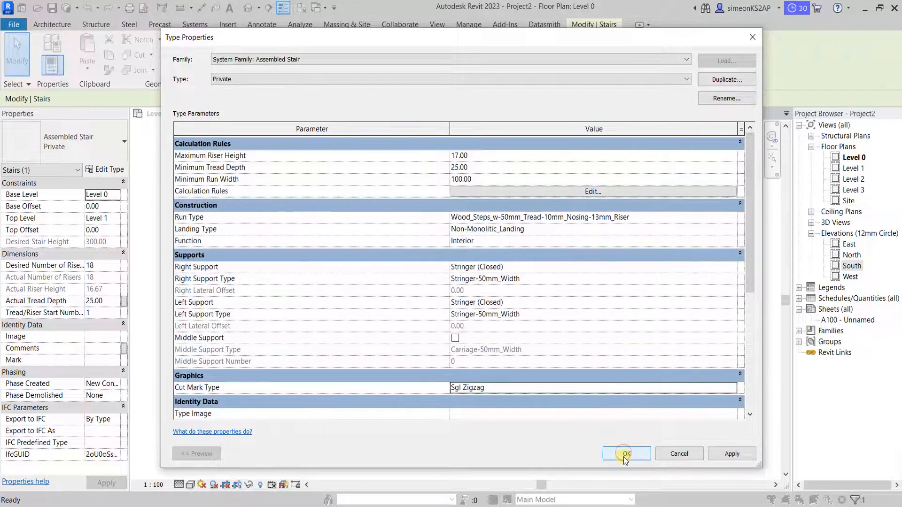
click(626, 454)
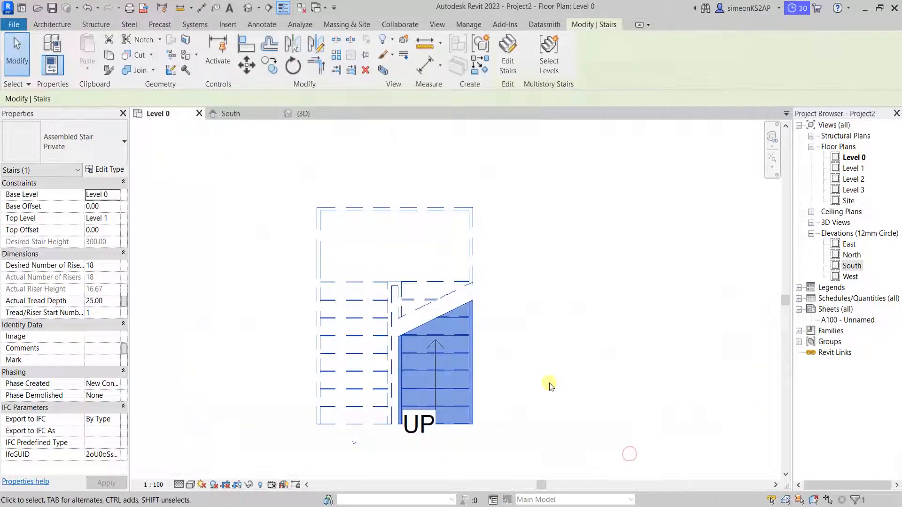